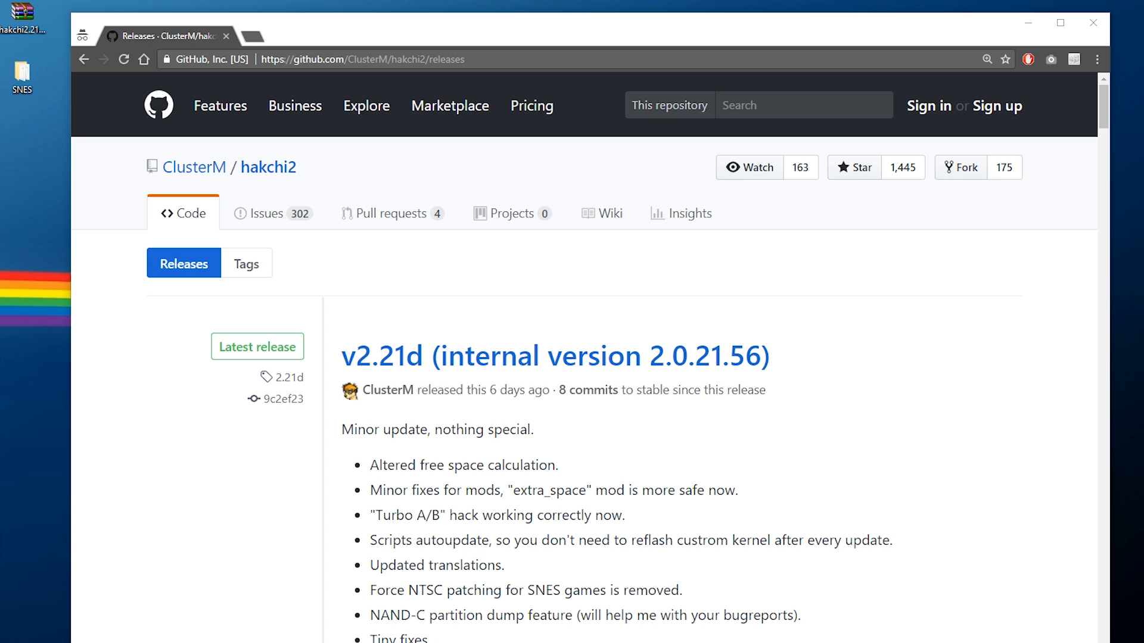
mouse_move(817, 424)
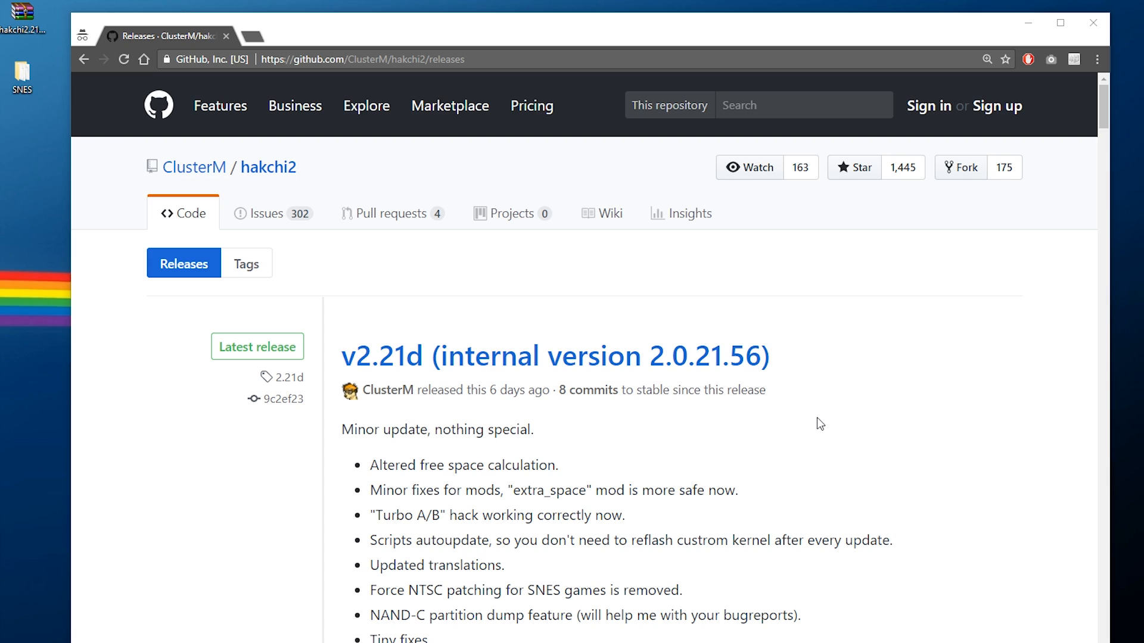
mouse_move(811, 431)
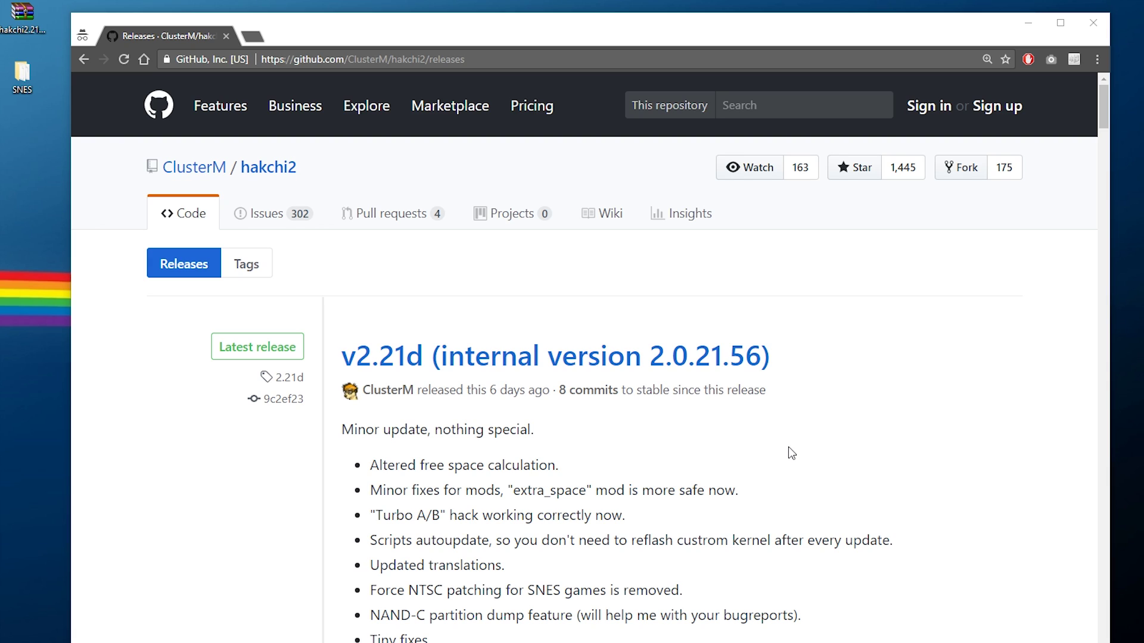
mouse_move(775, 467)
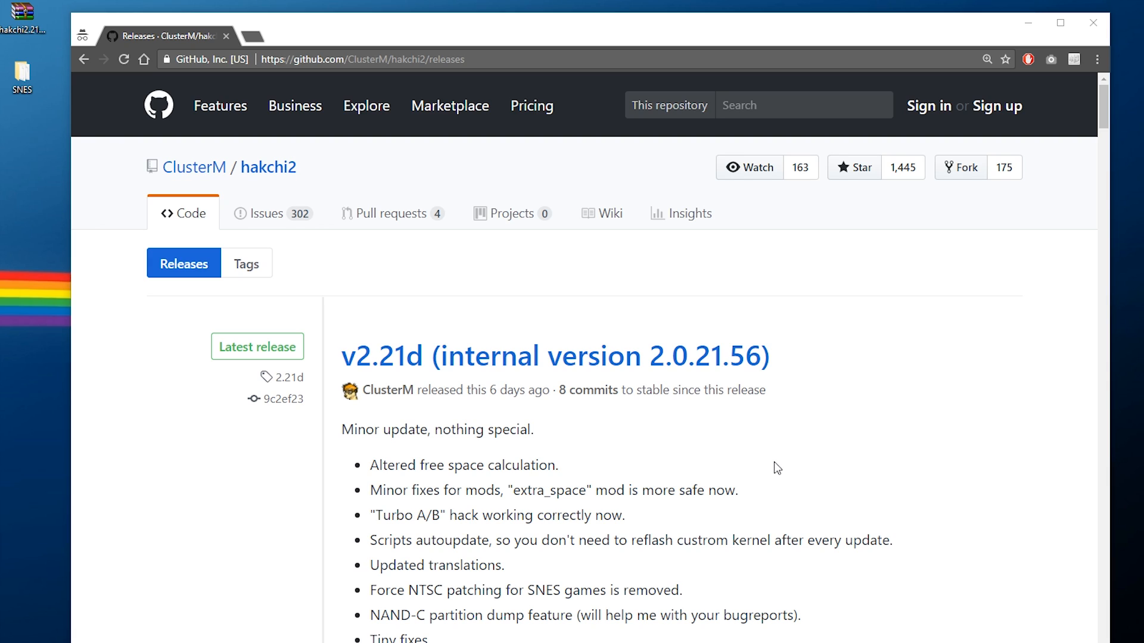
mouse_move(754, 498)
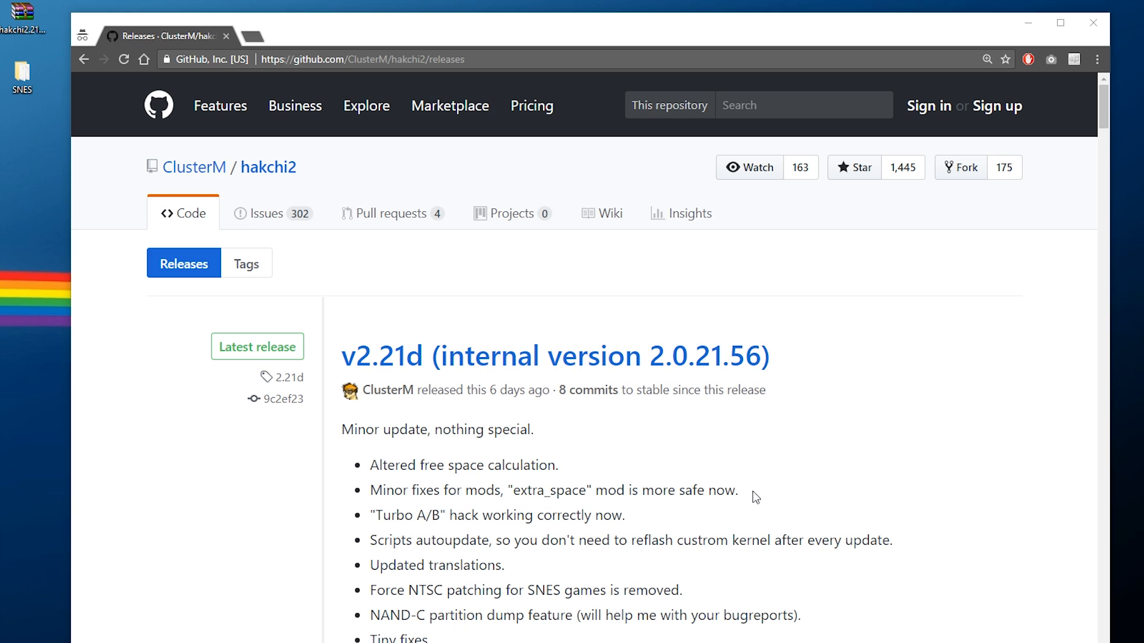
Scroll the hakchi2 v2.21d release page down to its downloads, showing hakchi2.21d.zip
scroll(down, 3)
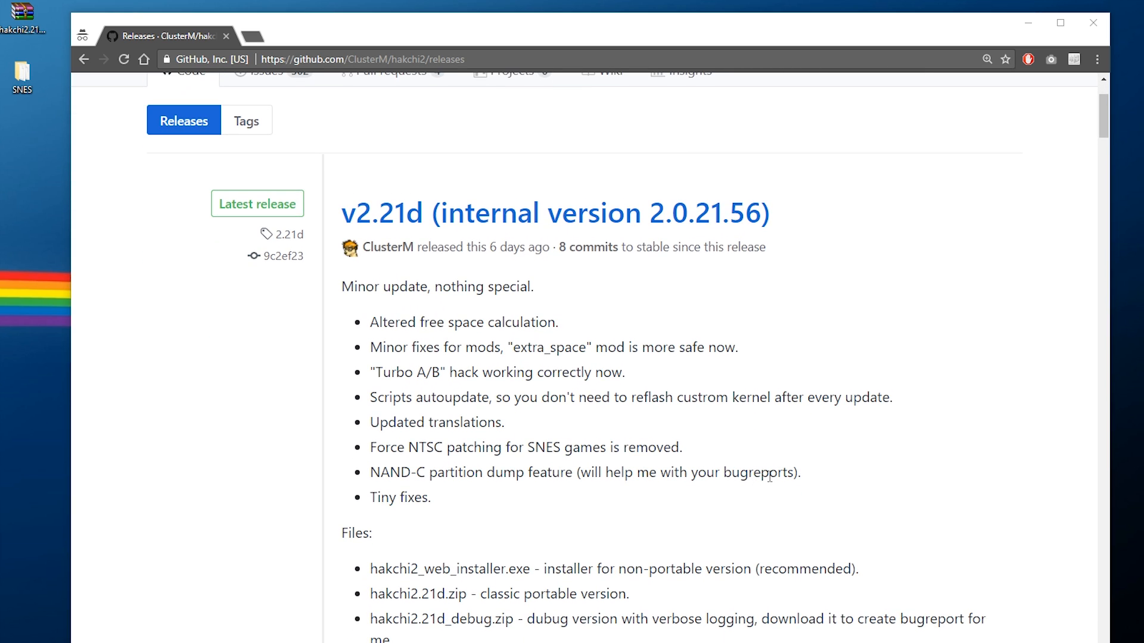
scroll(down, 3)
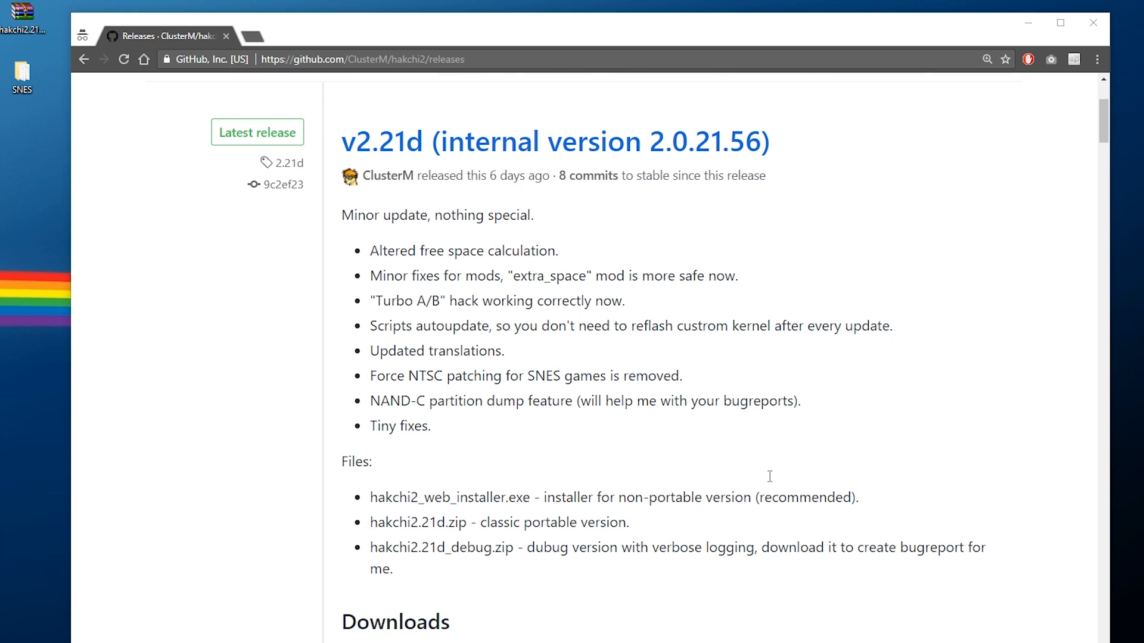
scroll(down, 3)
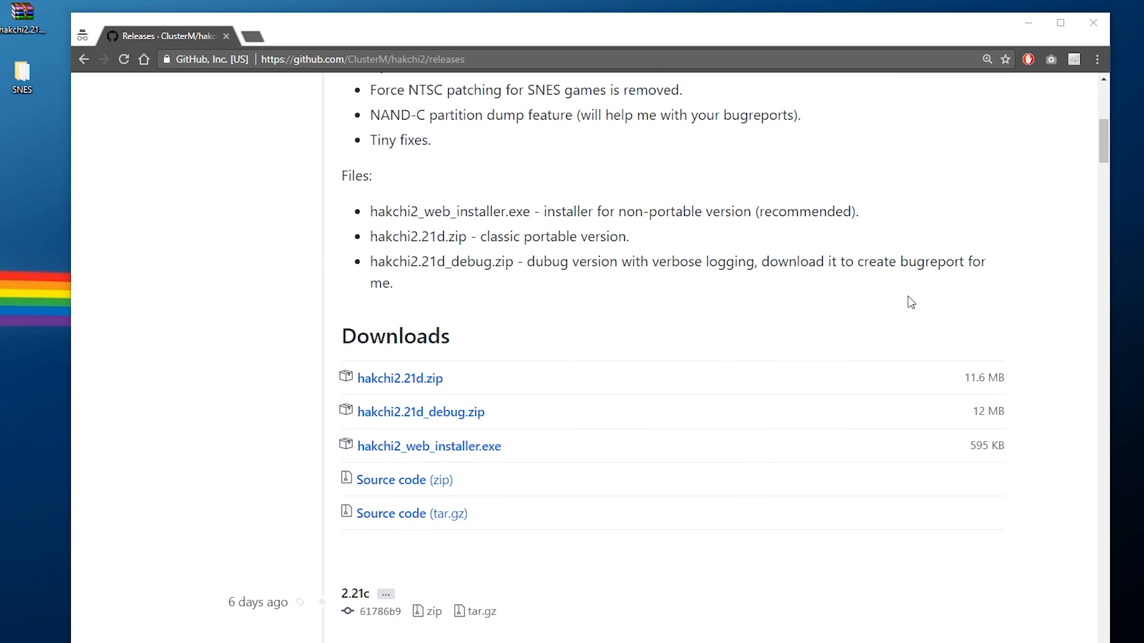
mouse_move(633, 289)
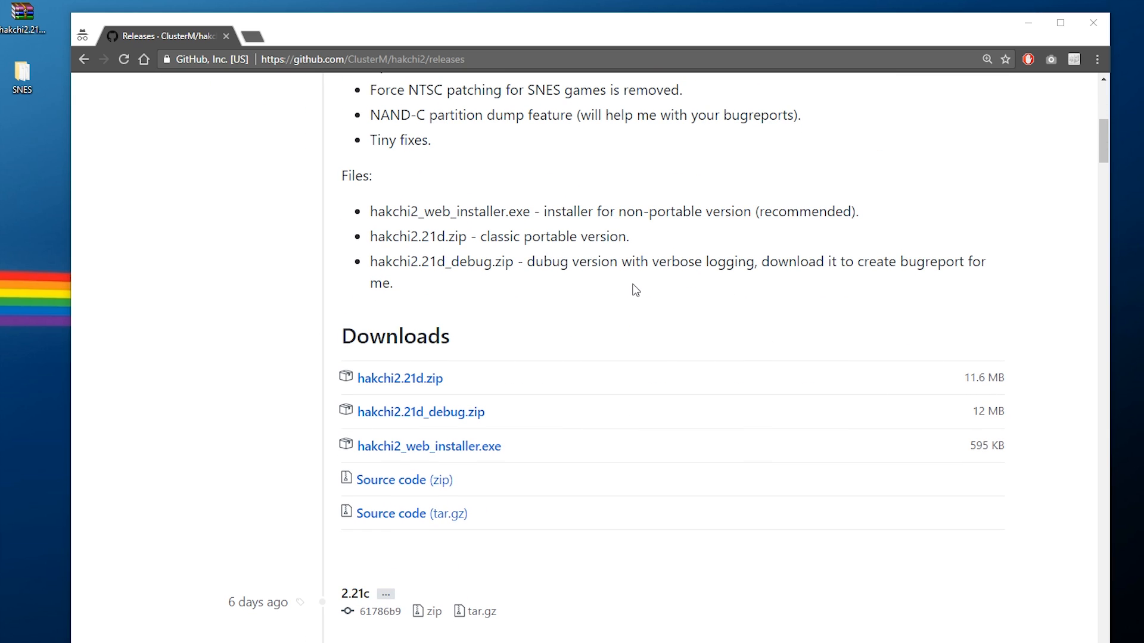
mouse_move(368, 384)
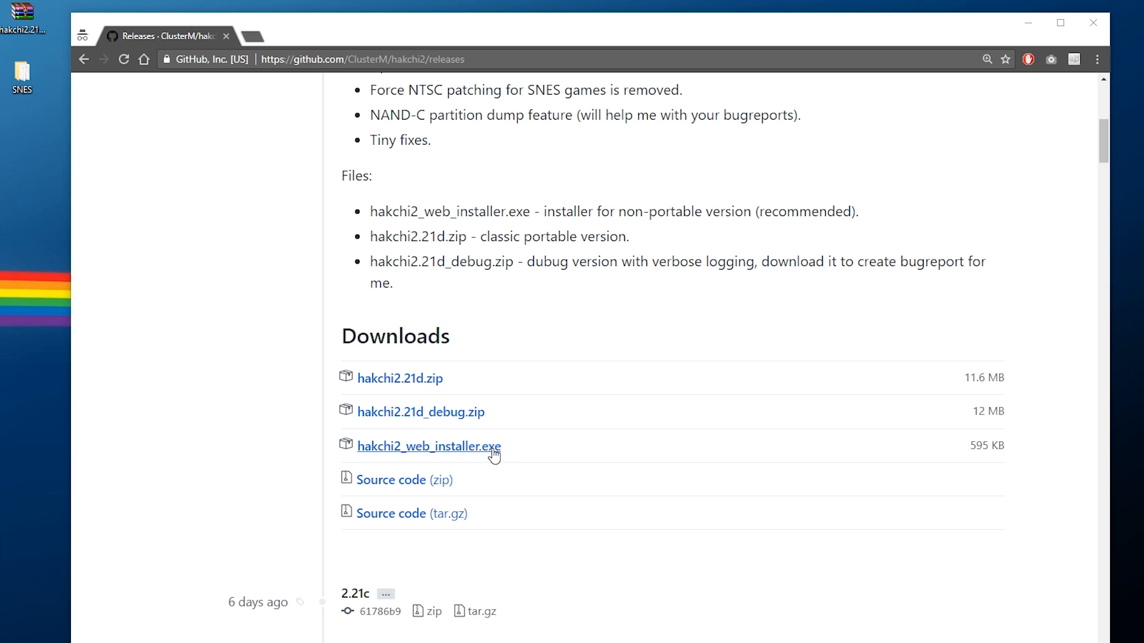
mouse_move(431, 387)
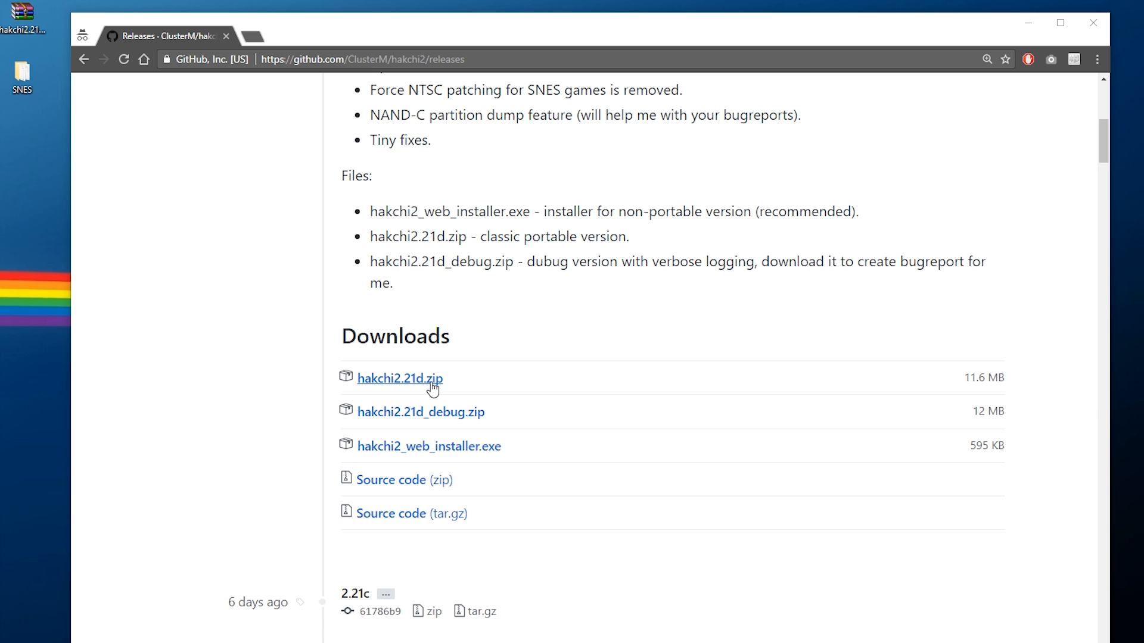
Extract hakchi2.21d.zip into its own folder and open the extracted hakchi2 folder
right_click(18, 15)
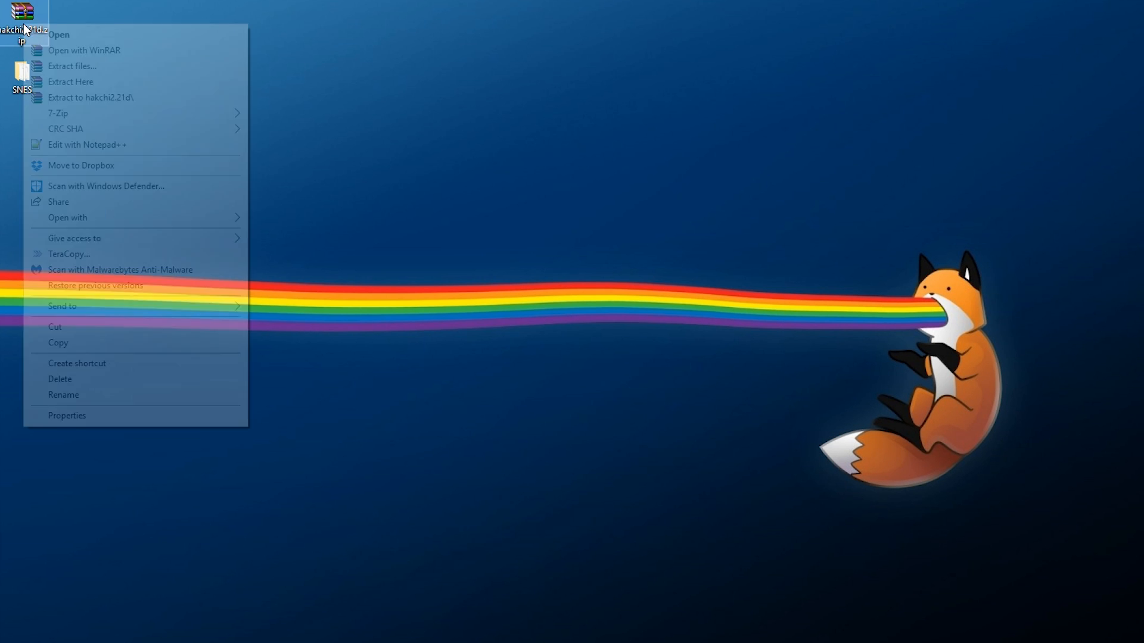
click(70, 81)
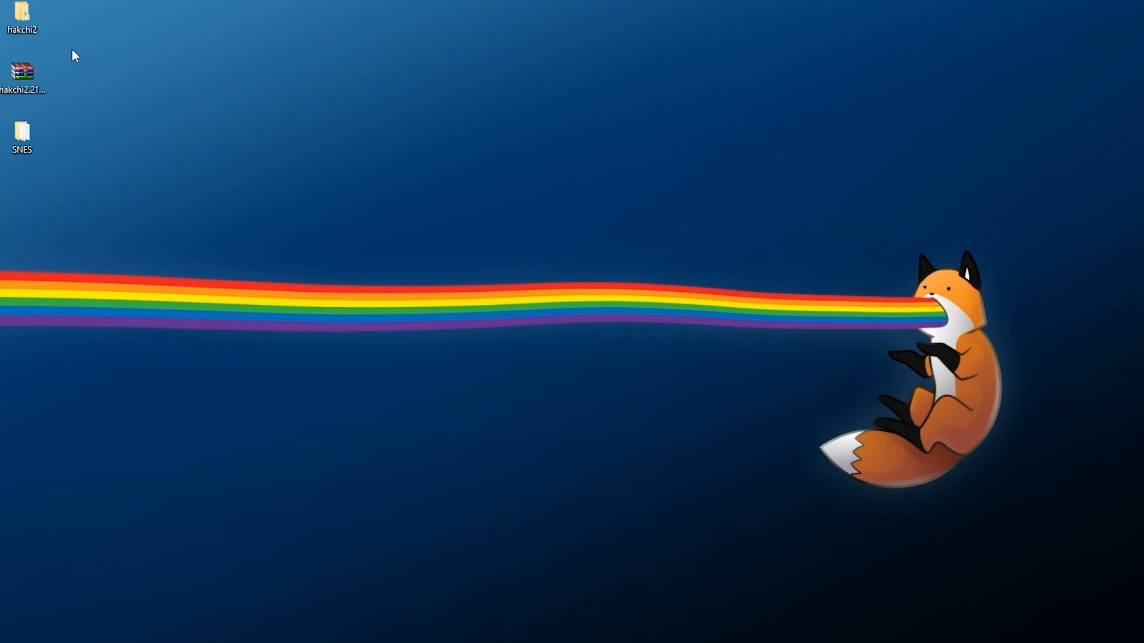
double_click(22, 15)
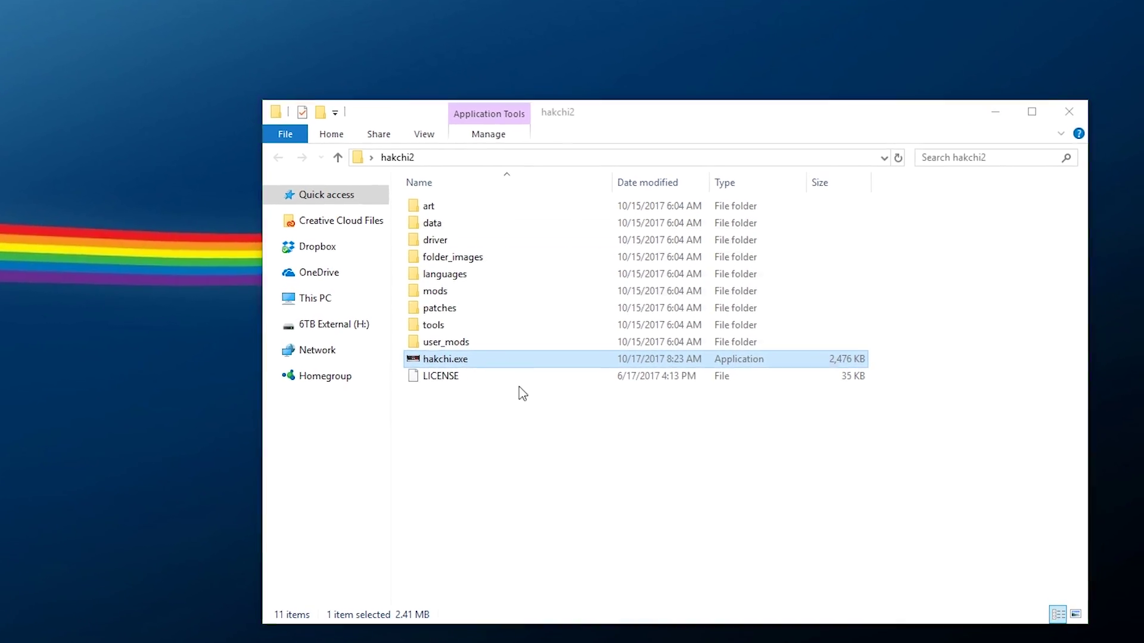
Launch hakchi.exe, choose SNES (USA/Europe), dismiss the welcome, and list Original games
double_click(446, 359)
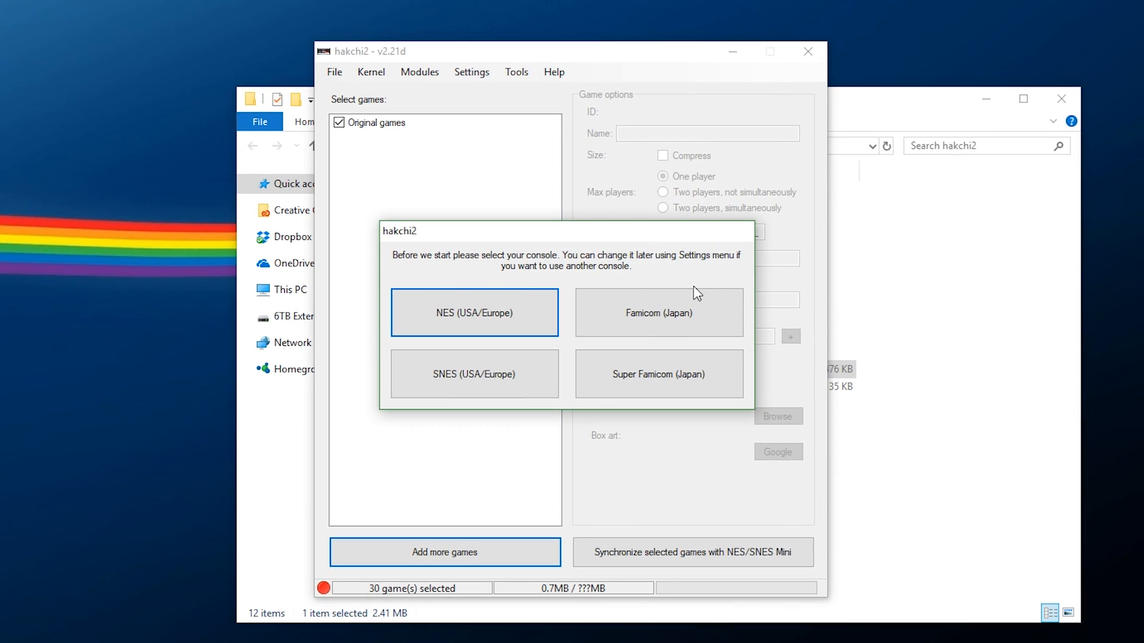
mouse_move(562, 406)
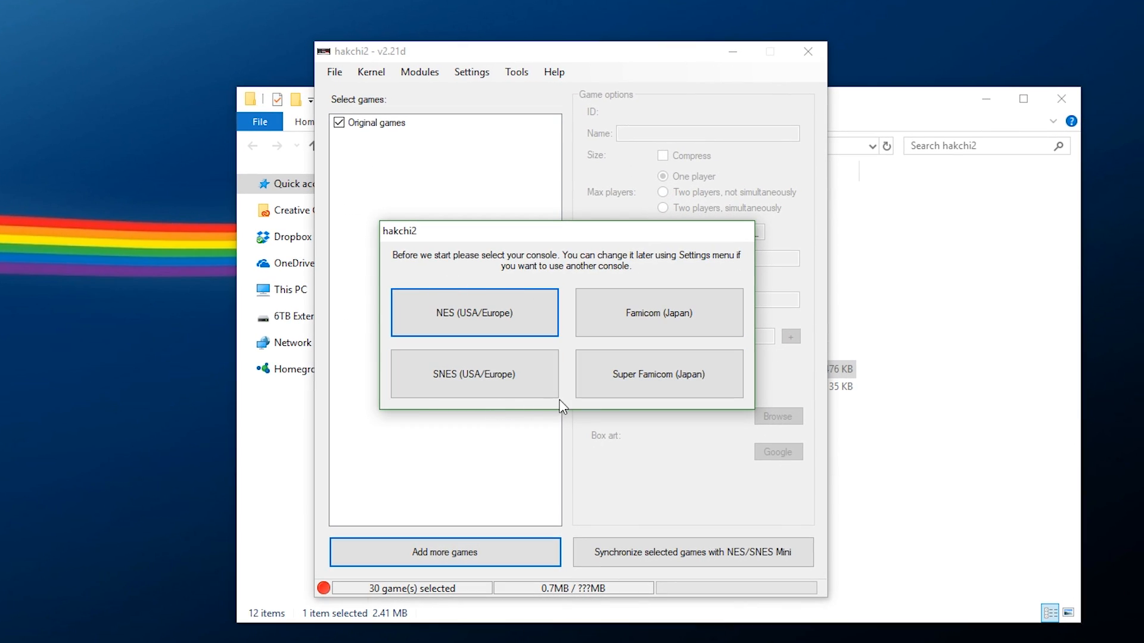
mouse_move(459, 406)
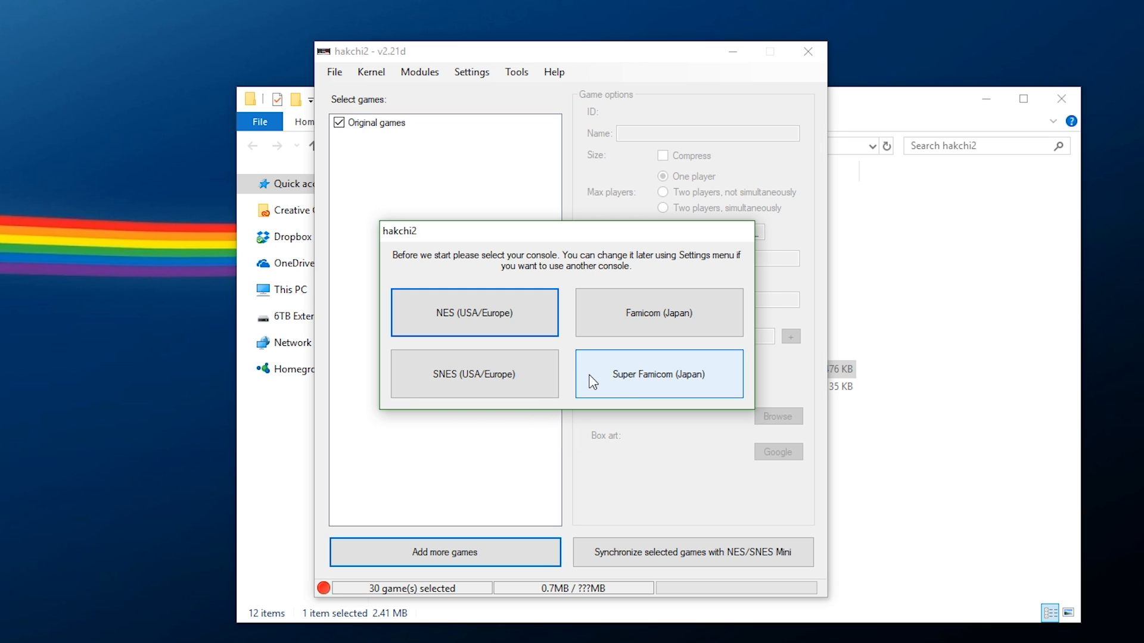
mouse_move(633, 394)
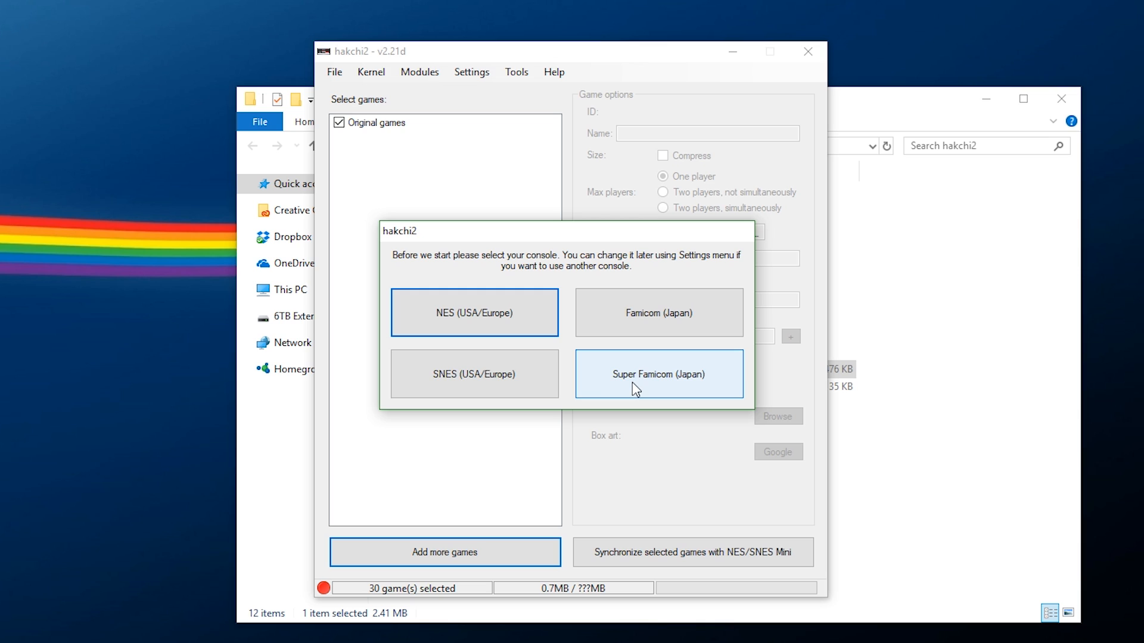
click(659, 374)
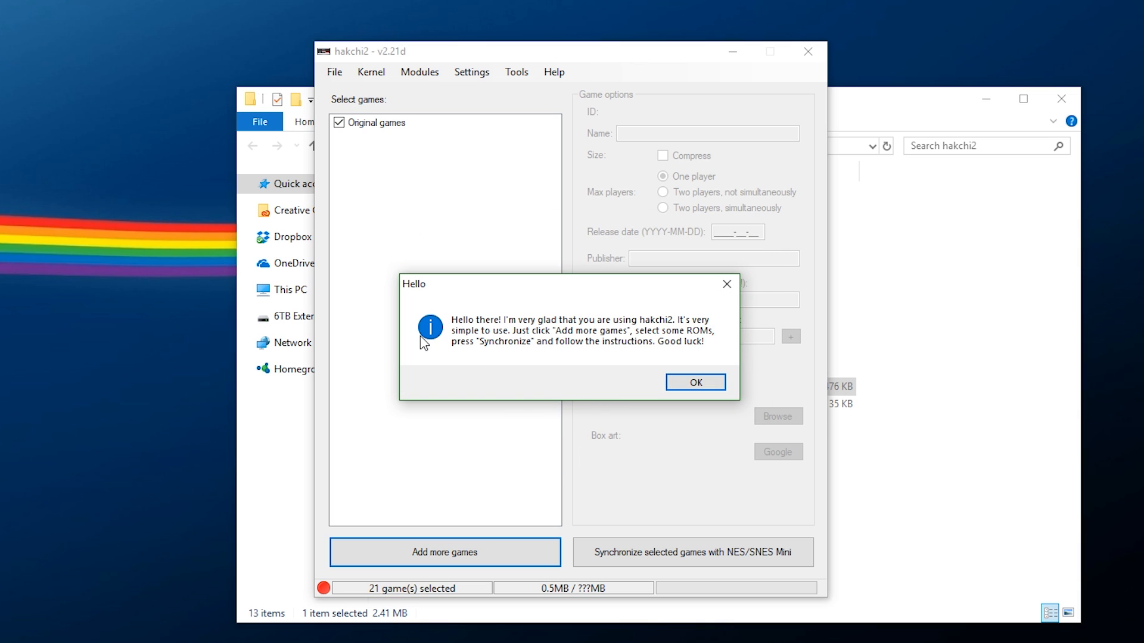
mouse_move(516, 351)
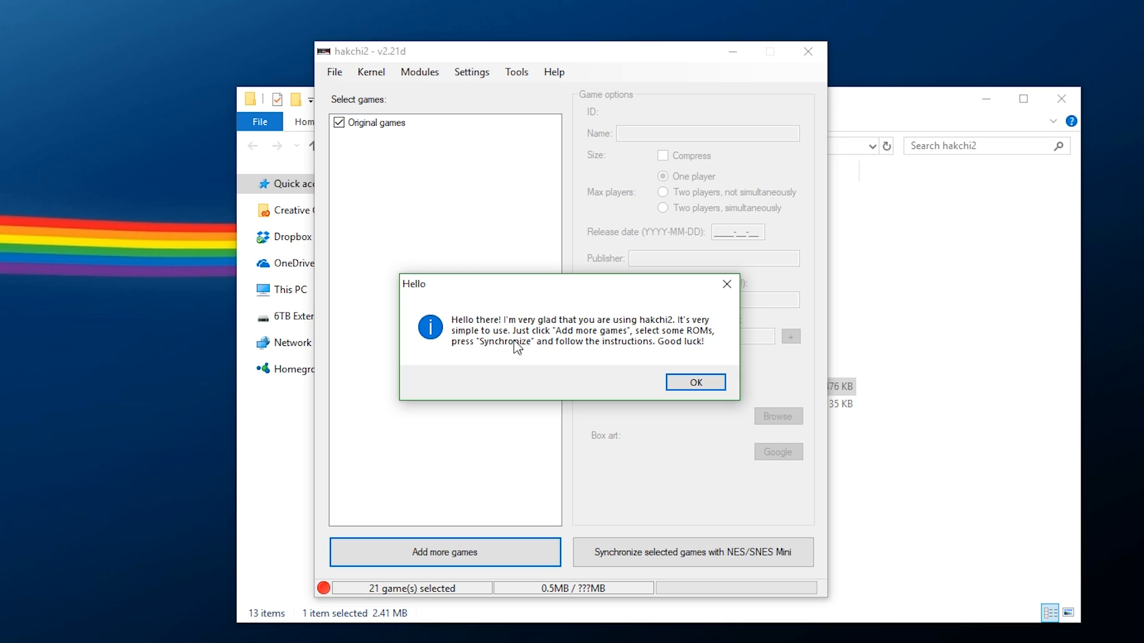
mouse_move(696, 382)
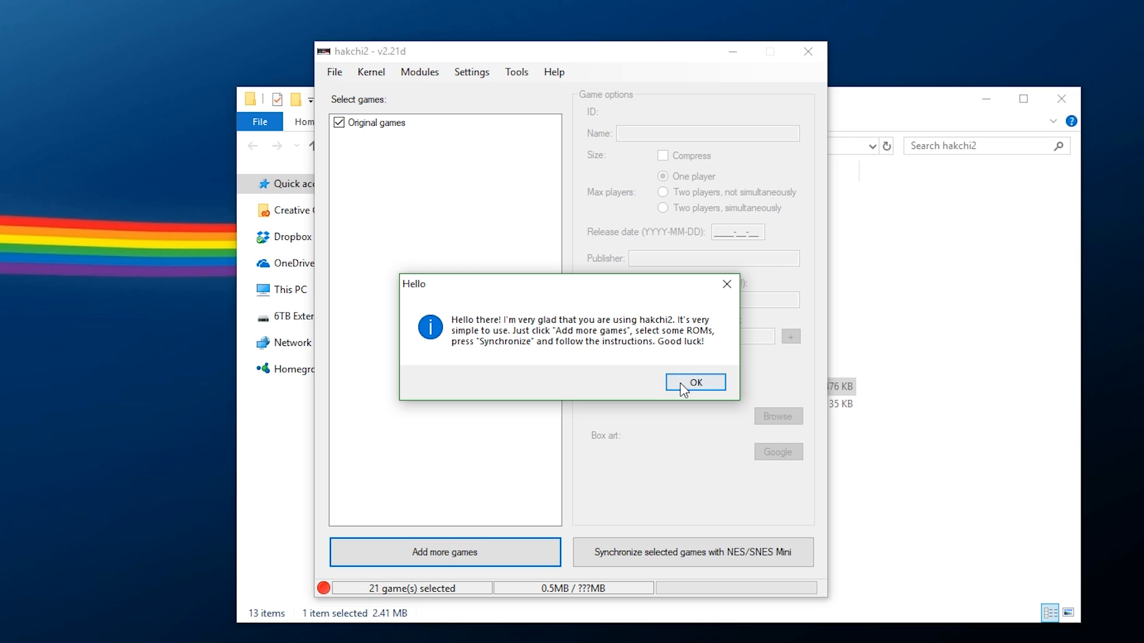
click(695, 382)
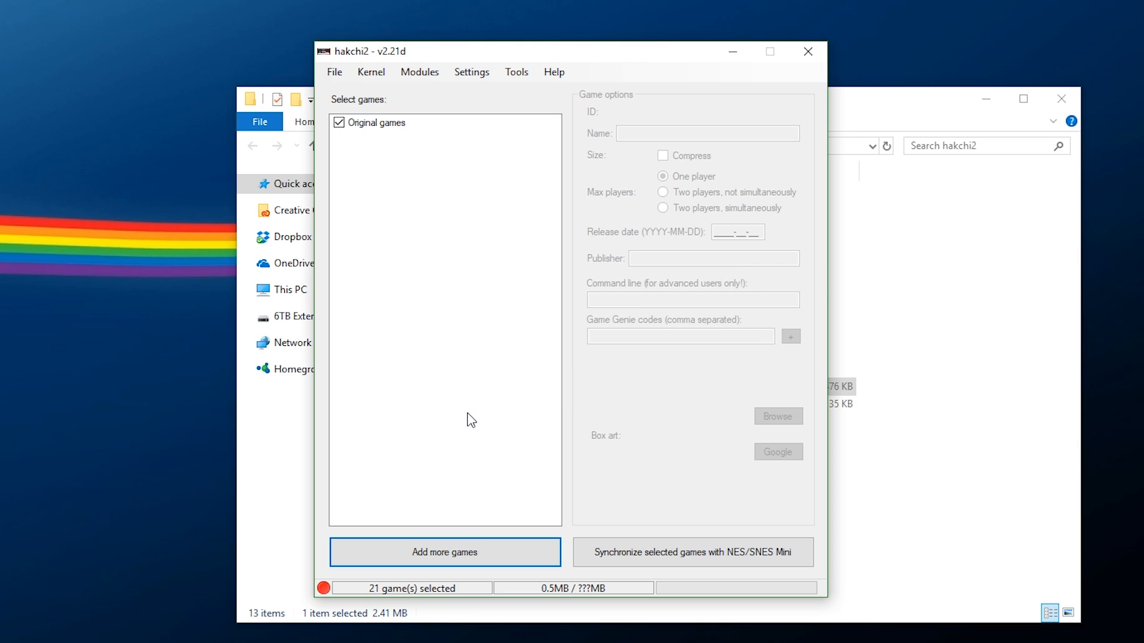
mouse_move(605, 351)
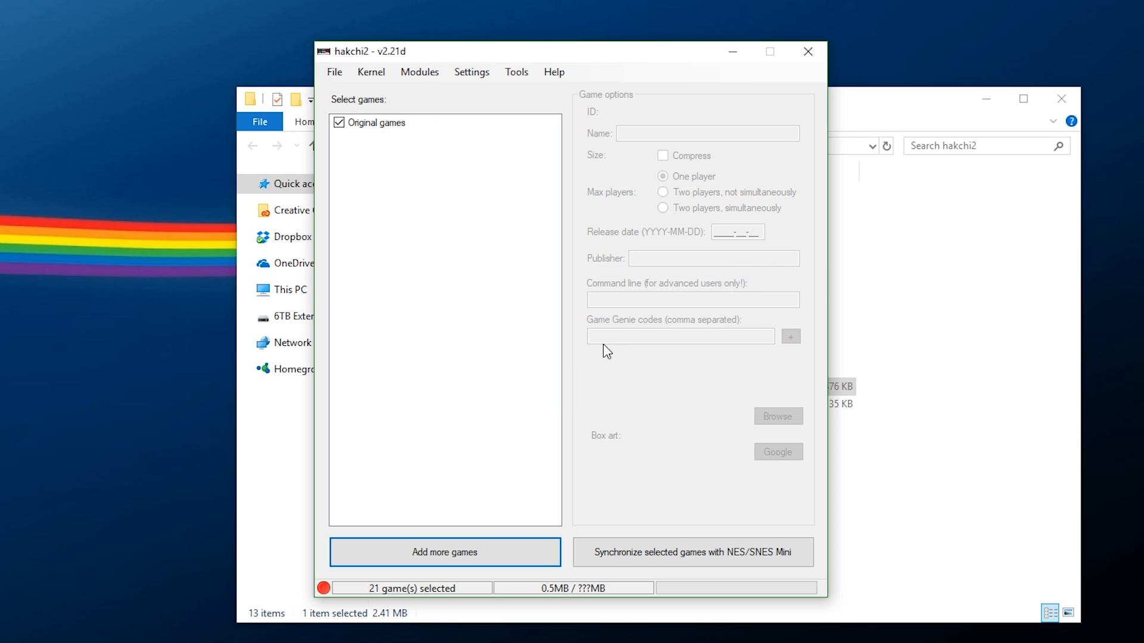
click(374, 123)
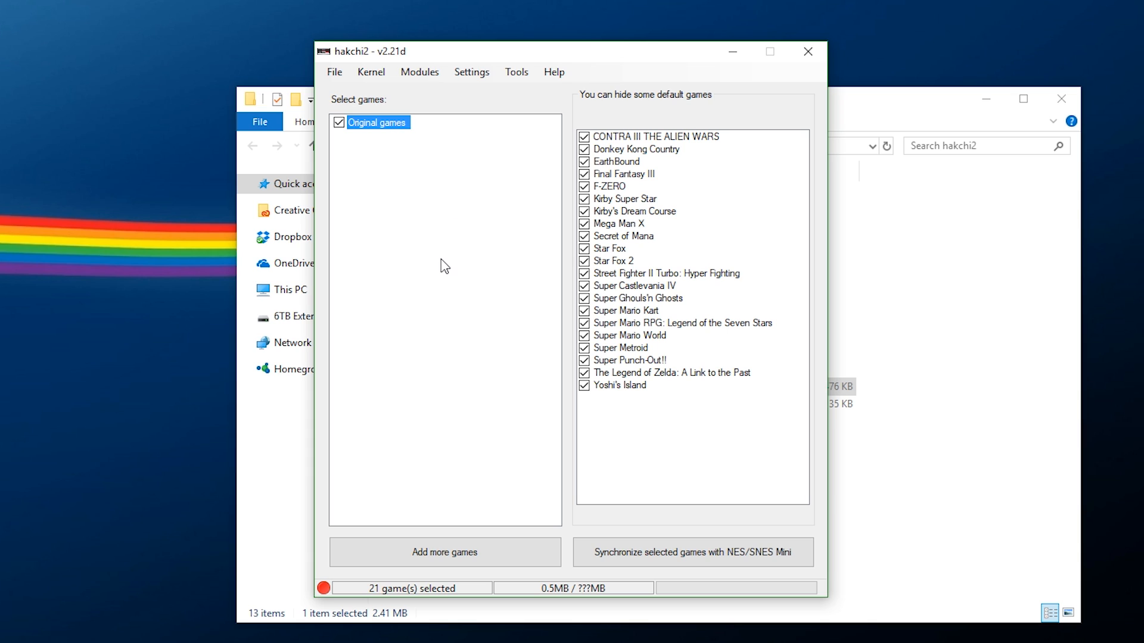
mouse_move(430, 289)
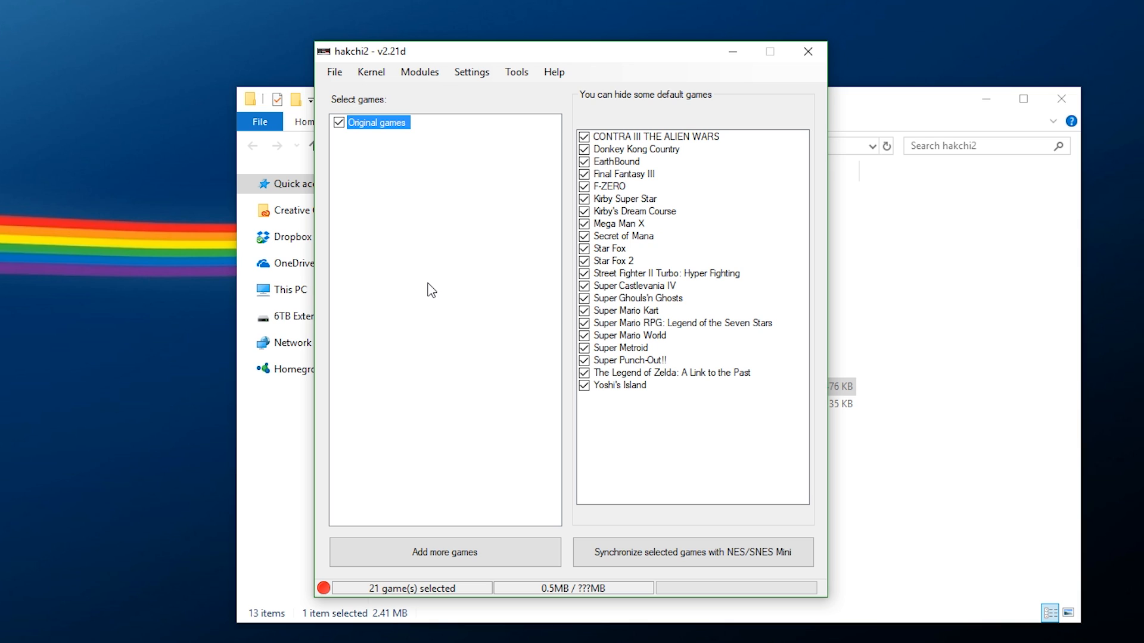
mouse_move(417, 303)
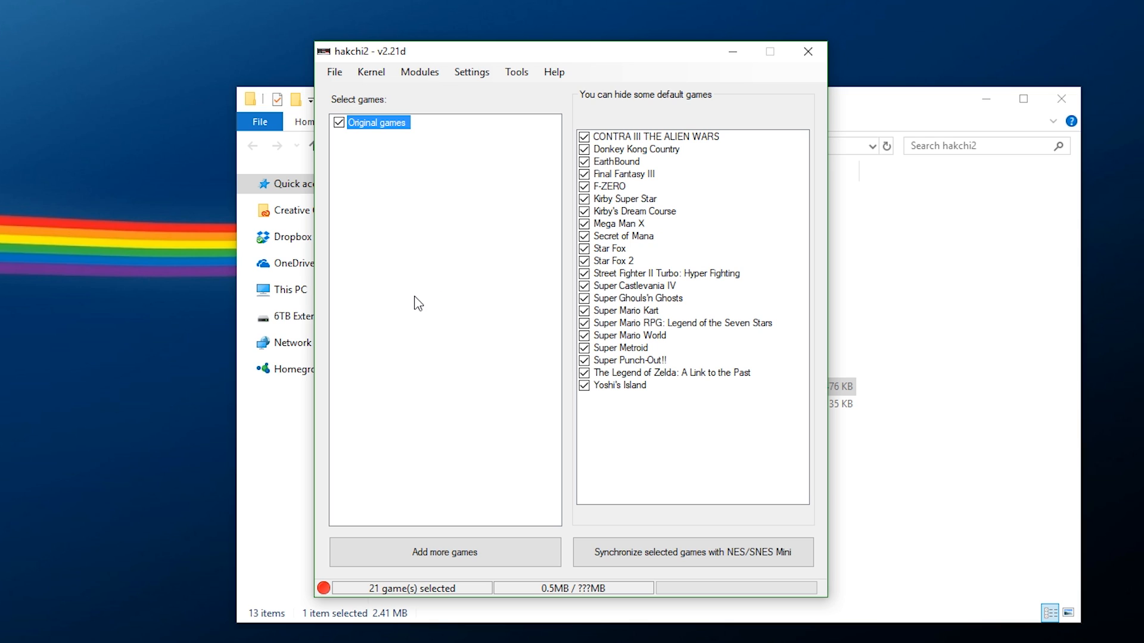
Run Kernel > Dump kernel and confirm to save the original kernel
click(371, 72)
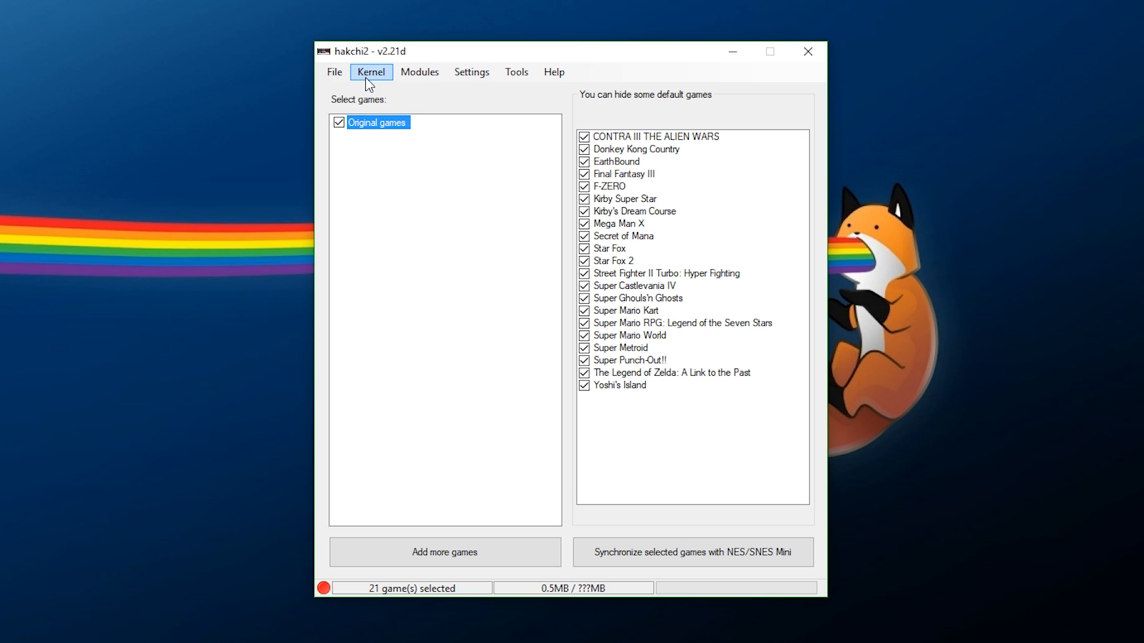
click(371, 71)
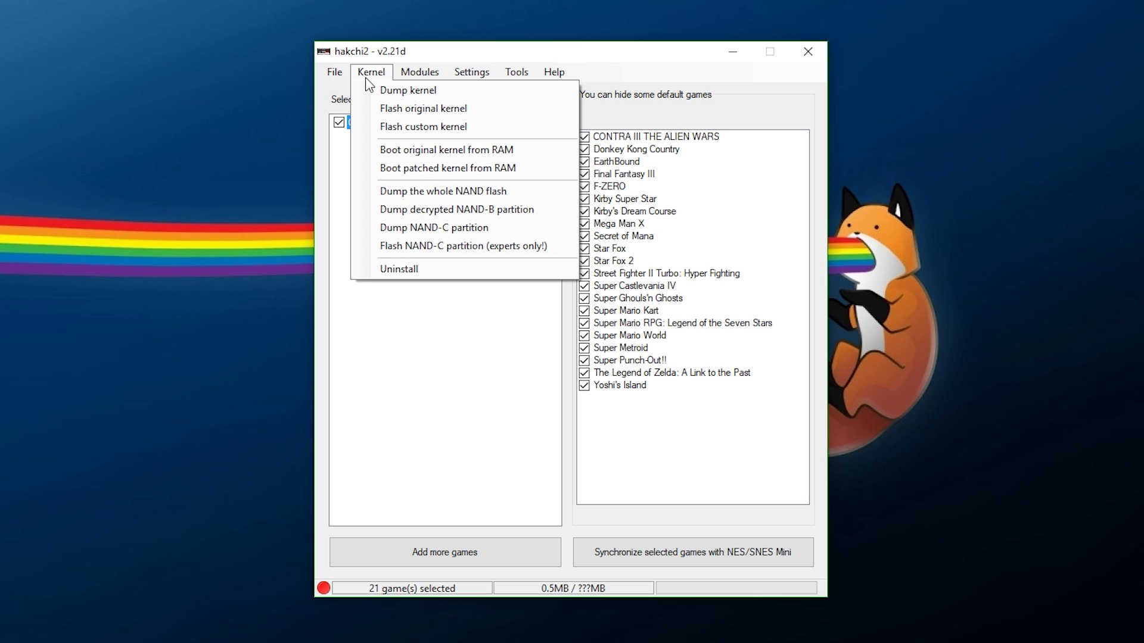
click(407, 90)
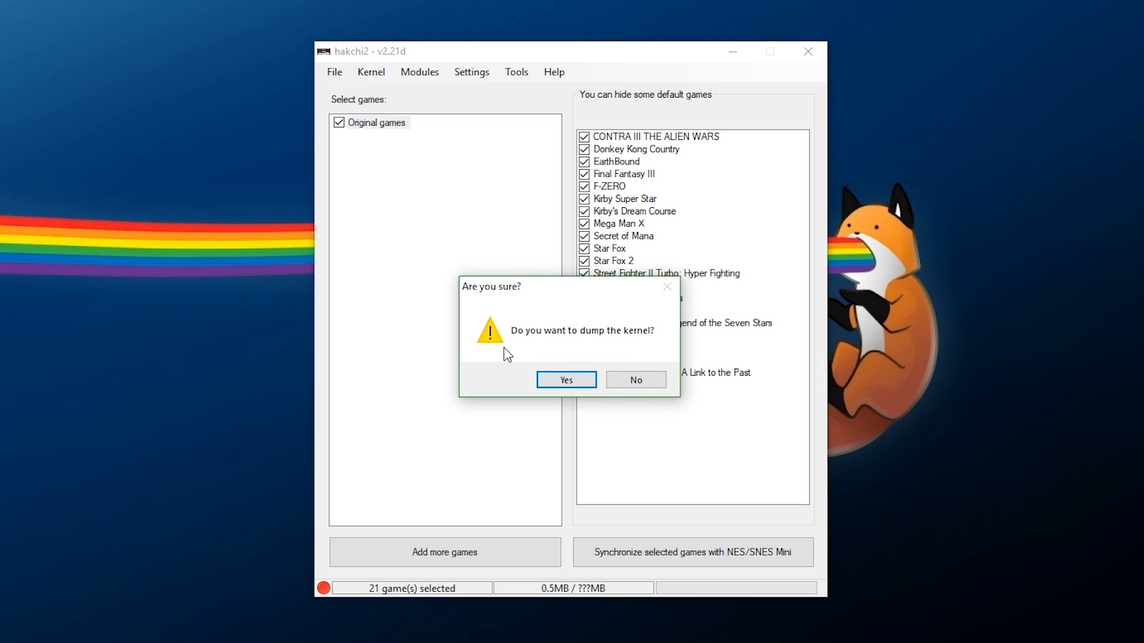
click(566, 379)
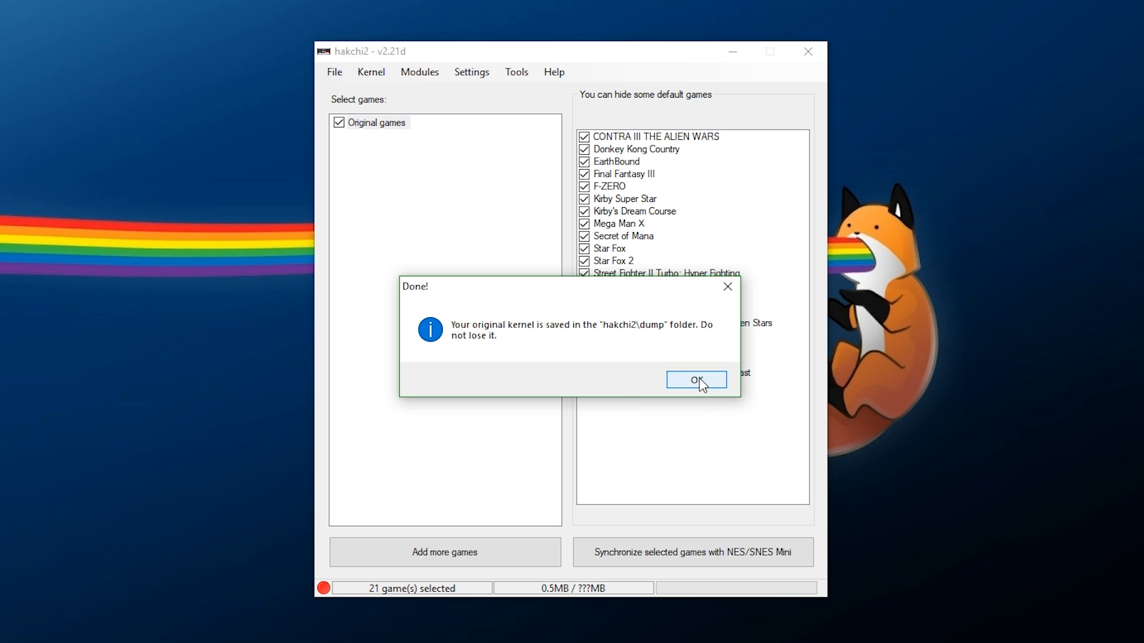
Acknowledge the dump, then copy kernel_snes.img from the dump folder
click(695, 380)
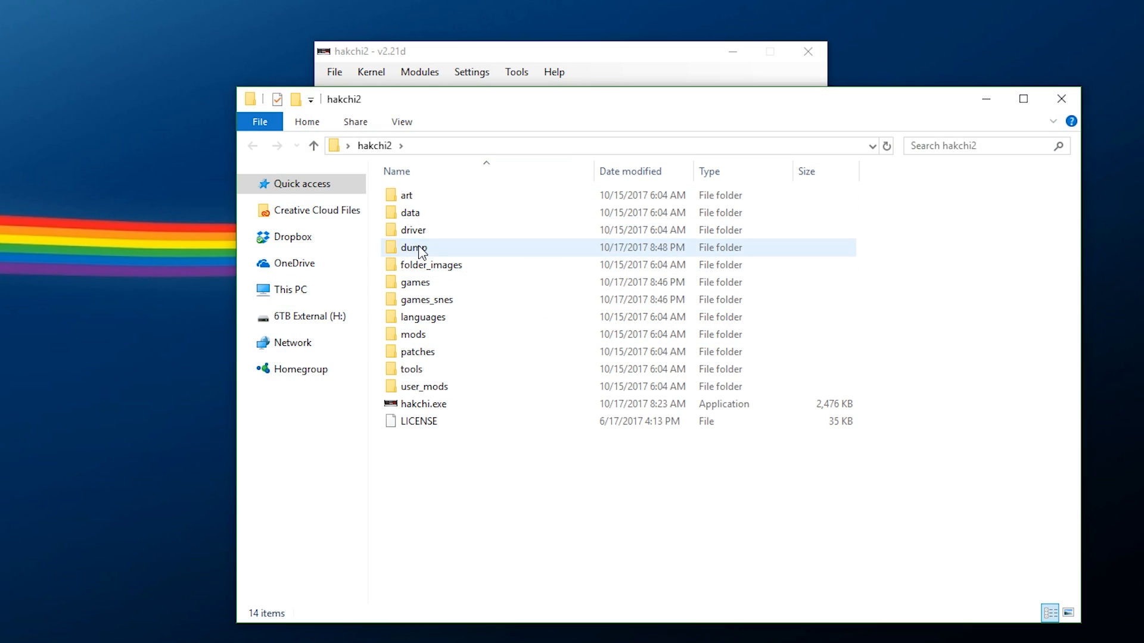
double_click(412, 247)
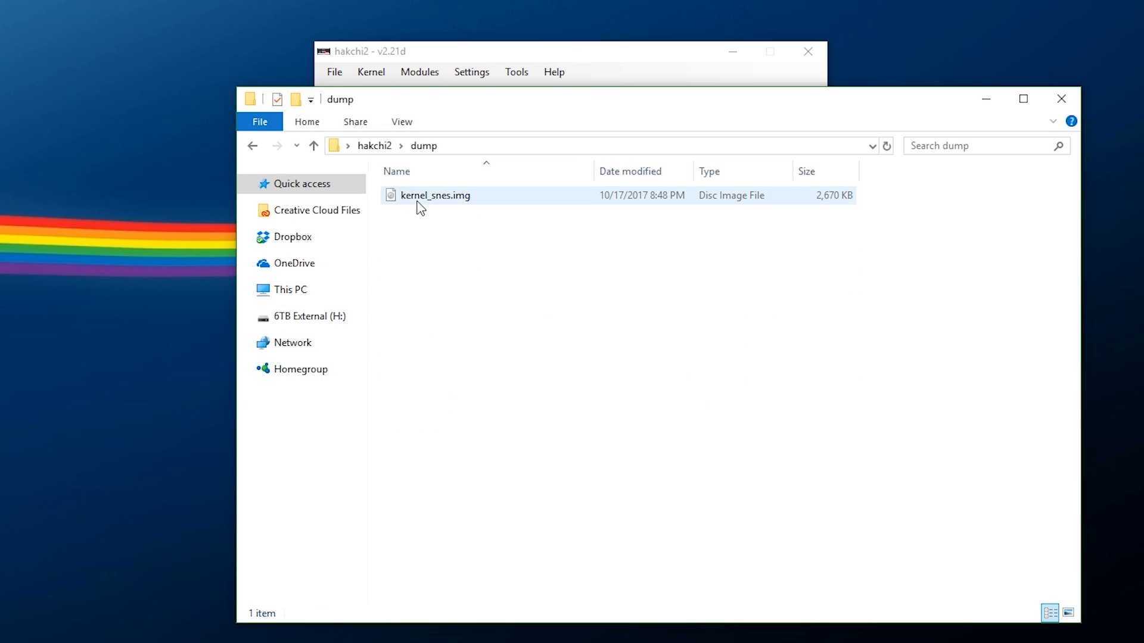
click(435, 196)
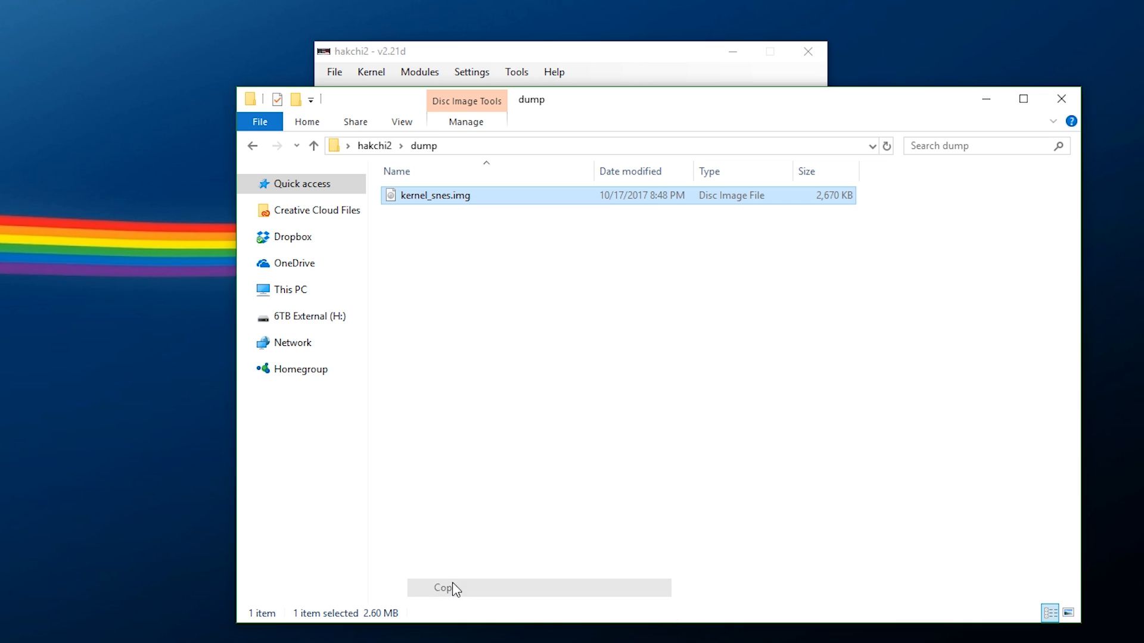
click(314, 146)
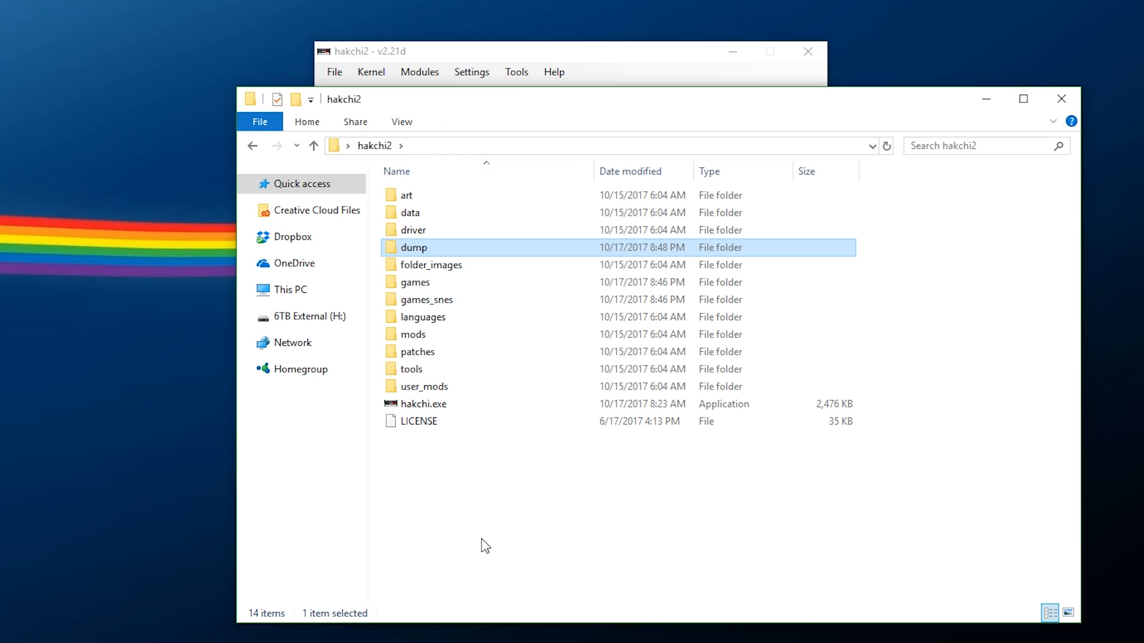
Create a 'backup' folder inside hakchi2 and paste kernel_snes.img into it
right_click(484, 545)
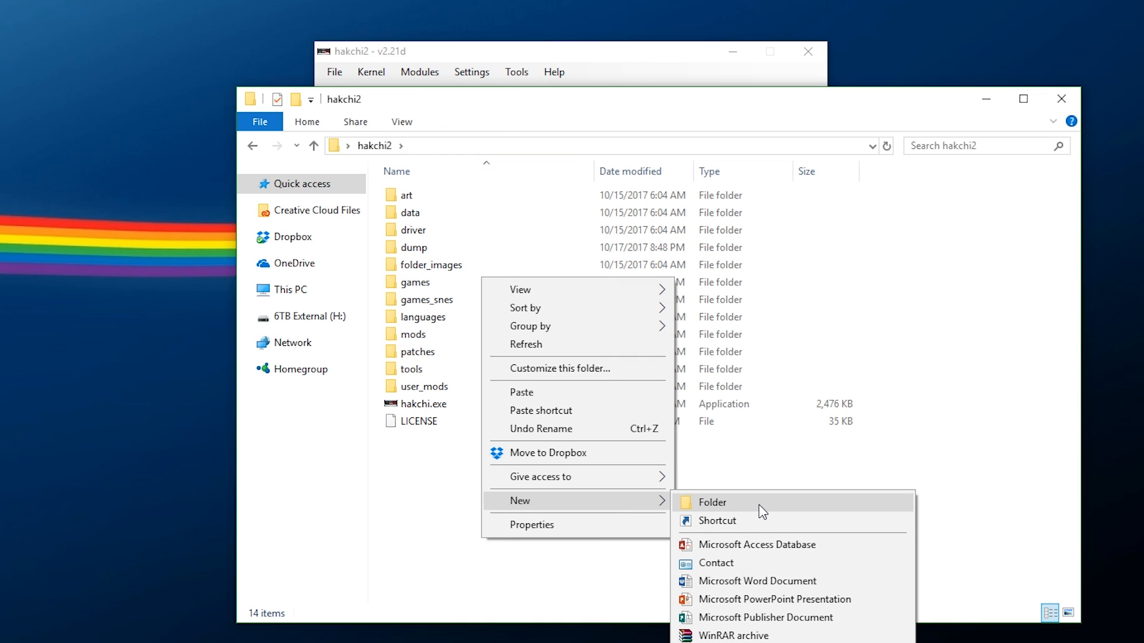
click(712, 502)
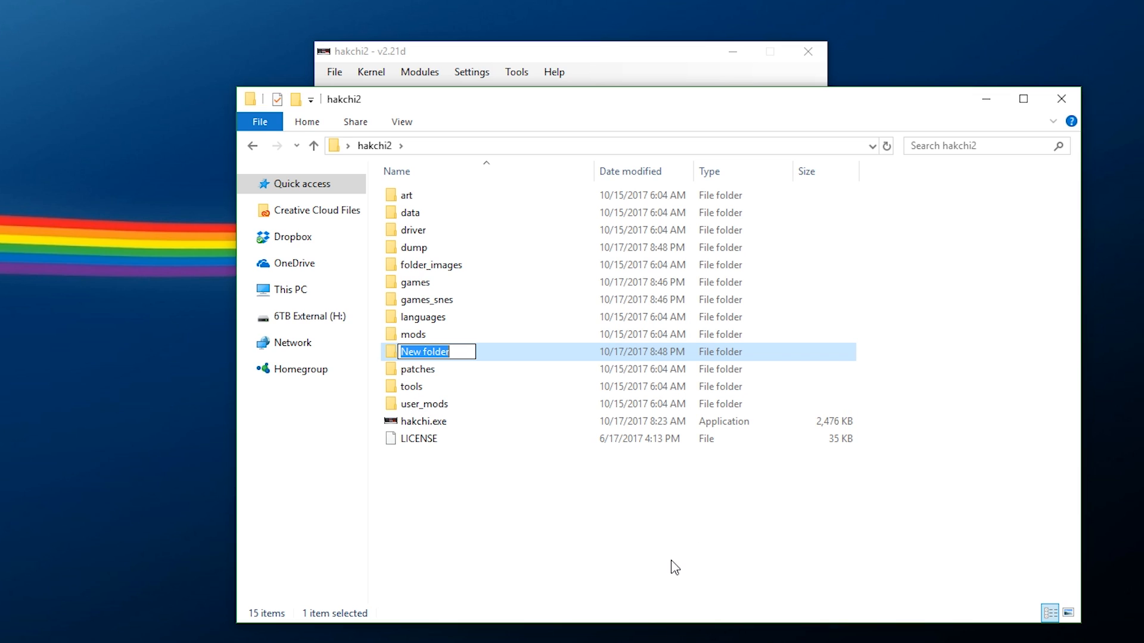
text(backup)
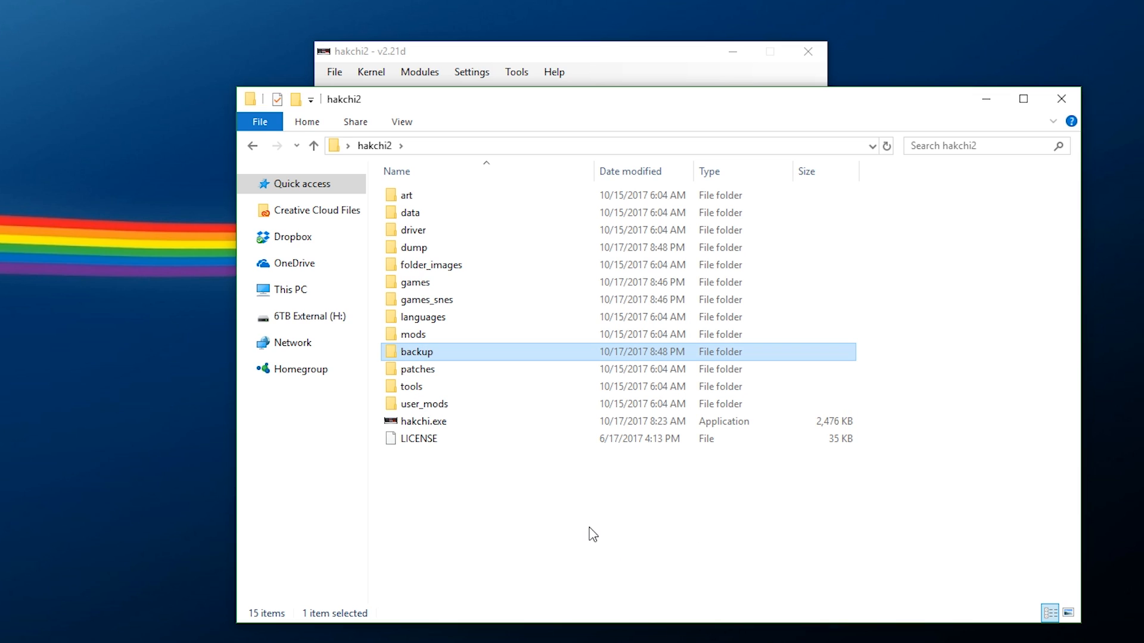
mouse_move(577, 528)
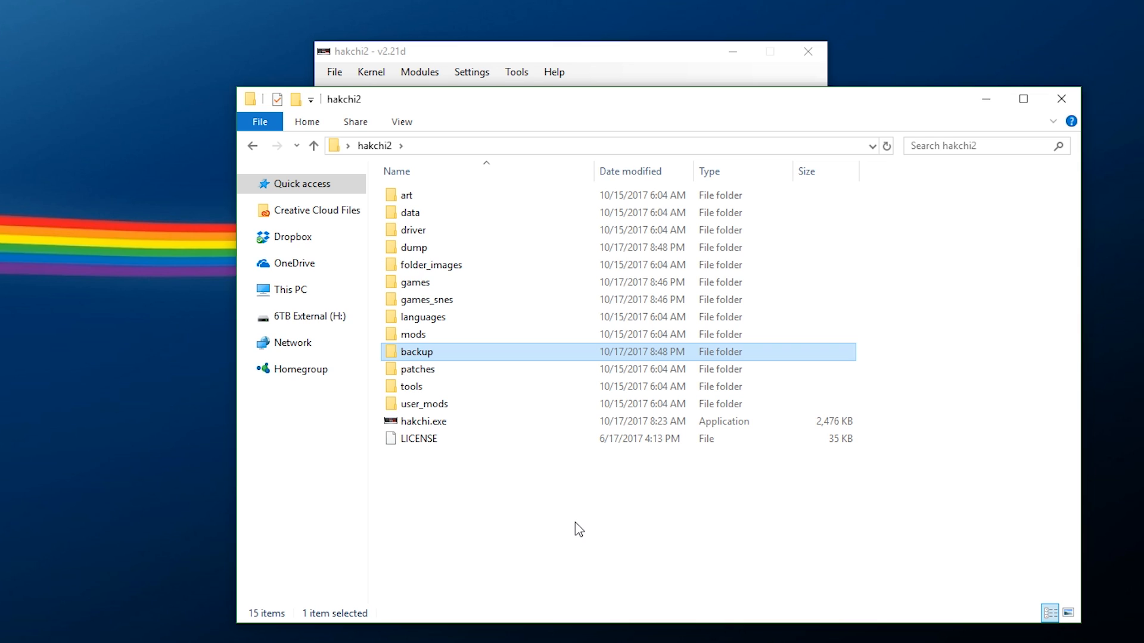
double_click(417, 351)
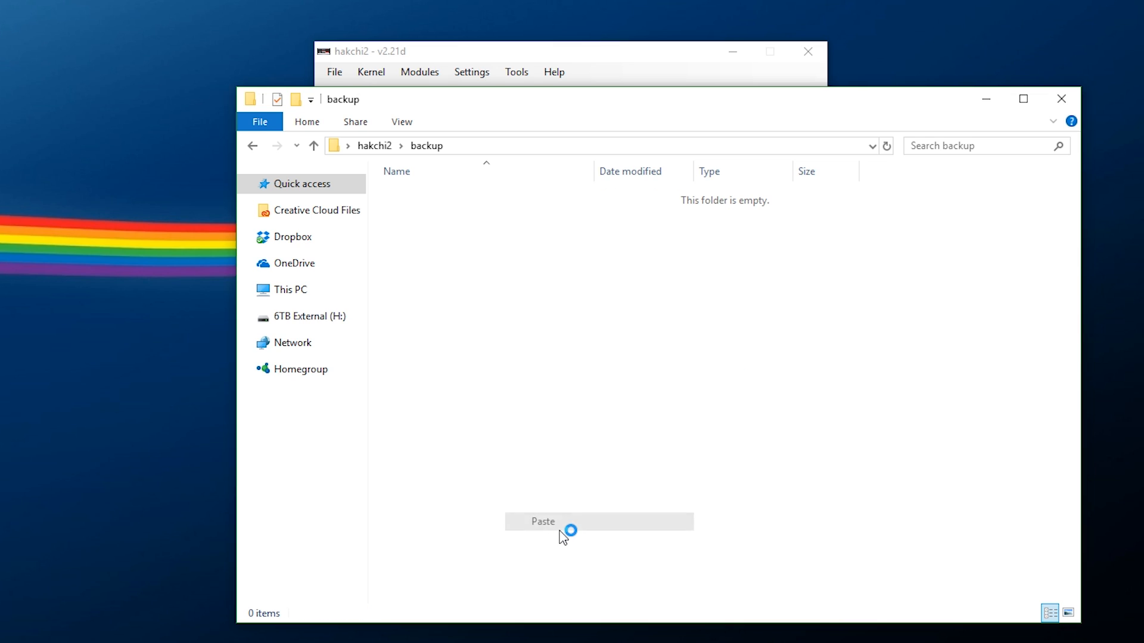
click(543, 522)
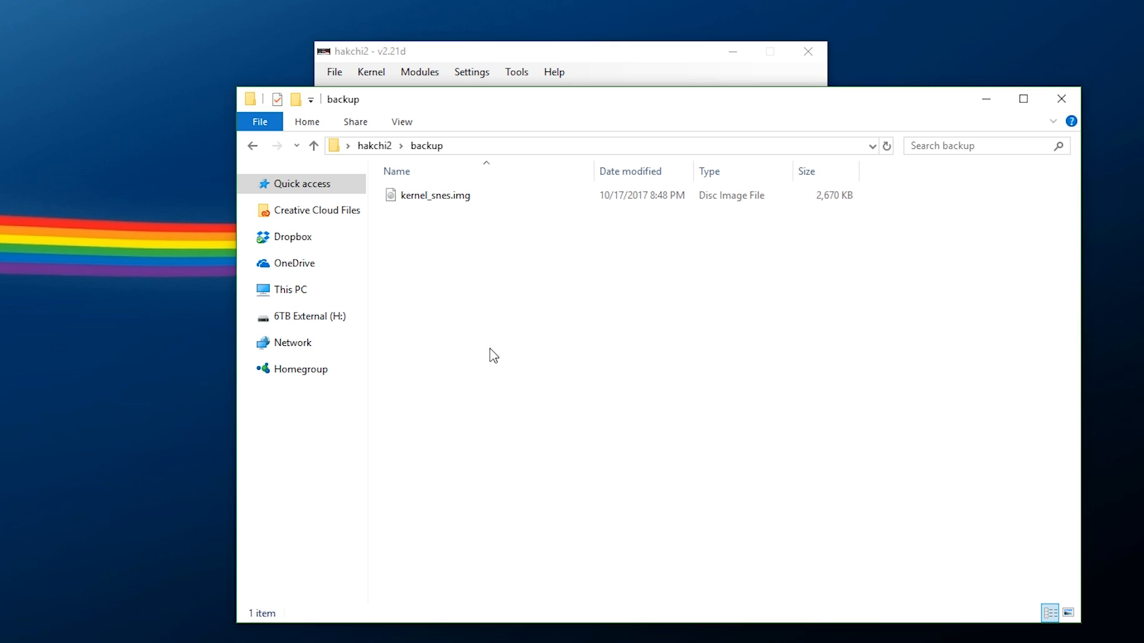
mouse_move(1061, 99)
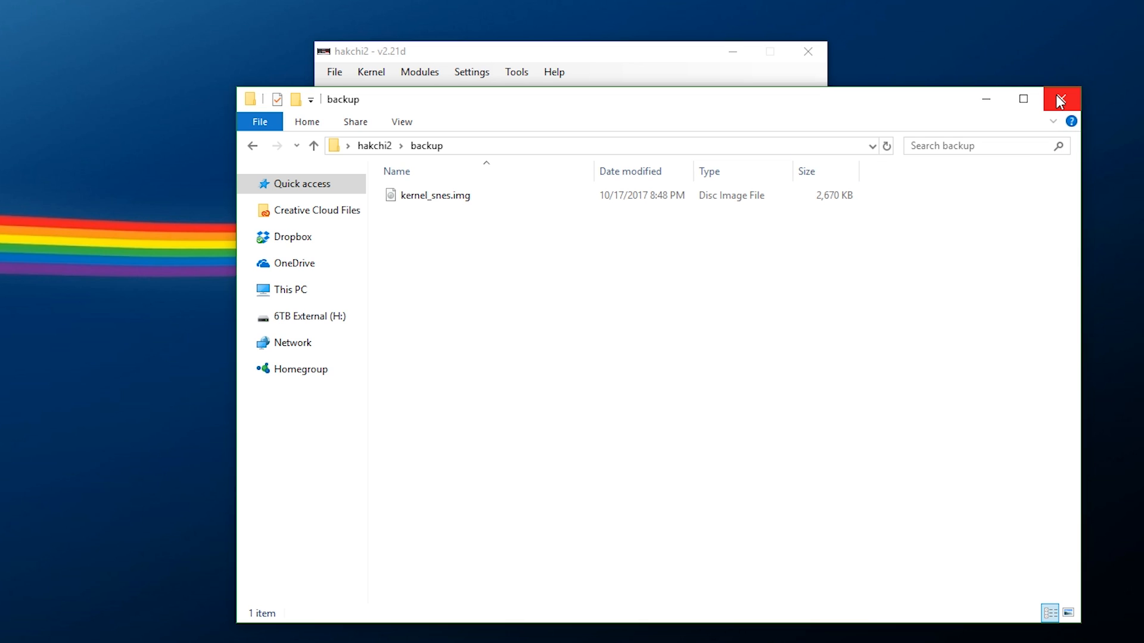
Close Explorer, flash the custom kernel with confirmation, and show Original games again
click(1062, 98)
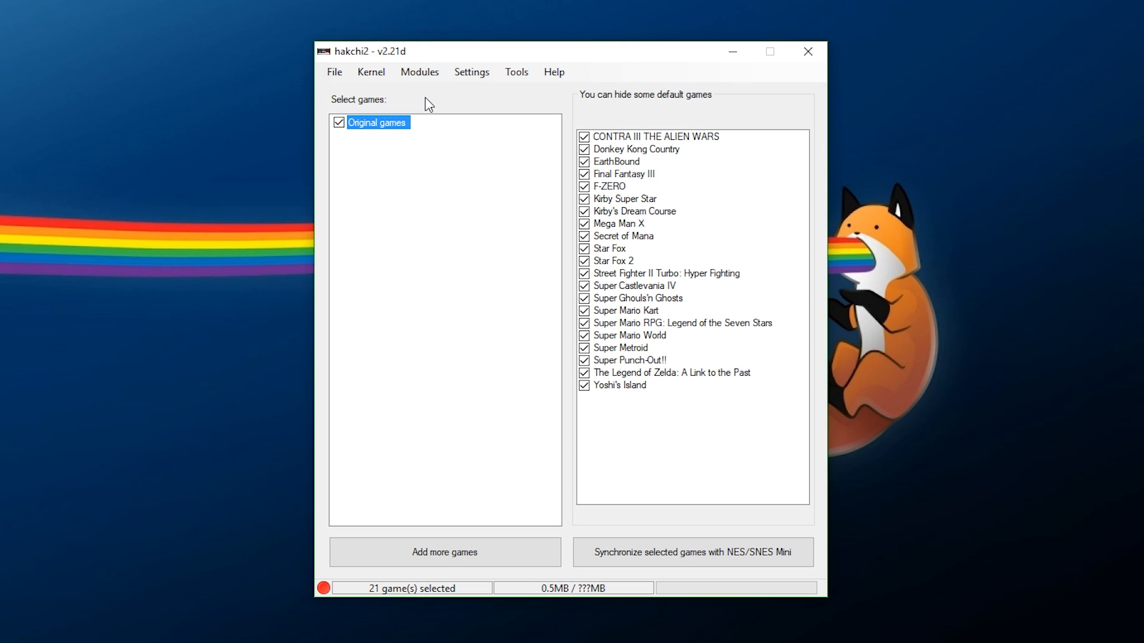
click(370, 72)
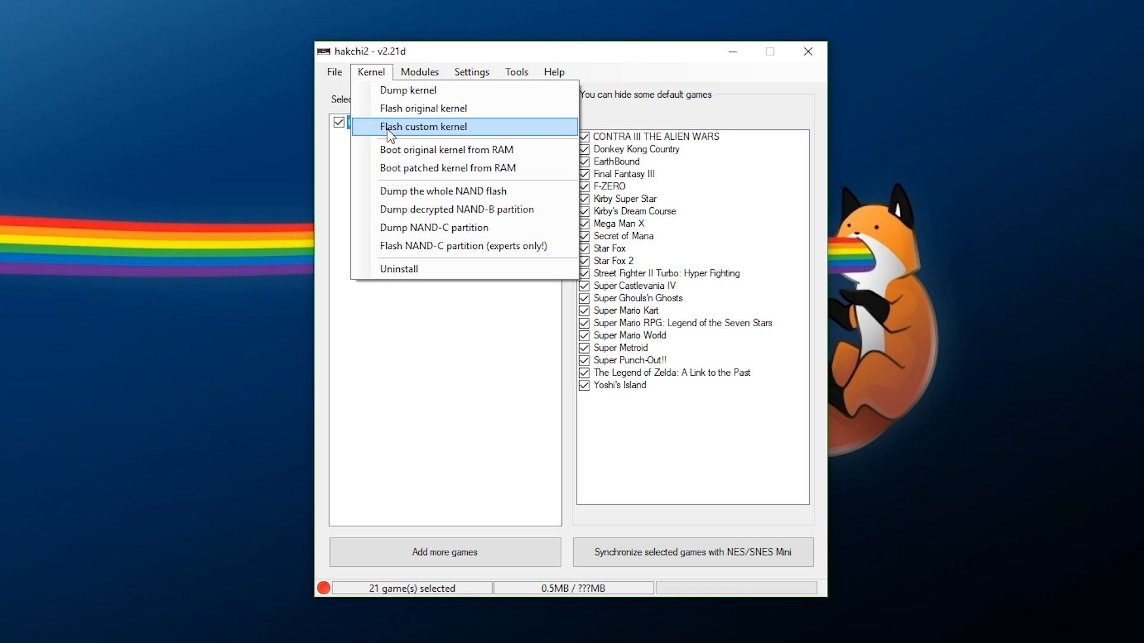
click(423, 126)
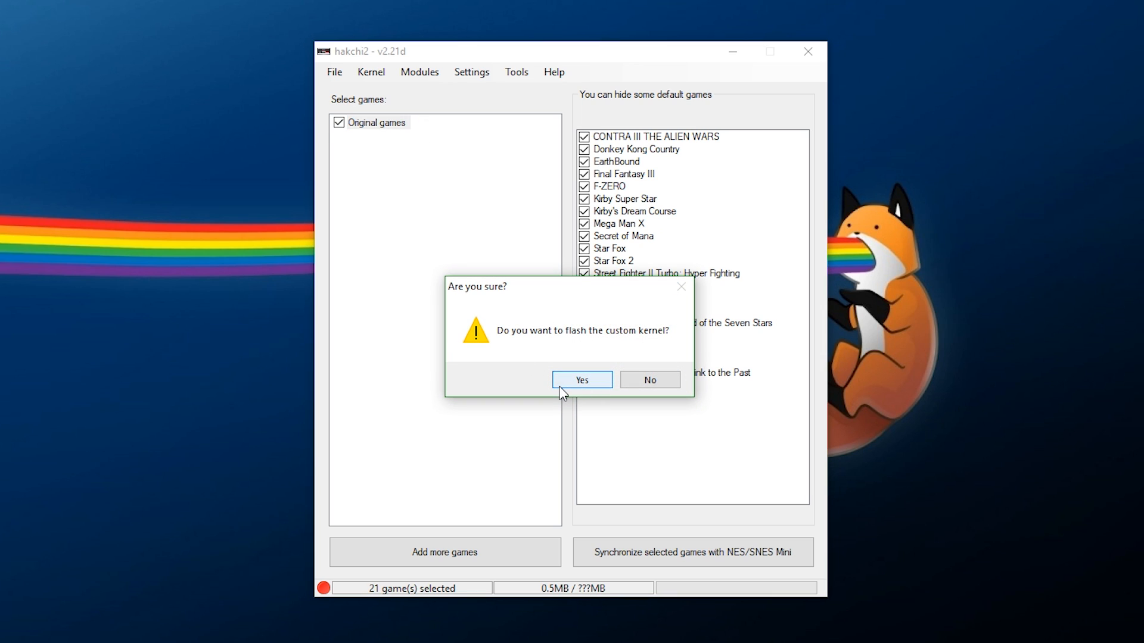
click(581, 380)
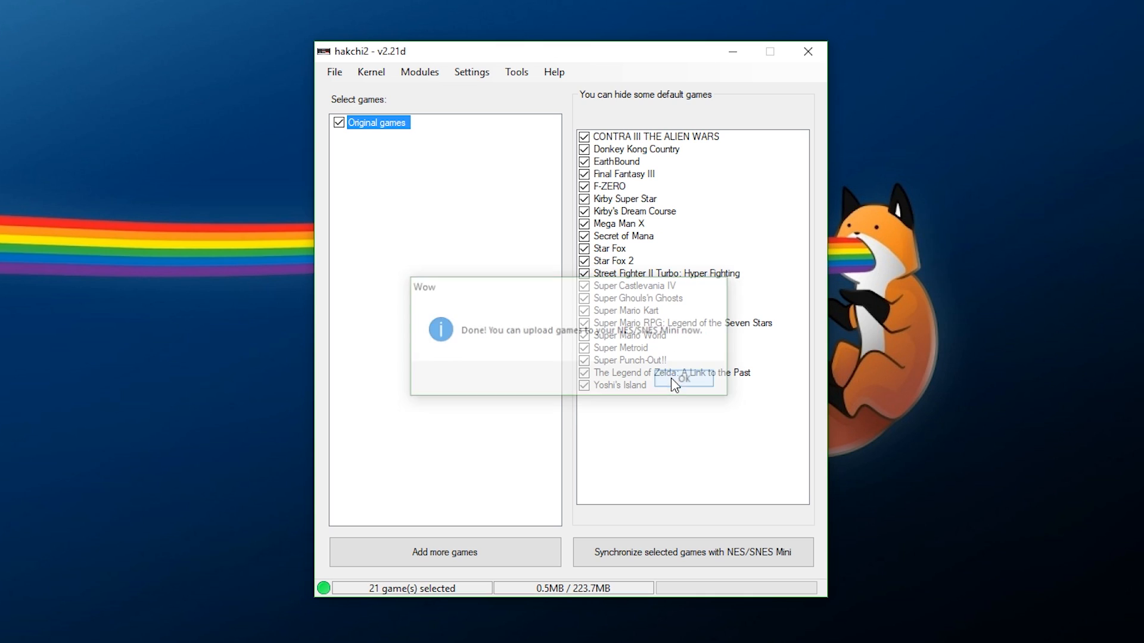
click(683, 379)
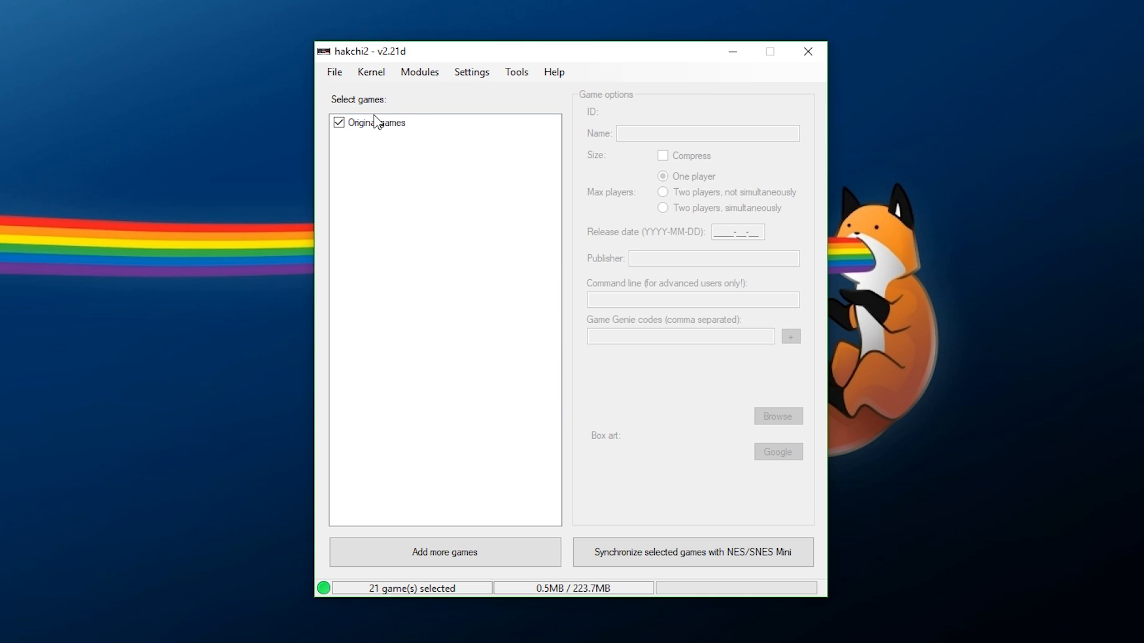
click(376, 123)
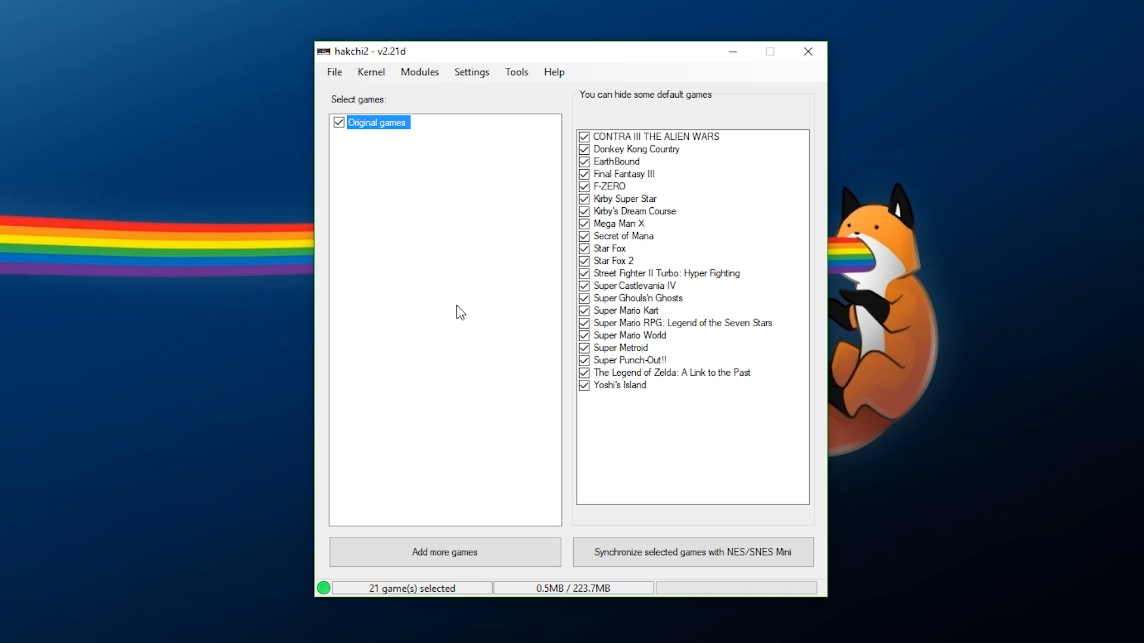
mouse_move(449, 266)
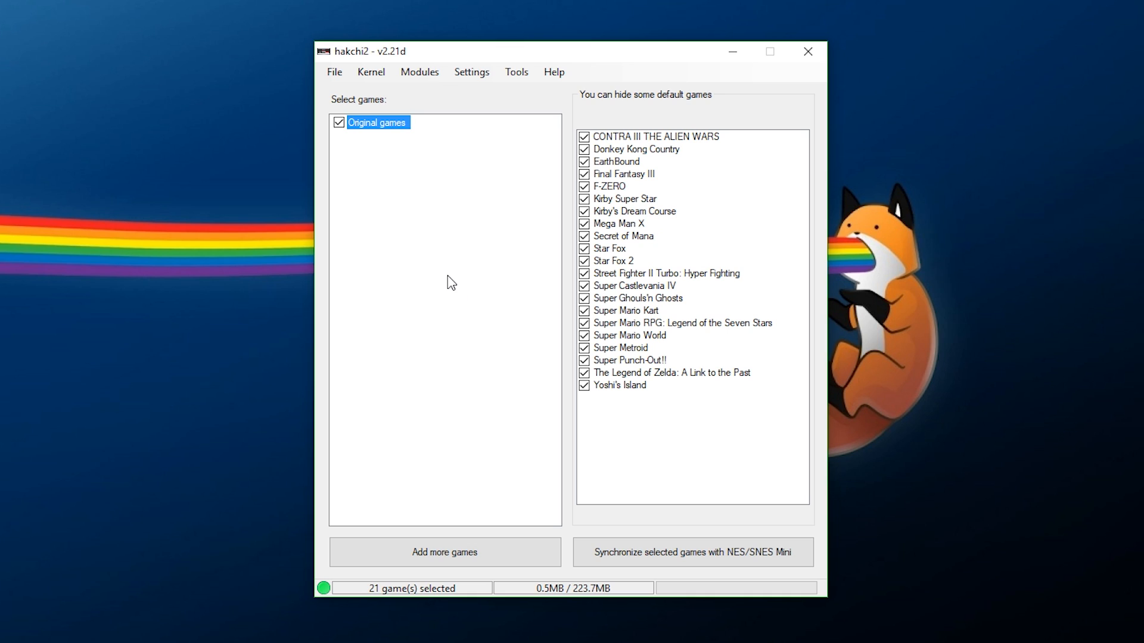
In the Save-State Manager, export EarthBound's save states as EarthBound.clvs to Desktop\SNES
click(517, 71)
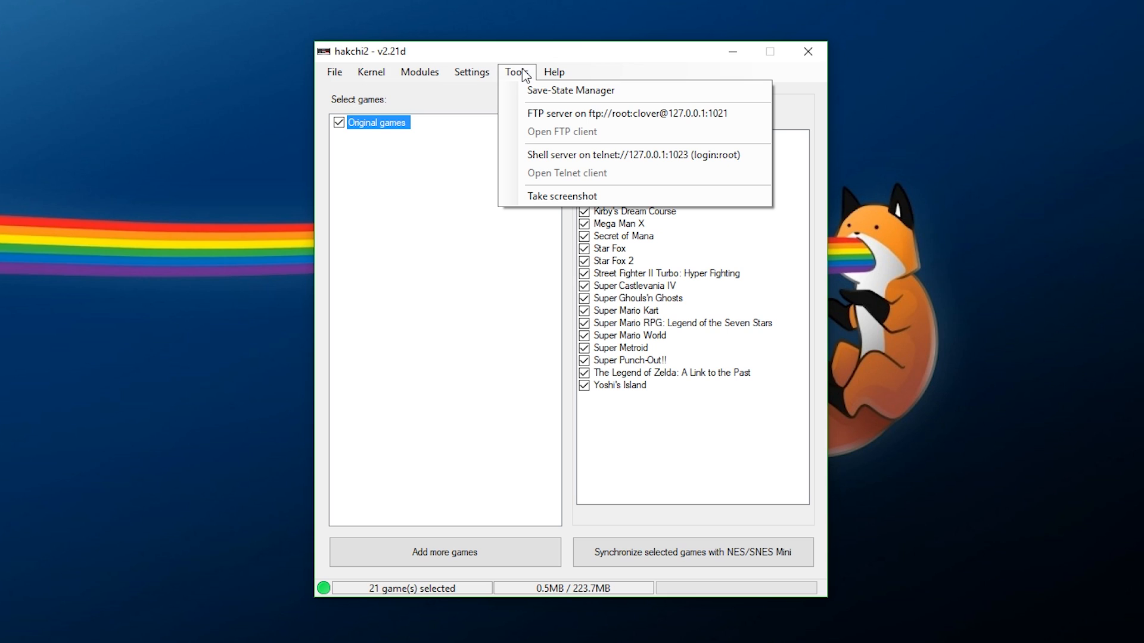
click(572, 91)
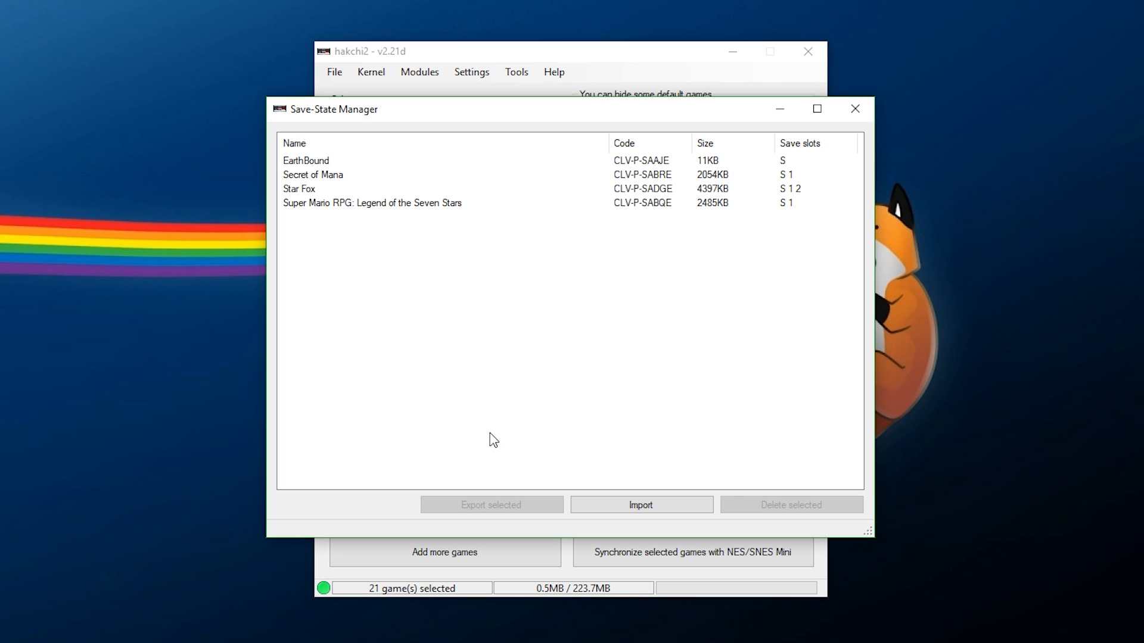
click(298, 188)
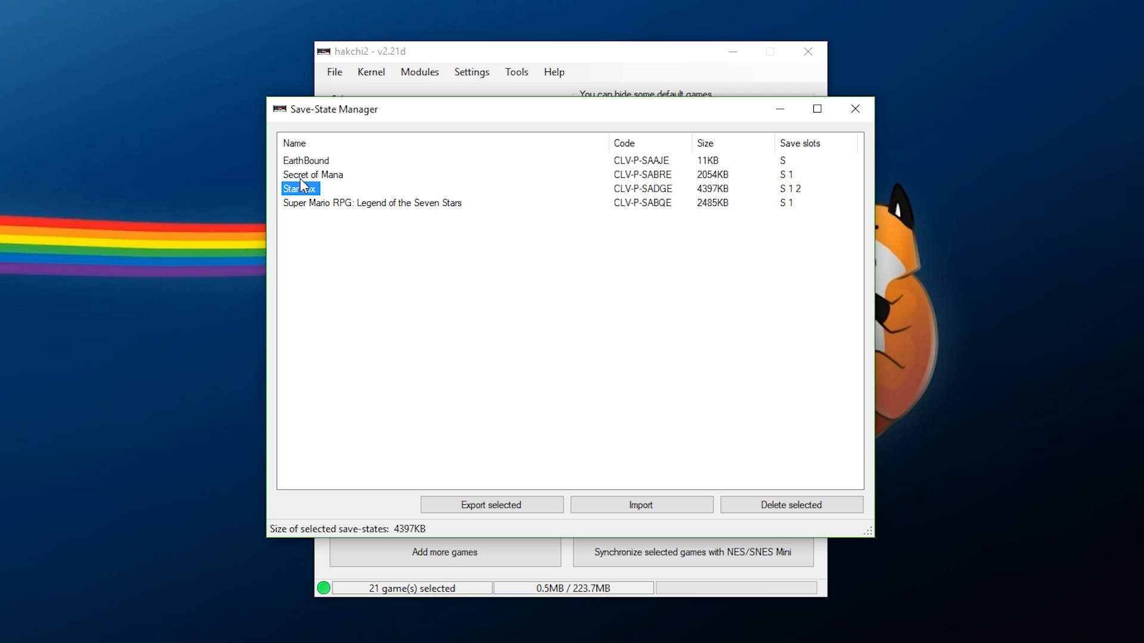
click(305, 160)
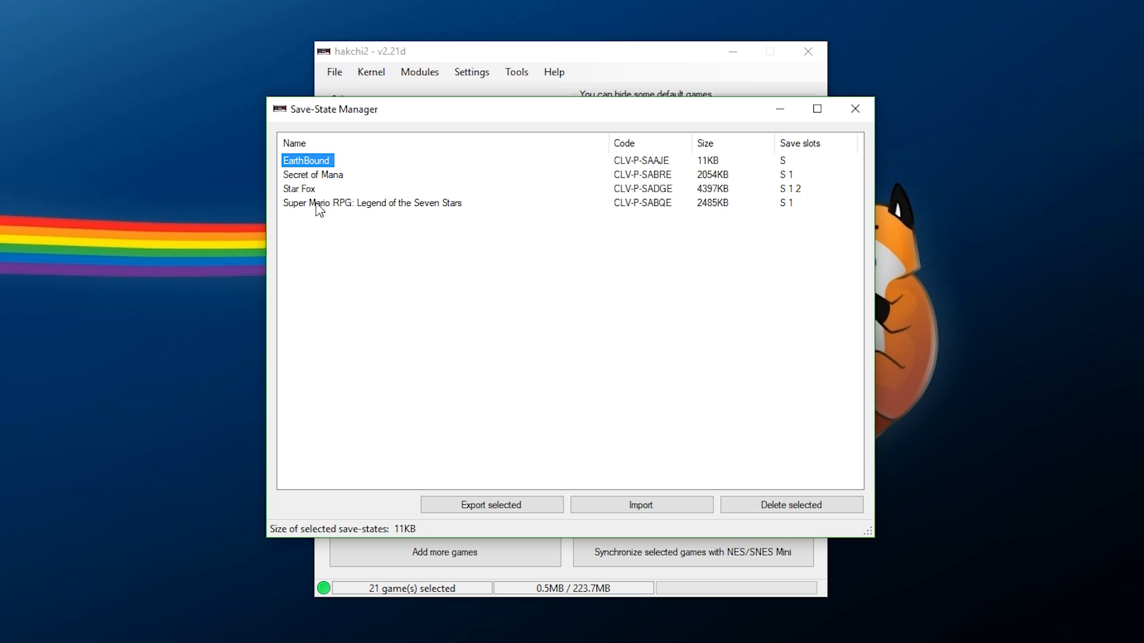
click(372, 203)
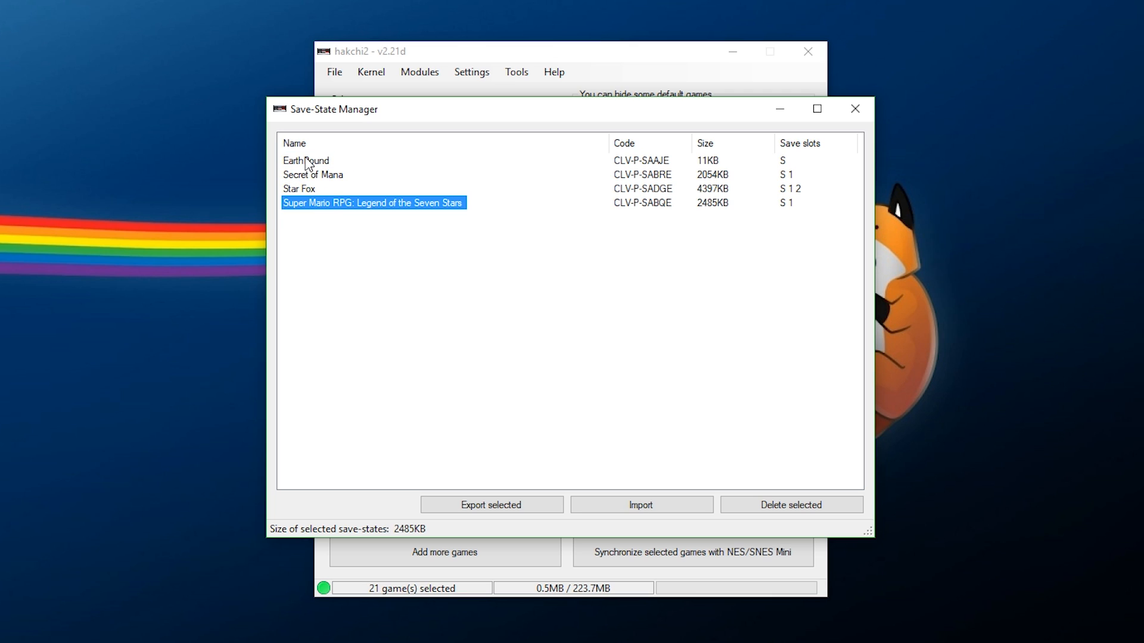
mouse_move(401, 269)
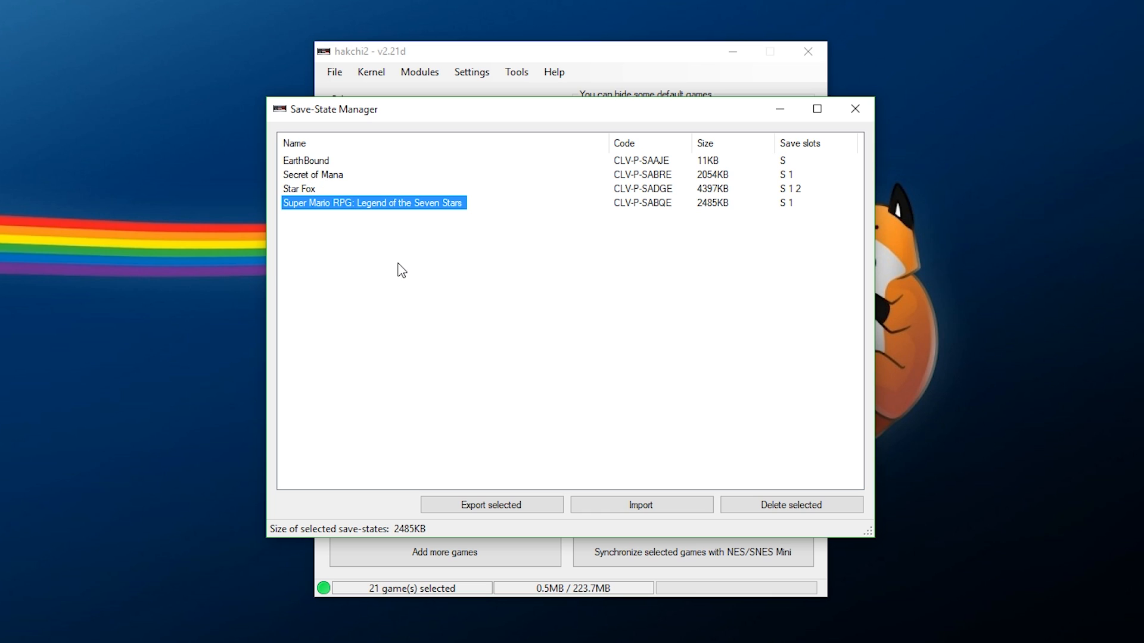
click(306, 161)
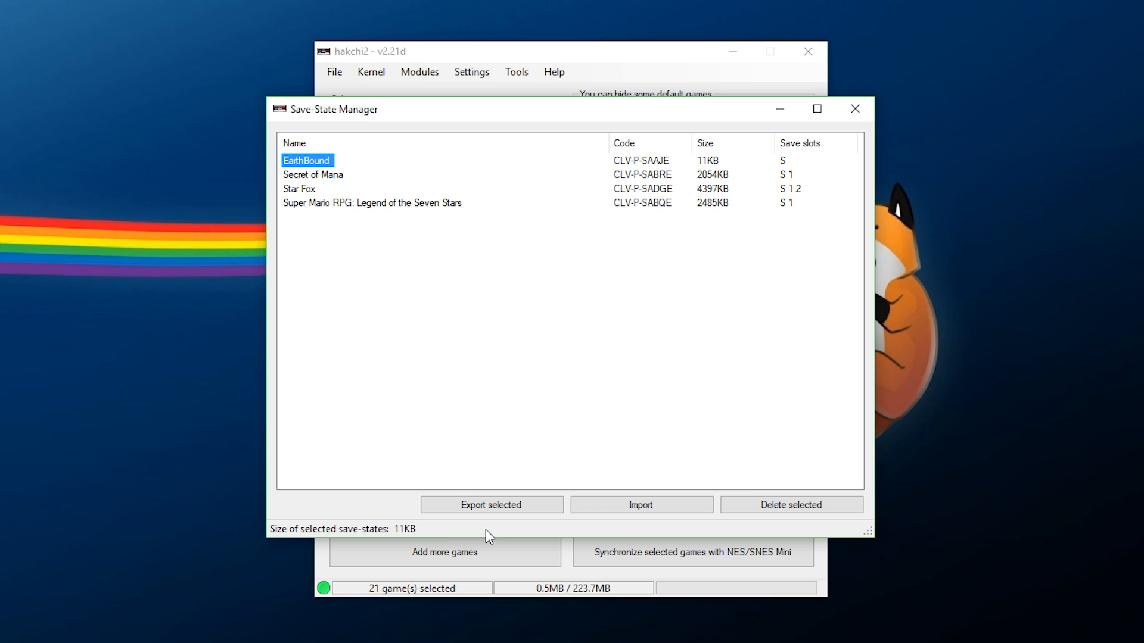
click(491, 504)
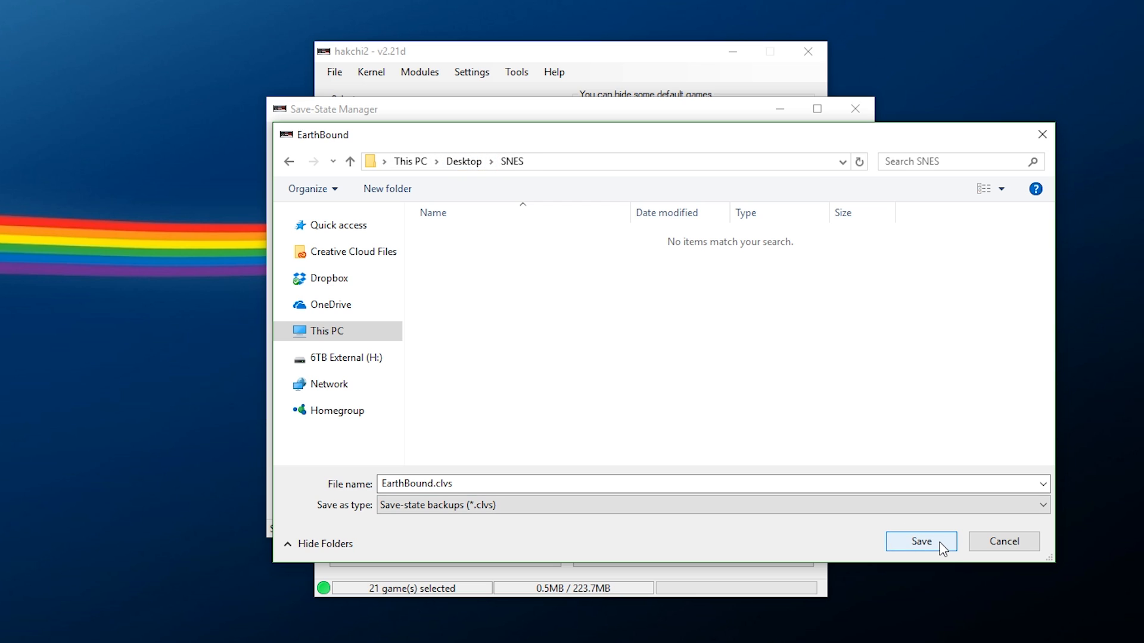
click(921, 541)
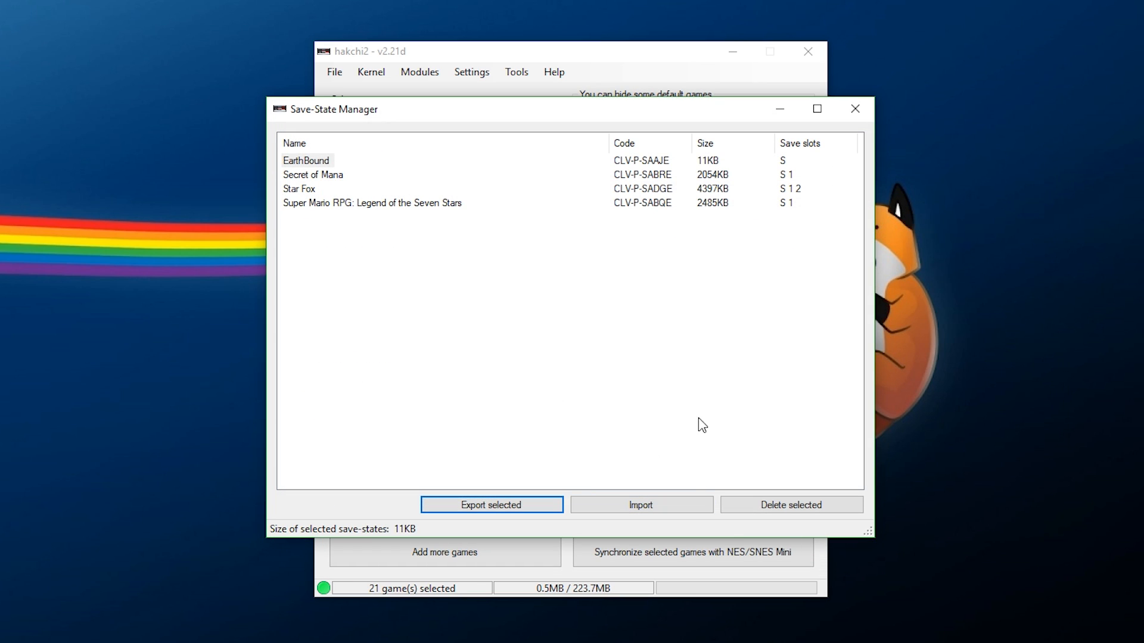
Import EarthBound.clvs into the Save-State Manager, then close the manager
click(640, 505)
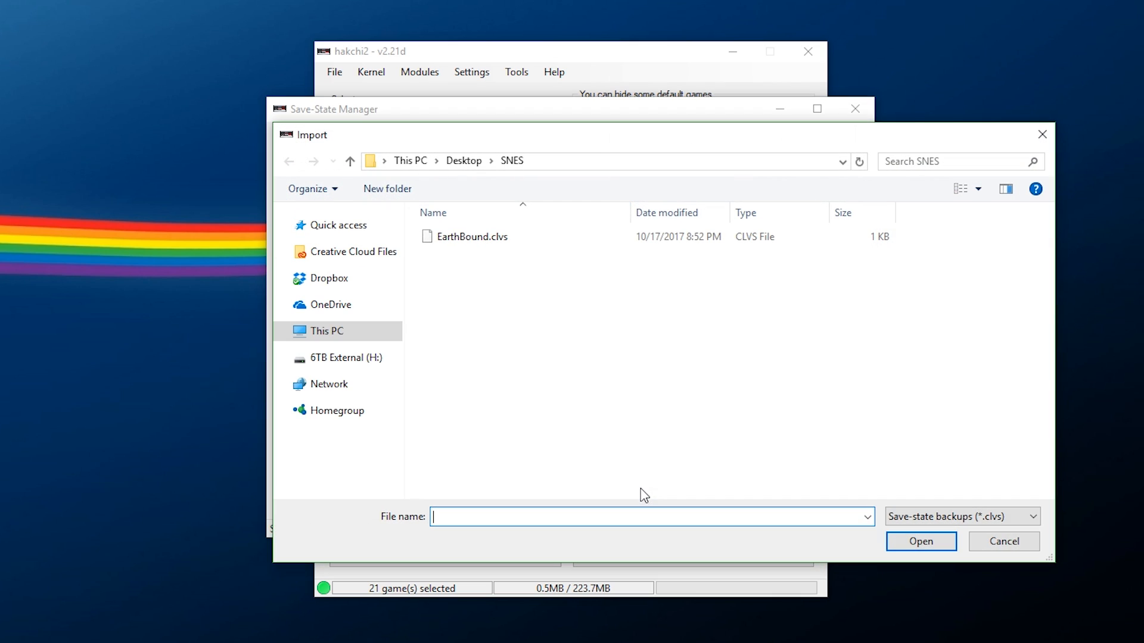
click(471, 237)
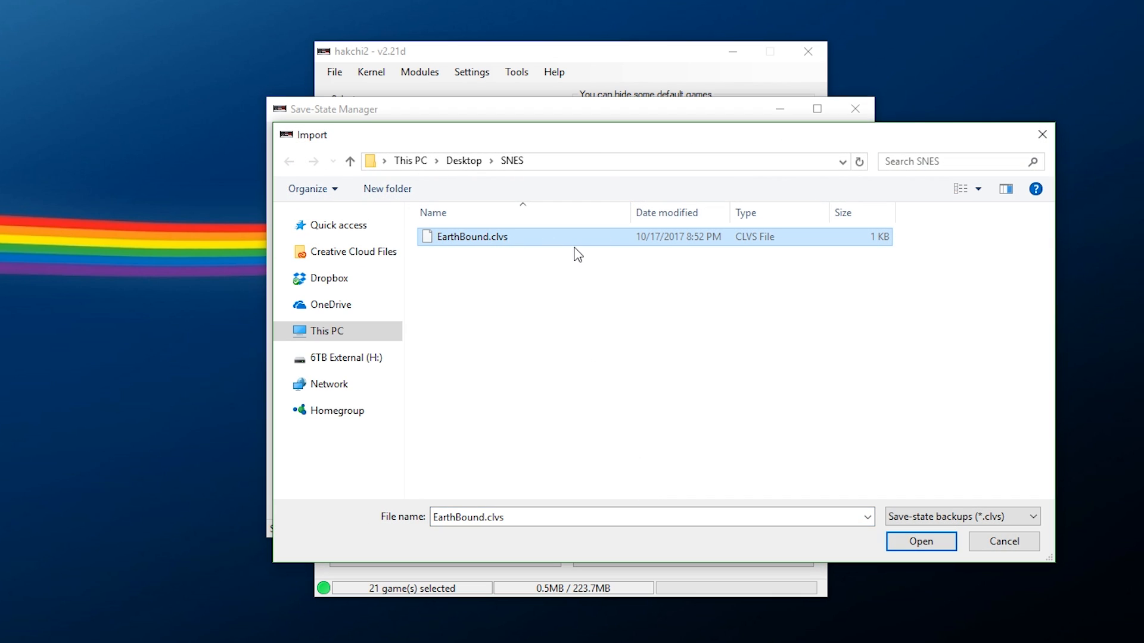
click(921, 541)
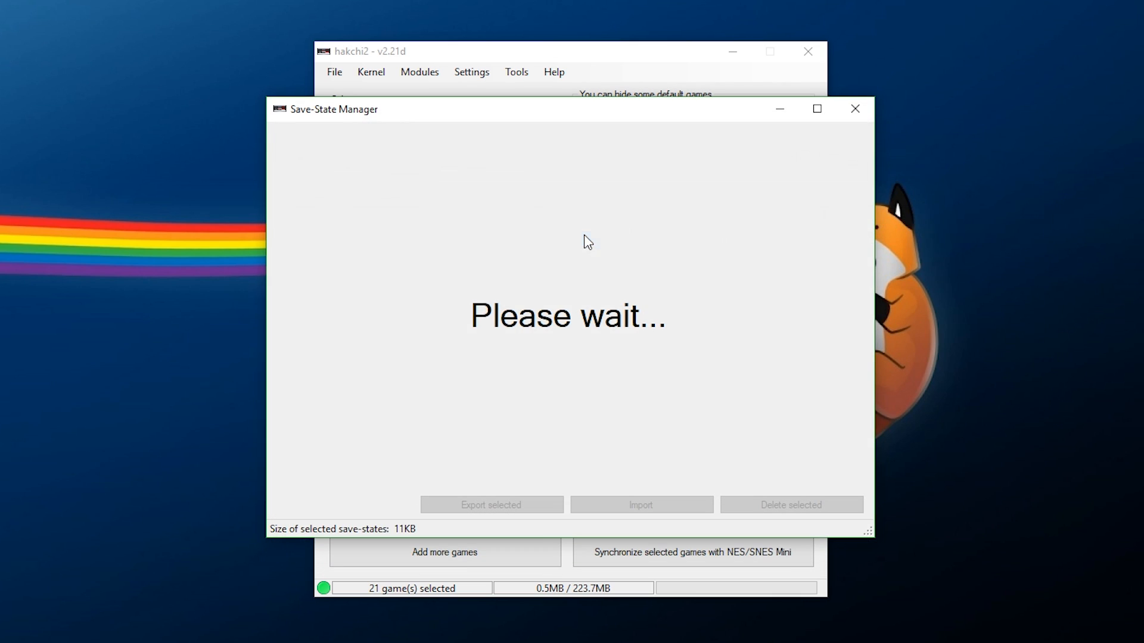
mouse_move(498, 382)
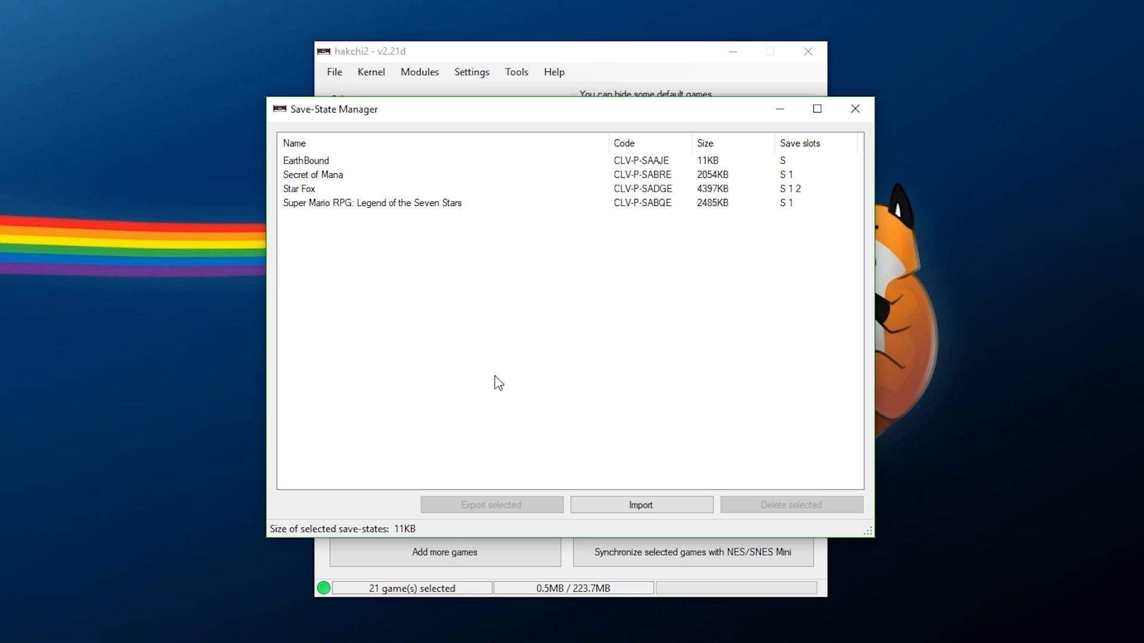
mouse_move(648, 274)
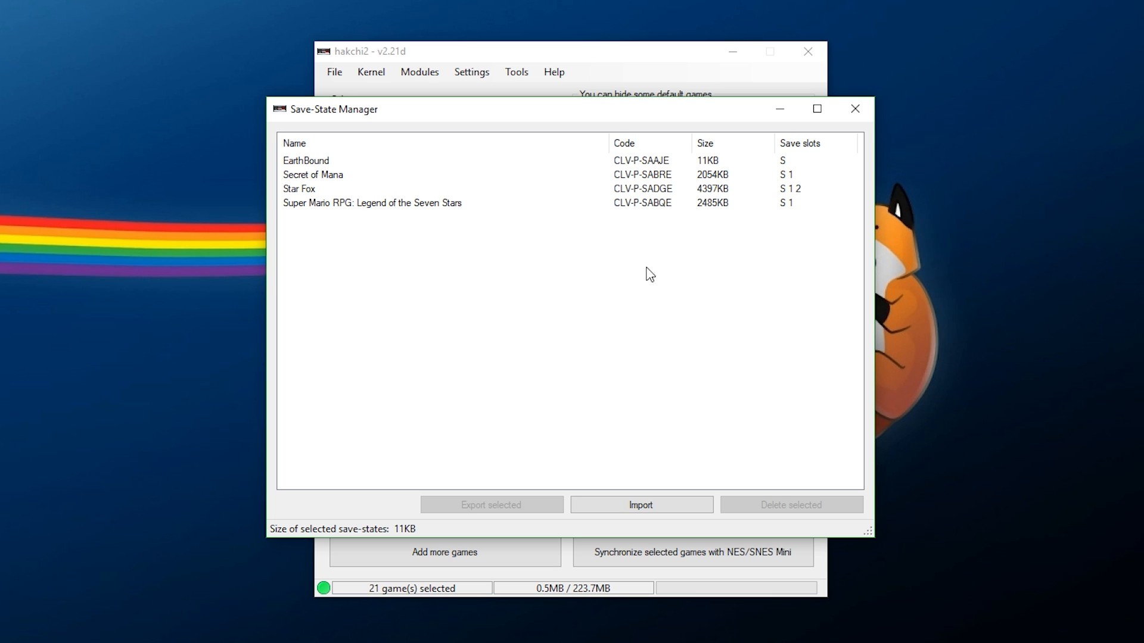
mouse_move(854, 109)
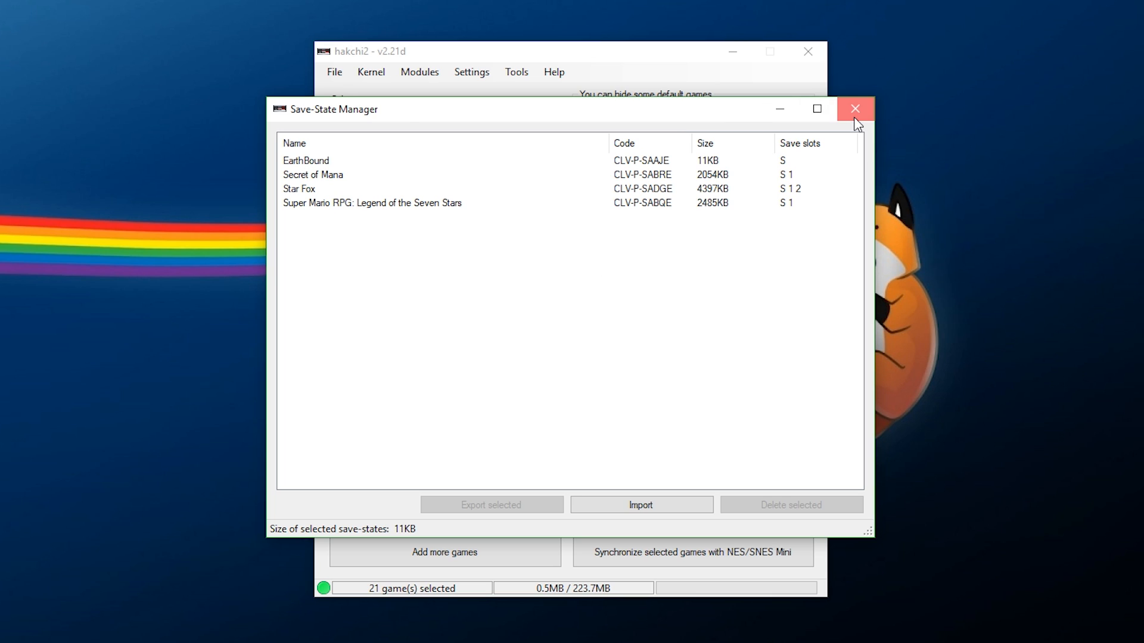
click(854, 109)
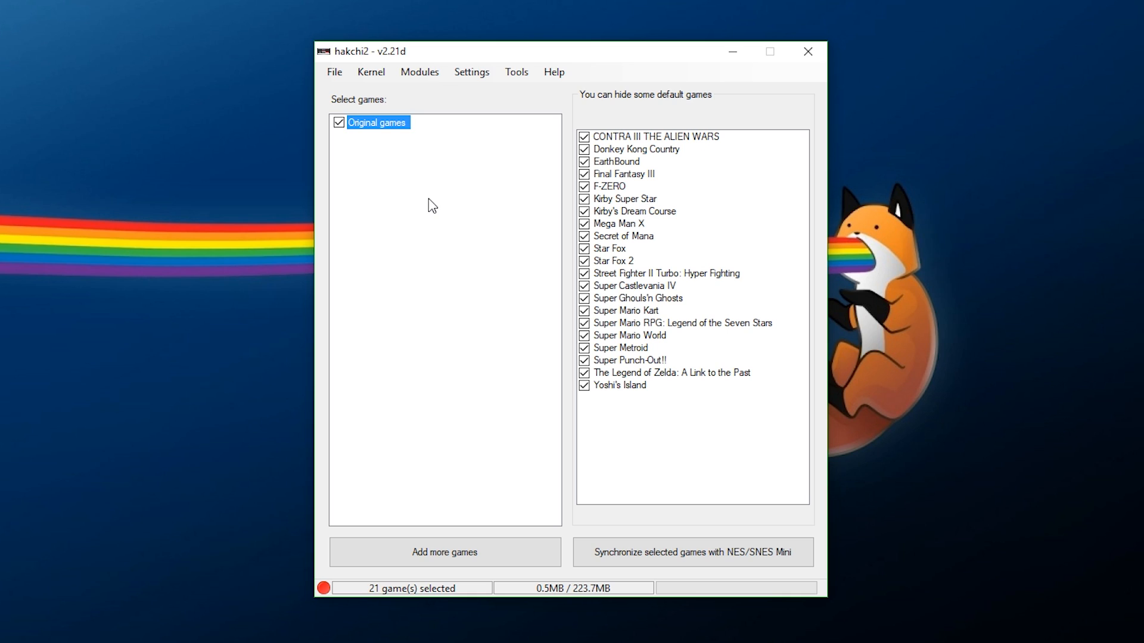
mouse_move(406, 169)
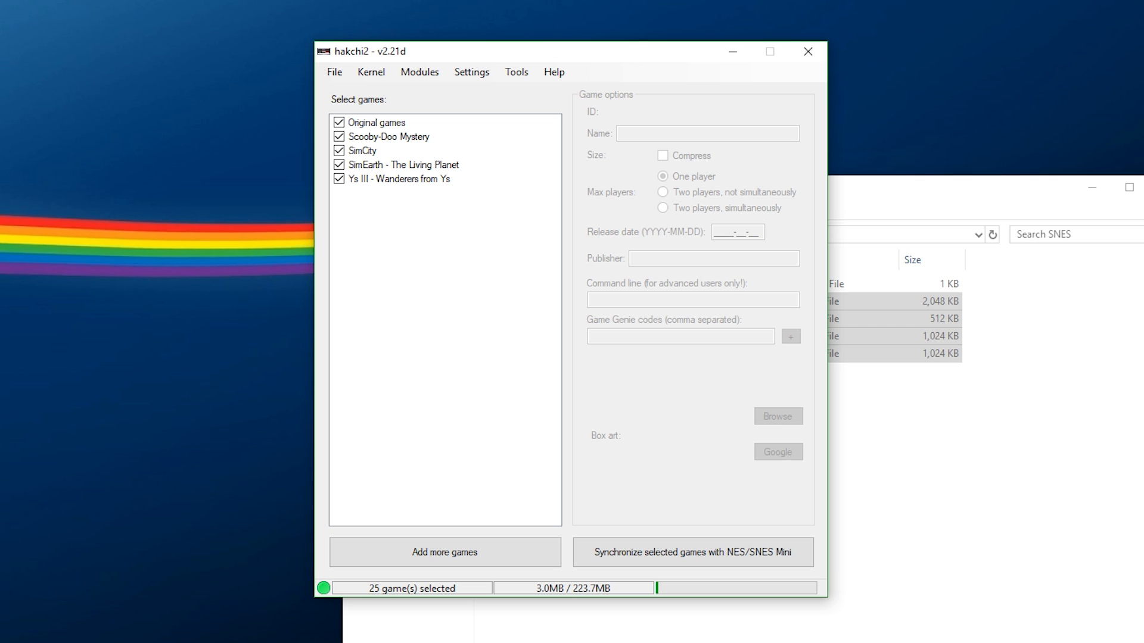
Select the four new games and download box art for them
click(388, 136)
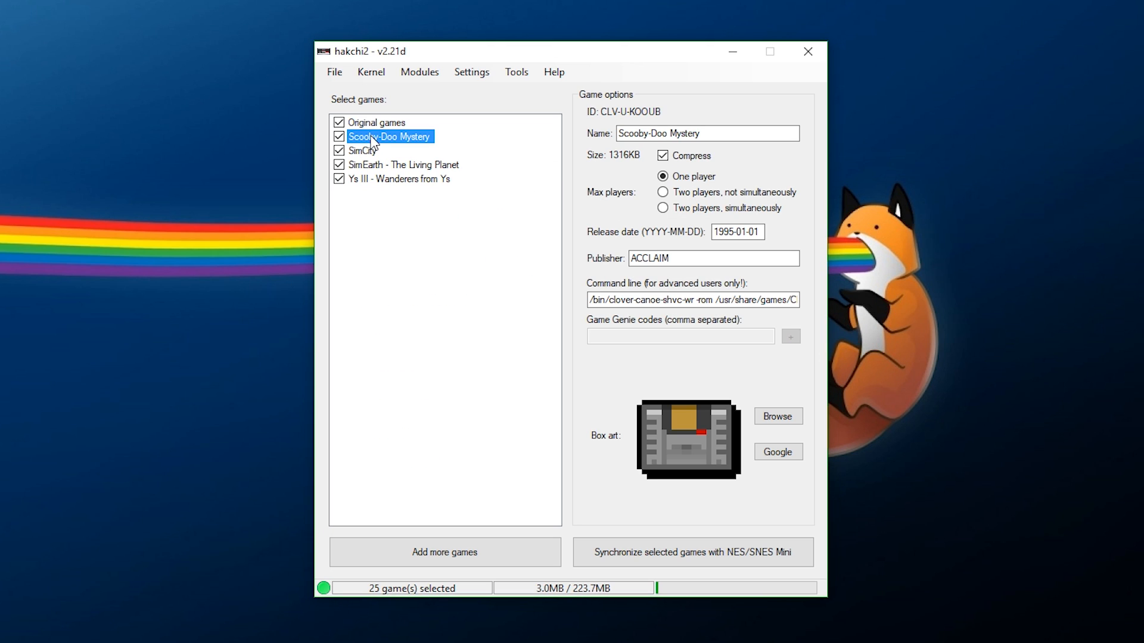
click(404, 165)
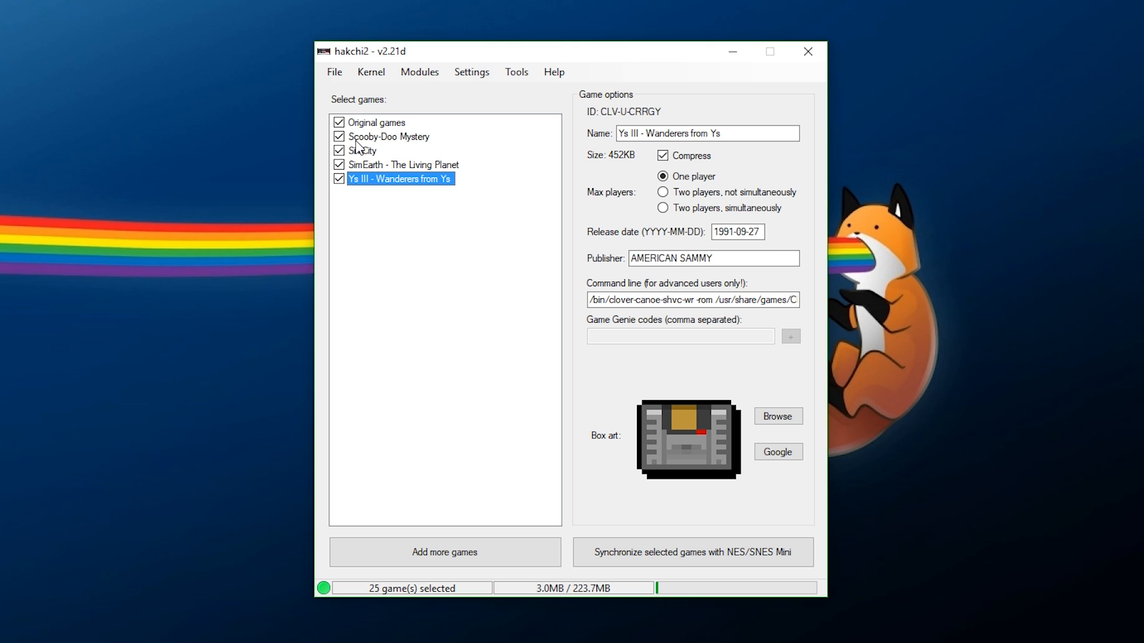
right_click(383, 173)
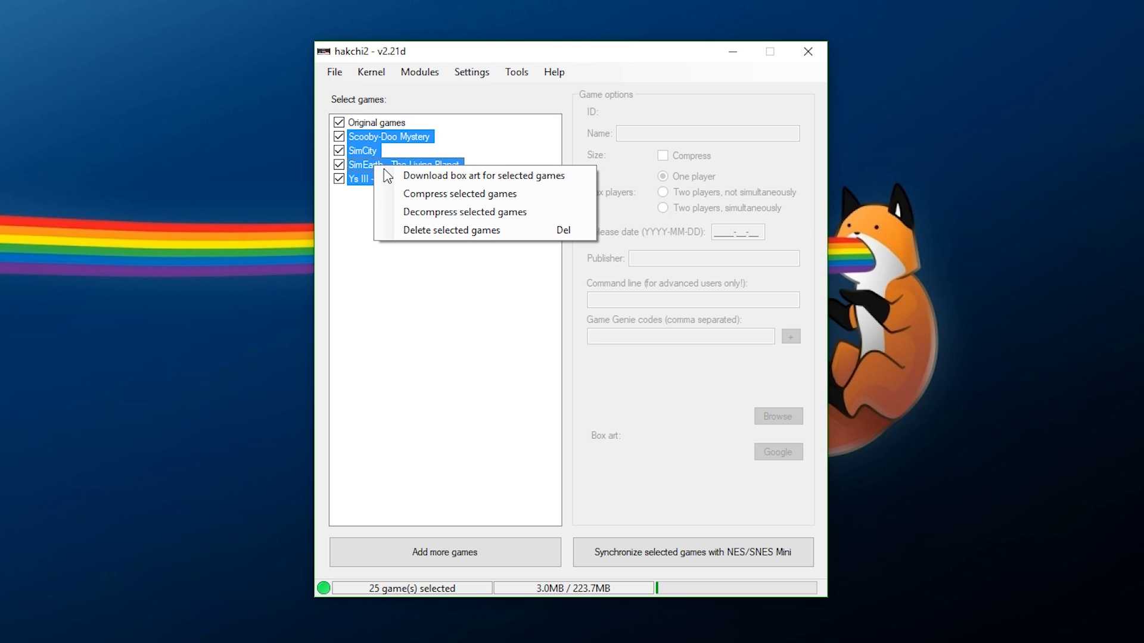
mouse_move(425, 178)
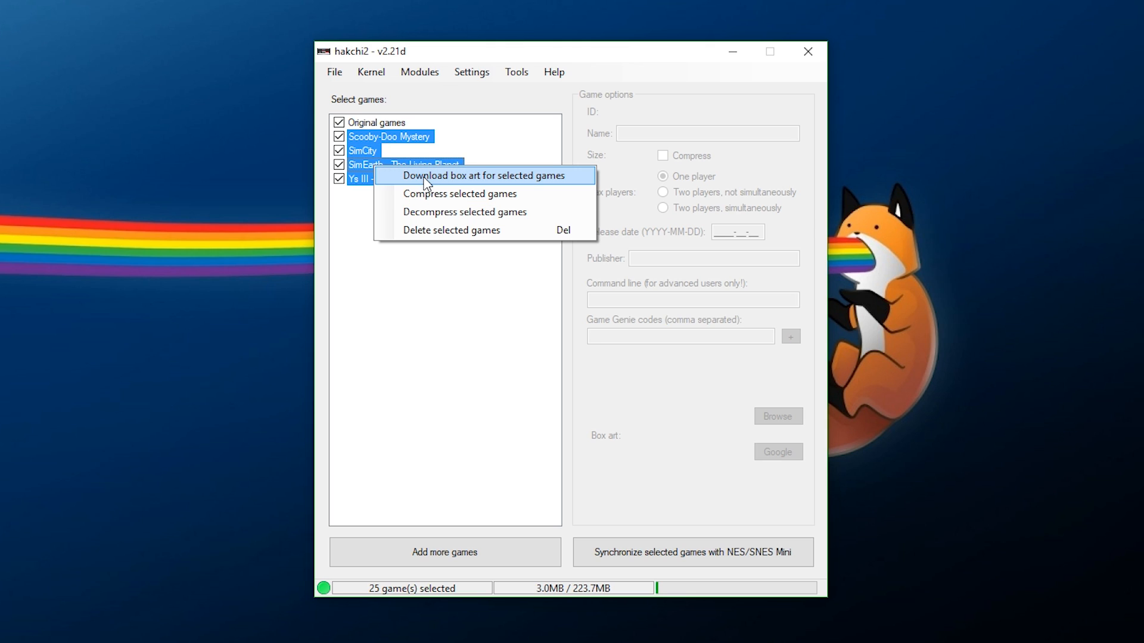
click(487, 175)
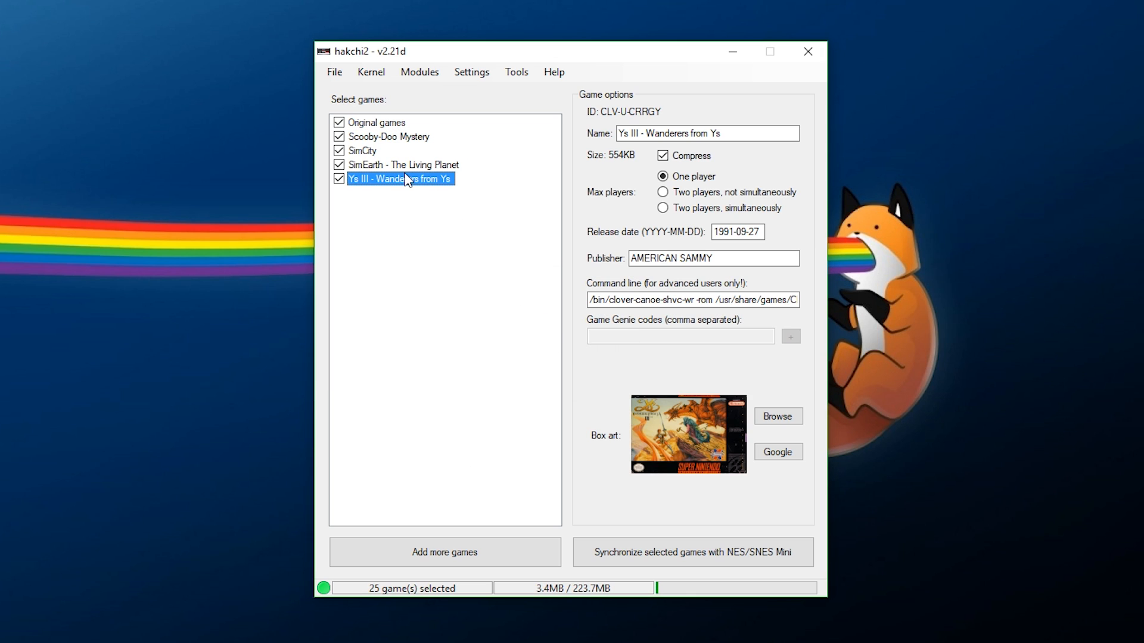
mouse_move(673, 239)
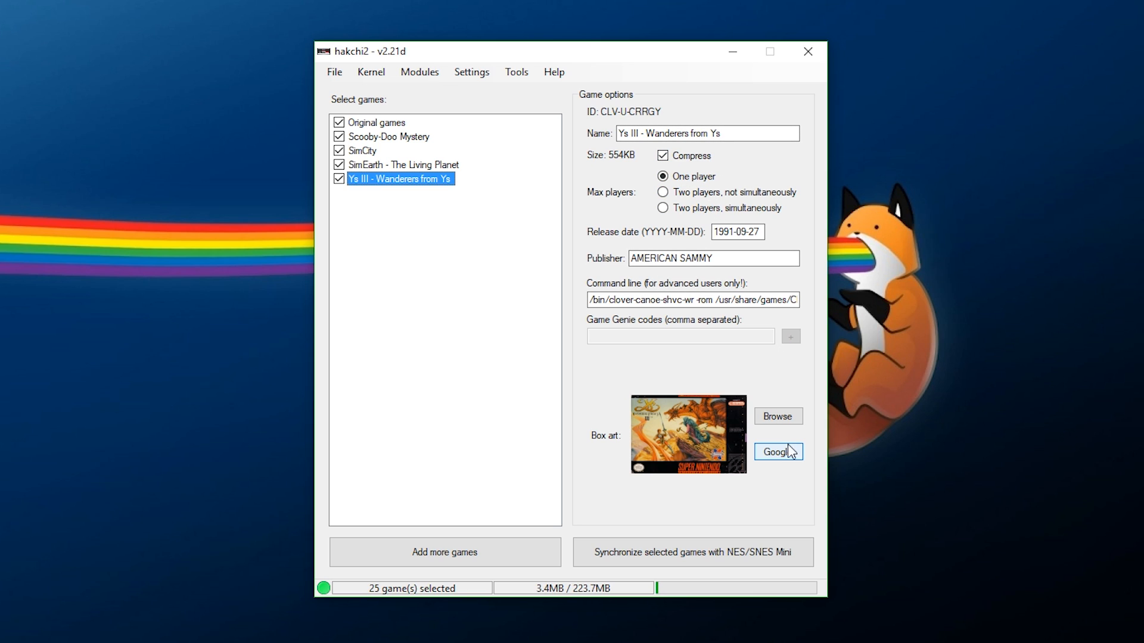
mouse_move(393, 167)
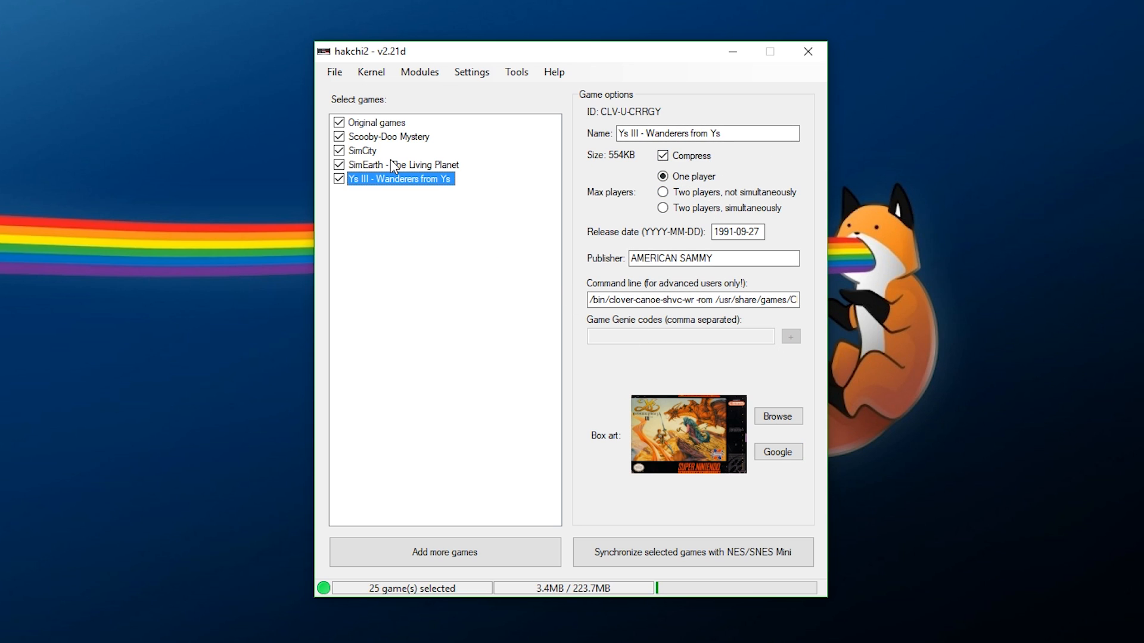
Check the covers of SimEarth, SimCity and Scooby-Doo Mystery
click(399, 165)
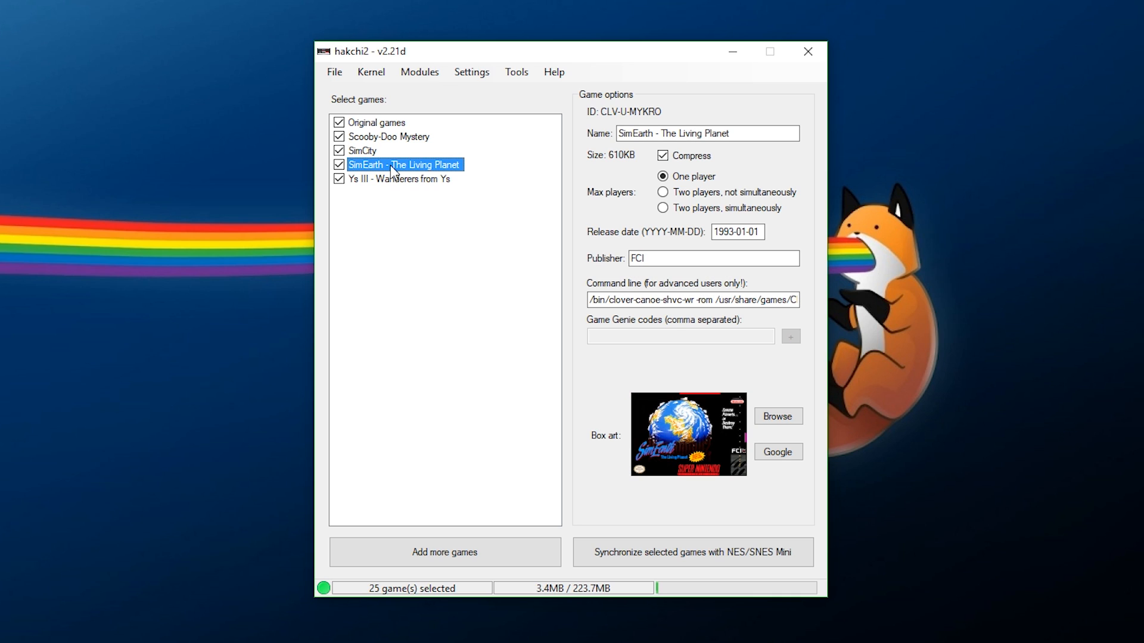
click(358, 150)
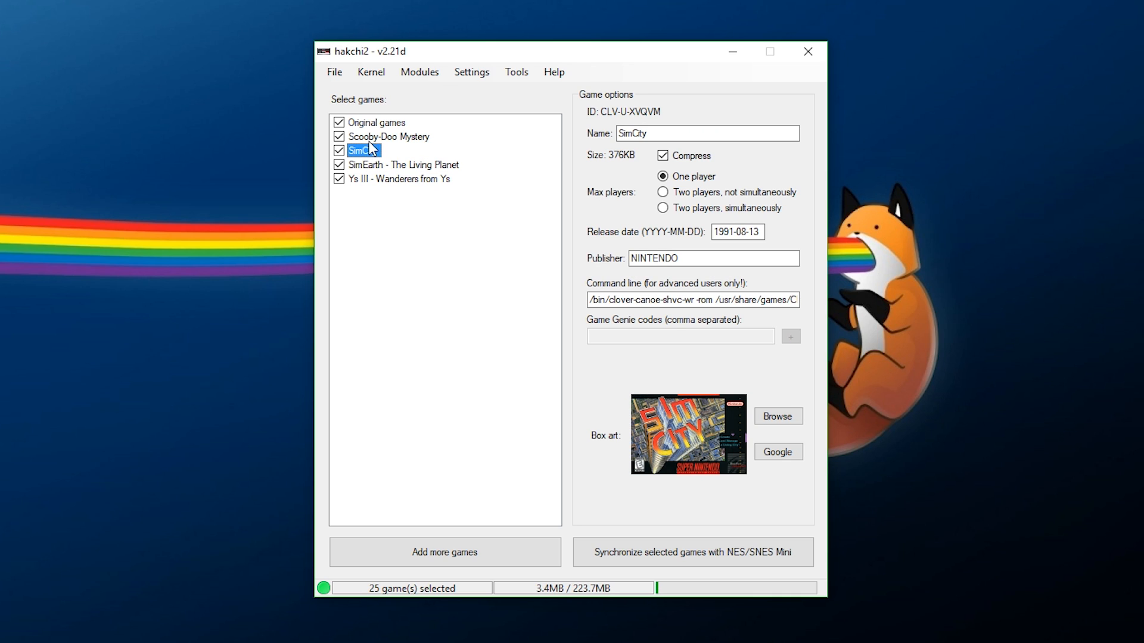
click(389, 137)
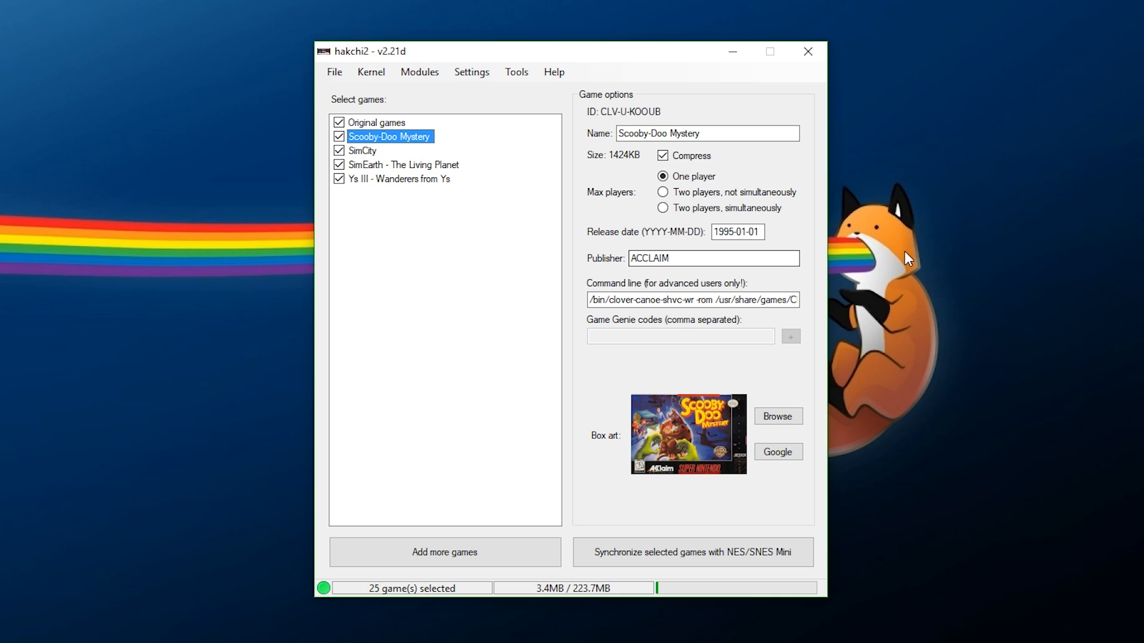
mouse_move(468, 483)
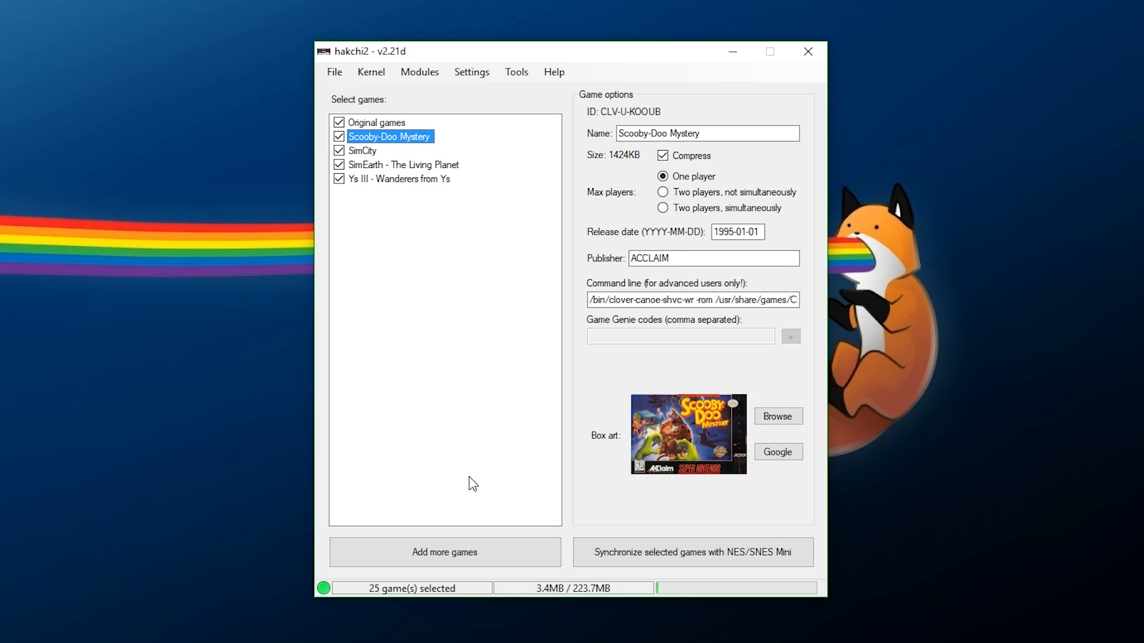
click(371, 71)
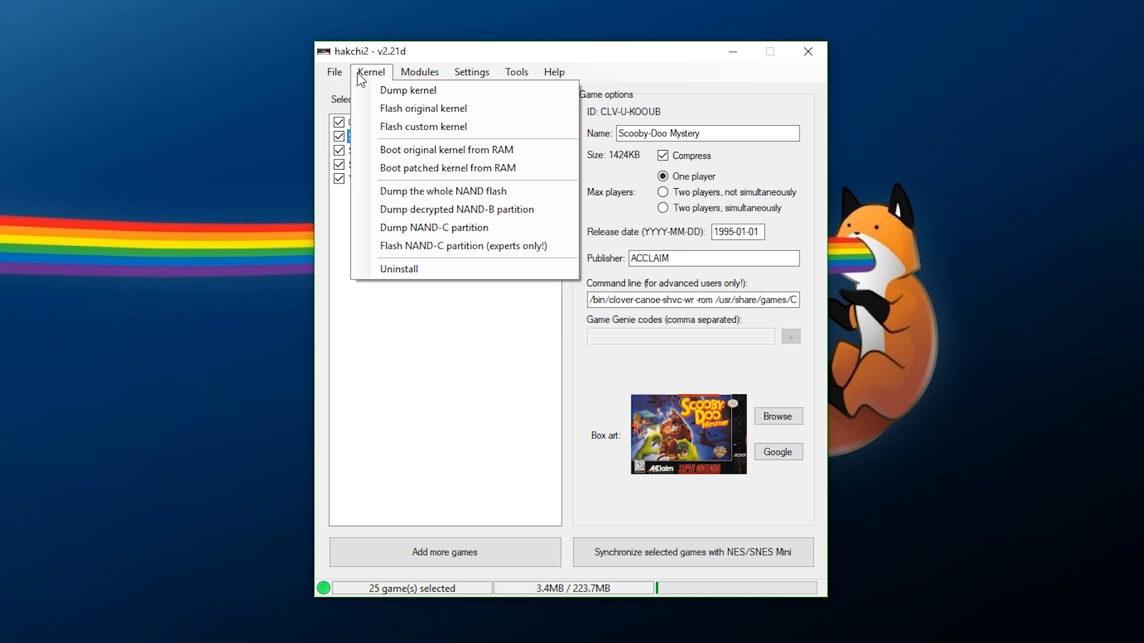
mouse_move(393, 276)
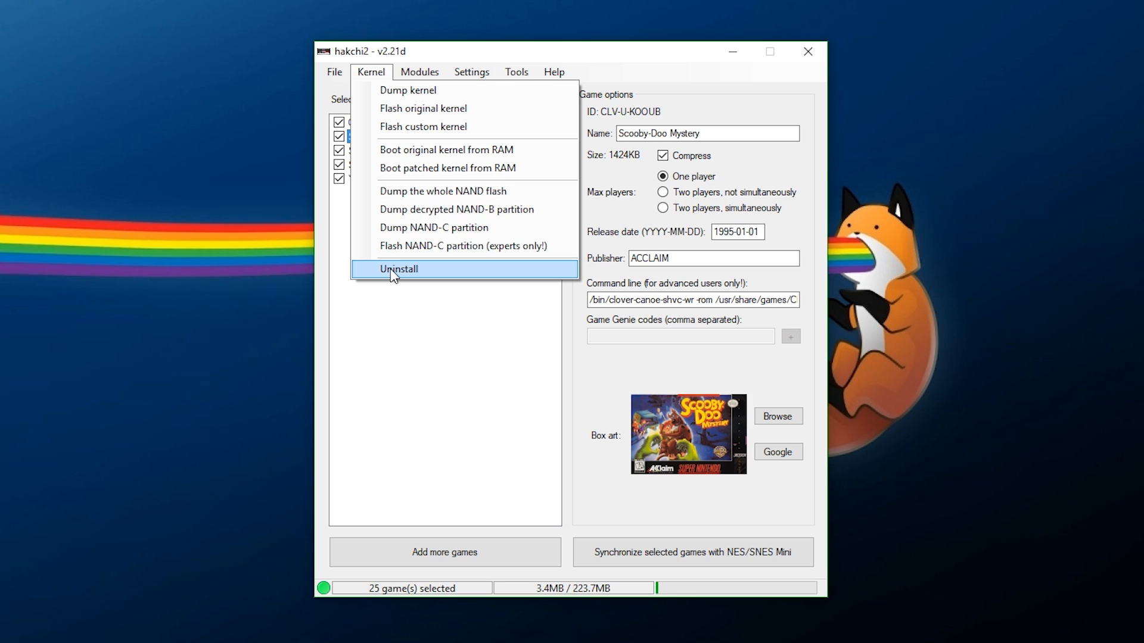
mouse_move(398, 110)
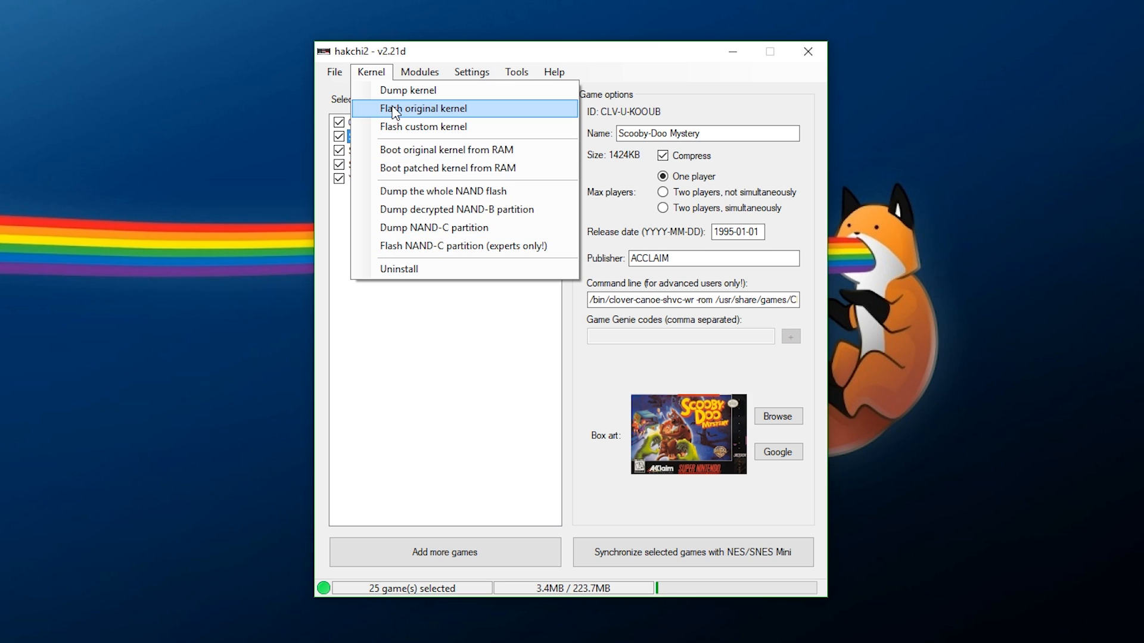
mouse_move(411, 91)
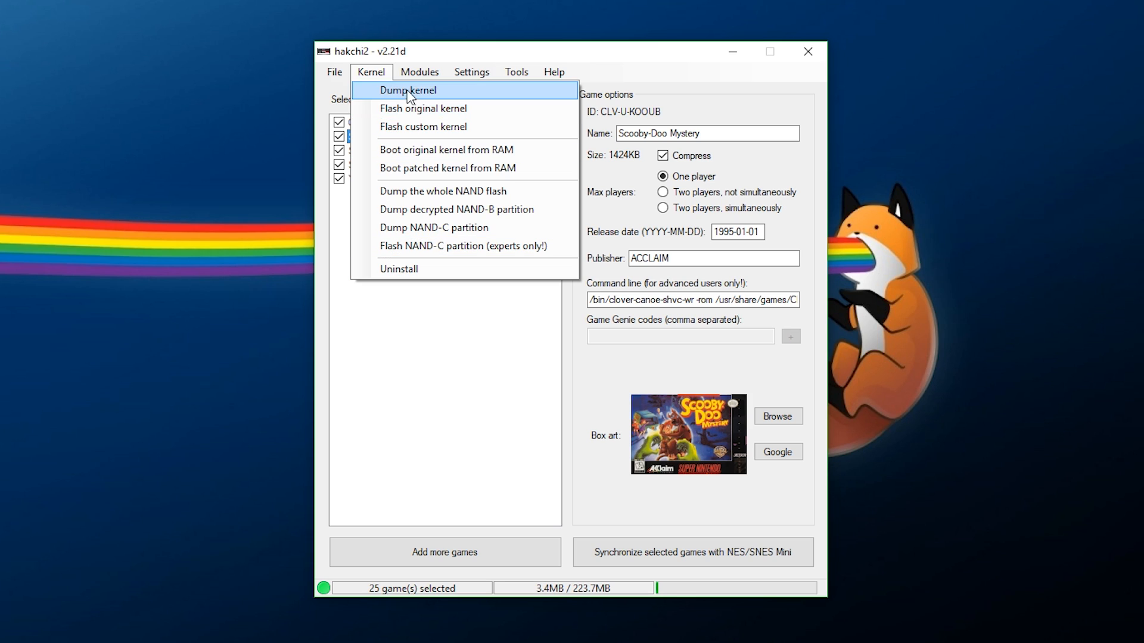
Choose Modules > Install extra modules to list the installable modules
click(420, 71)
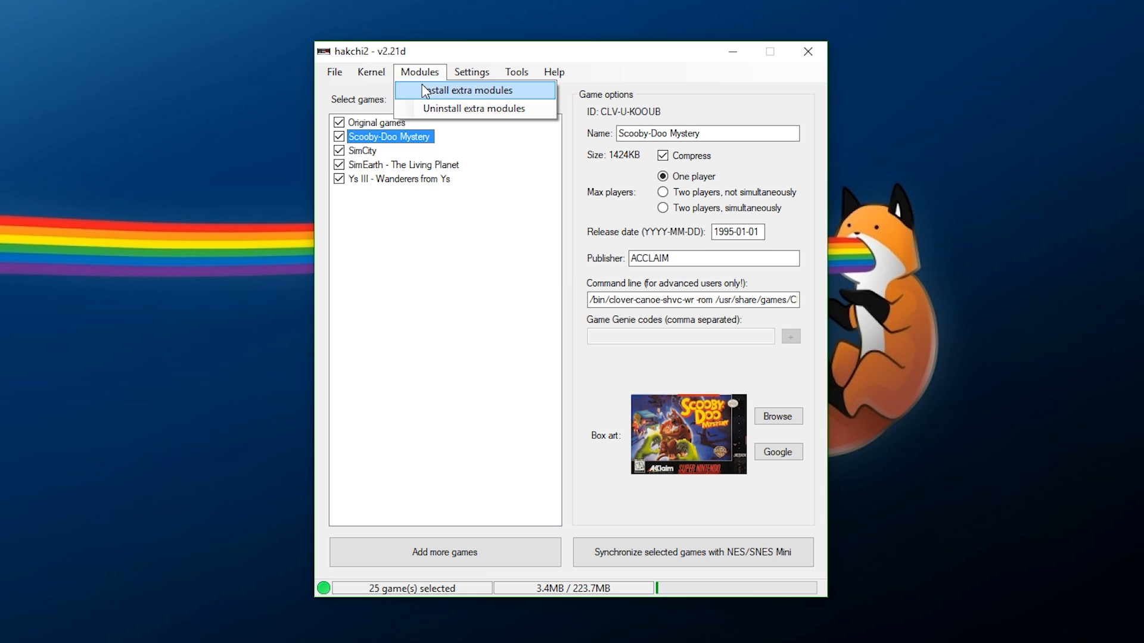
mouse_move(445, 95)
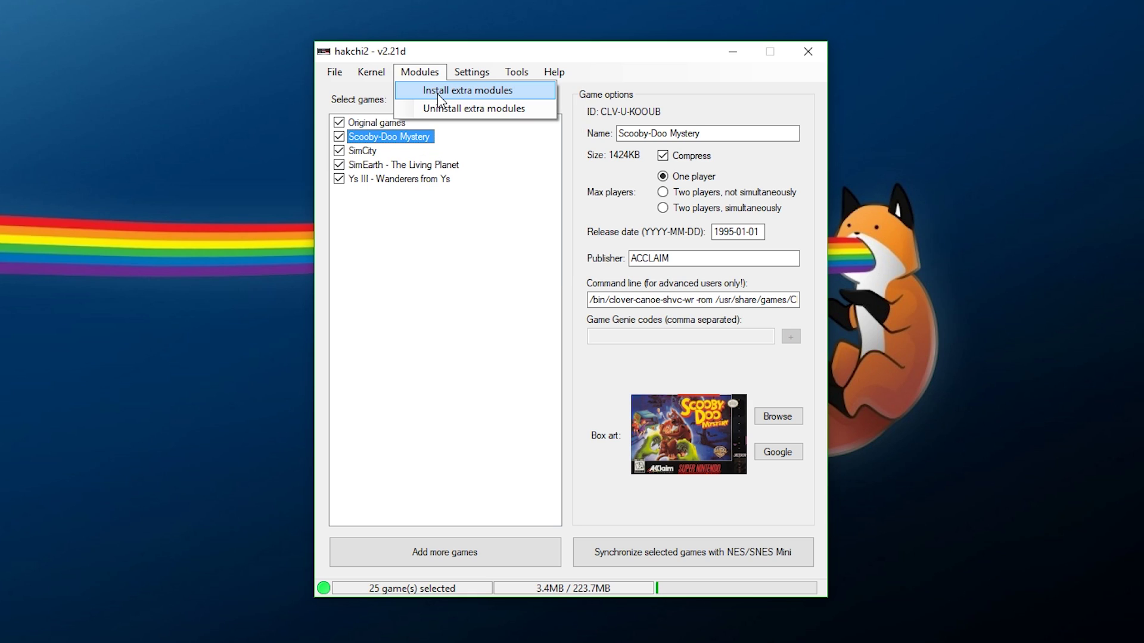
click(474, 90)
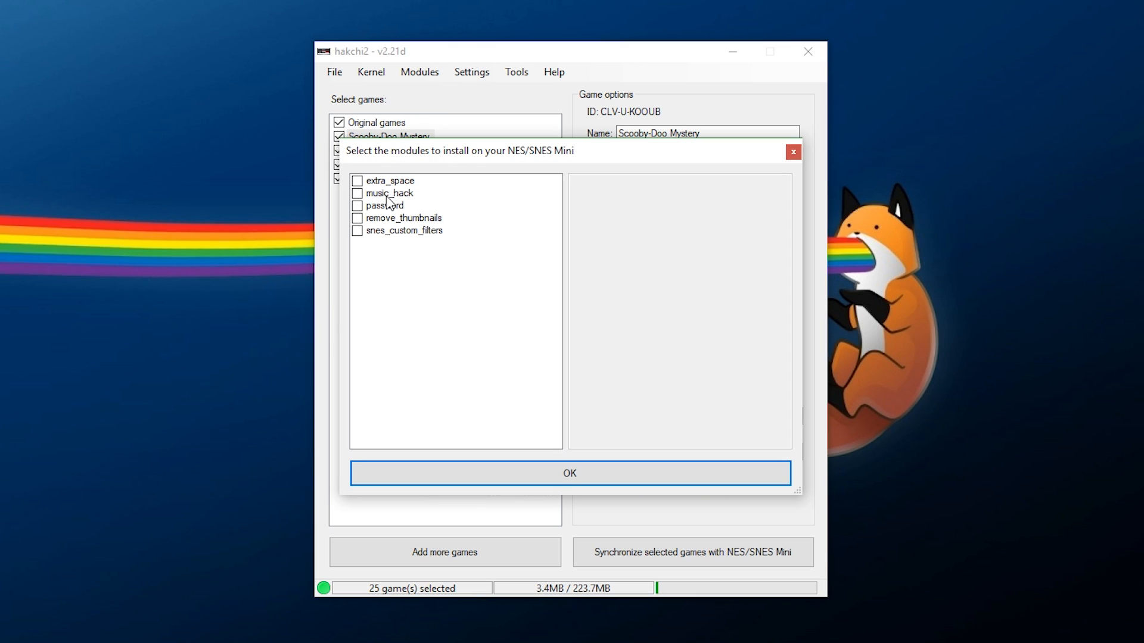
click(404, 230)
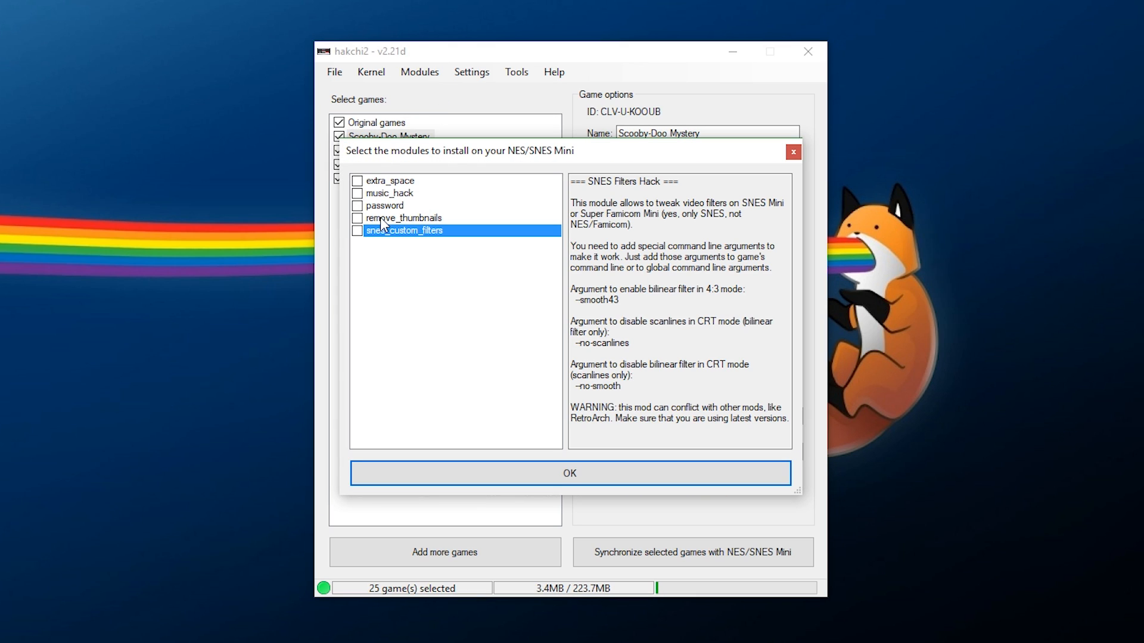
click(404, 218)
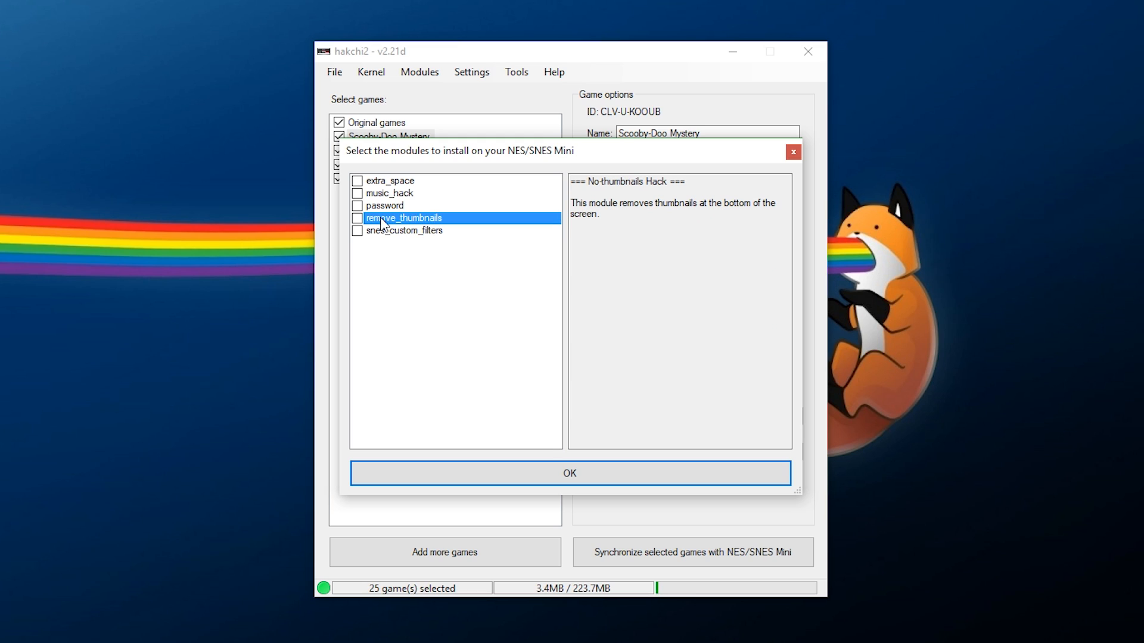
click(384, 205)
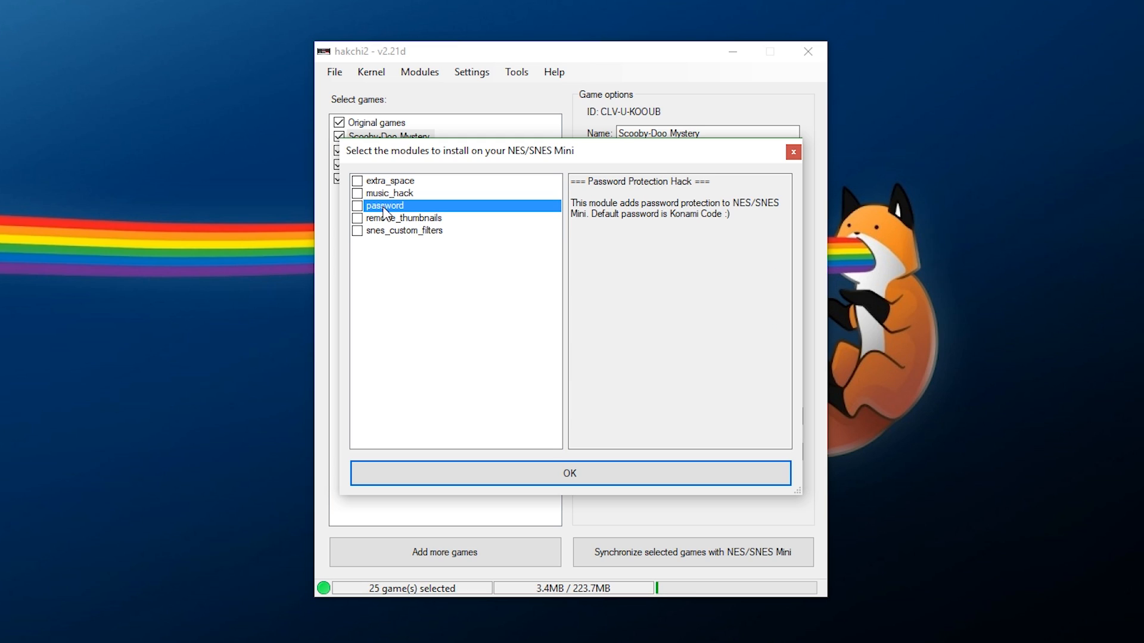
click(389, 193)
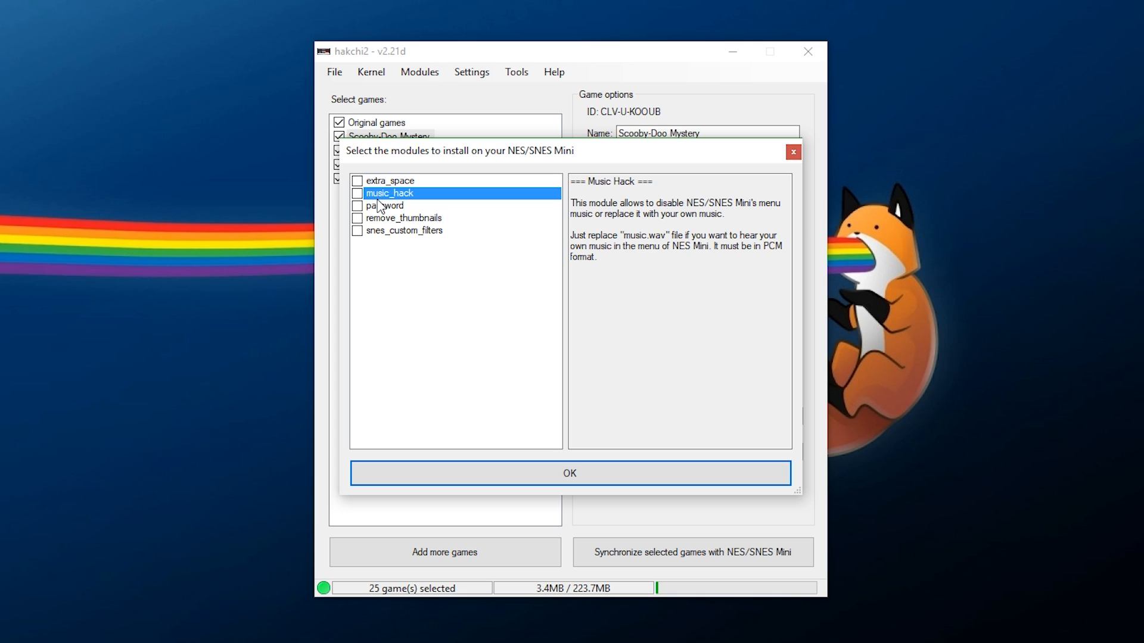
click(391, 181)
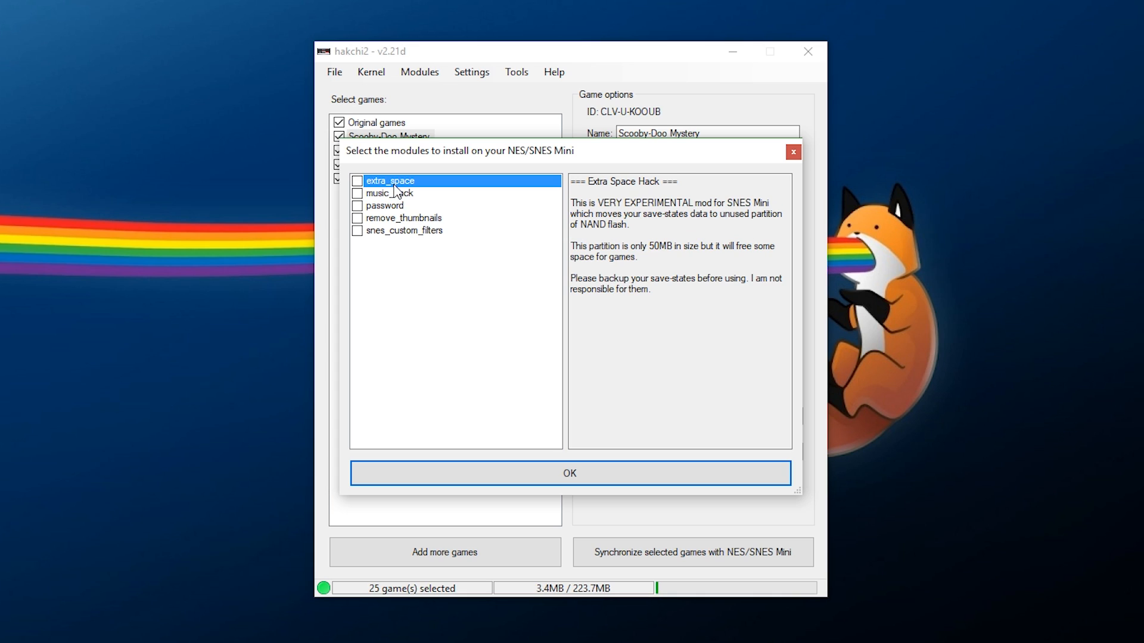
mouse_move(448, 259)
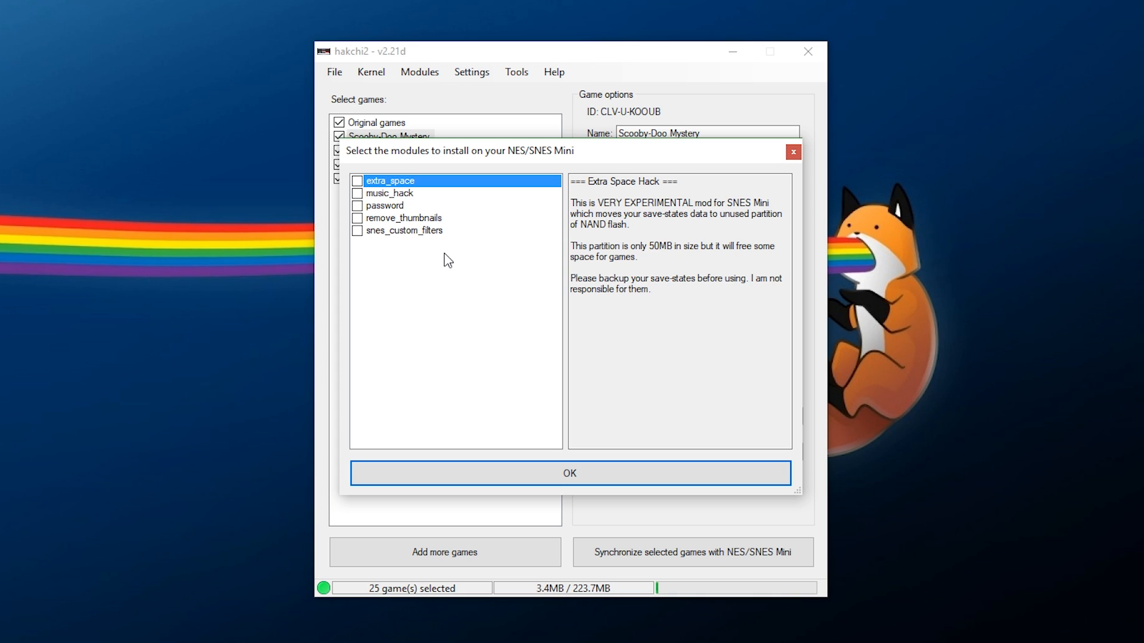
mouse_move(436, 276)
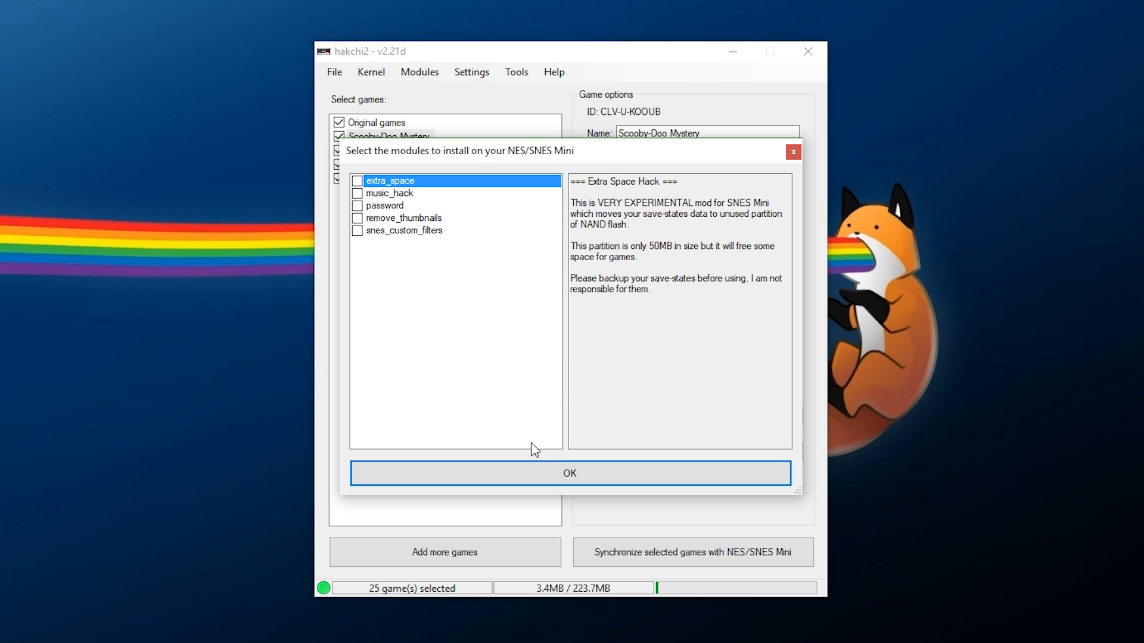
mouse_move(566, 411)
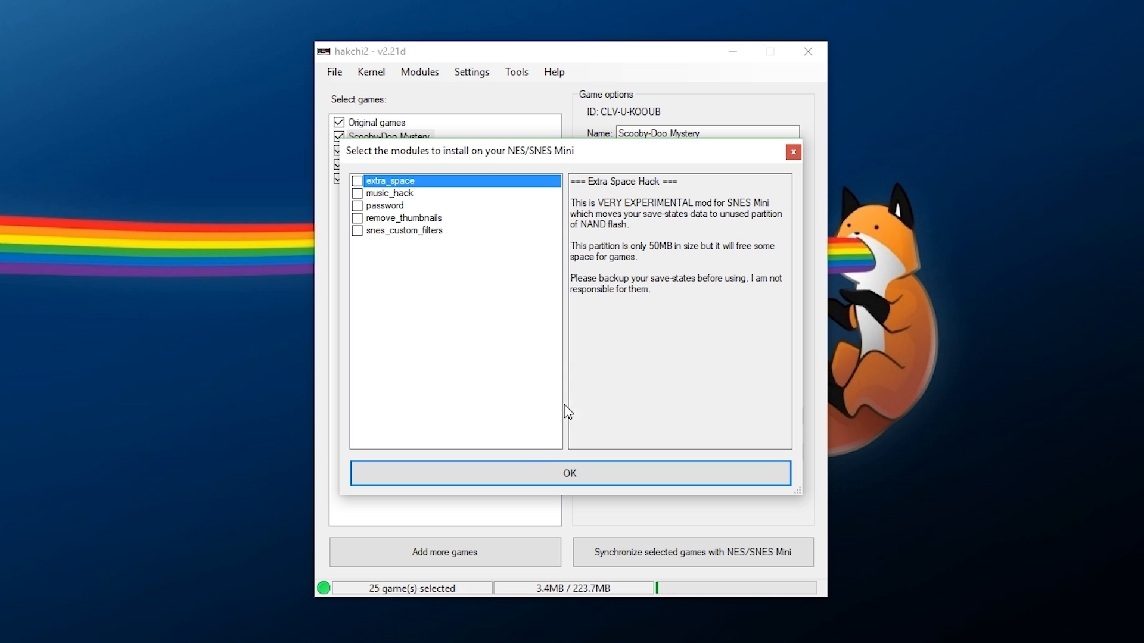
mouse_move(678, 254)
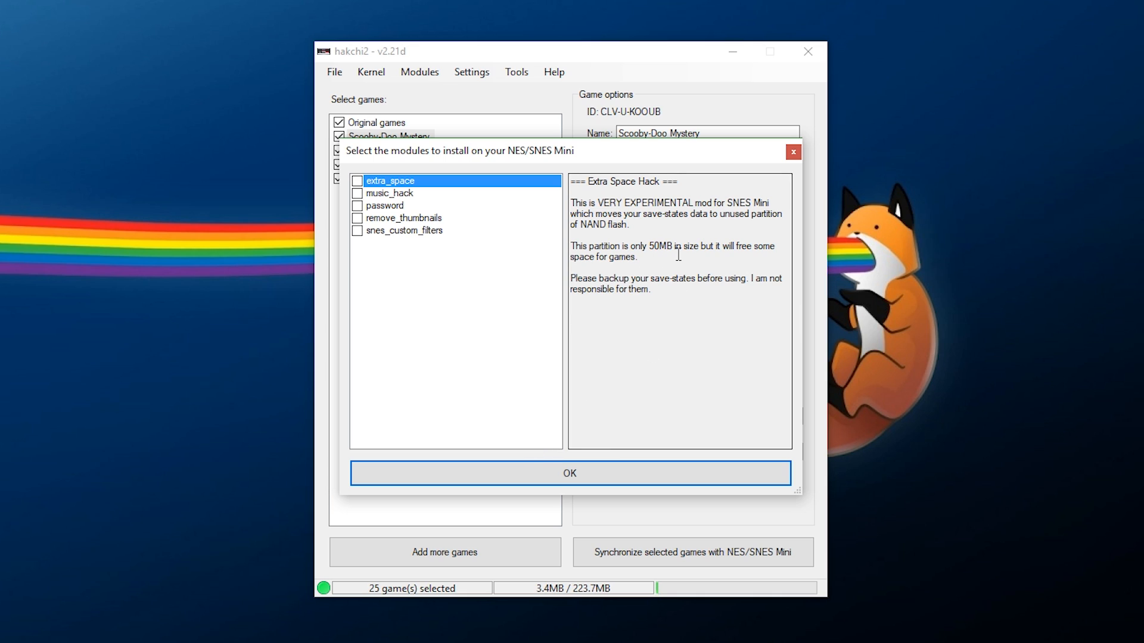
mouse_move(547, 394)
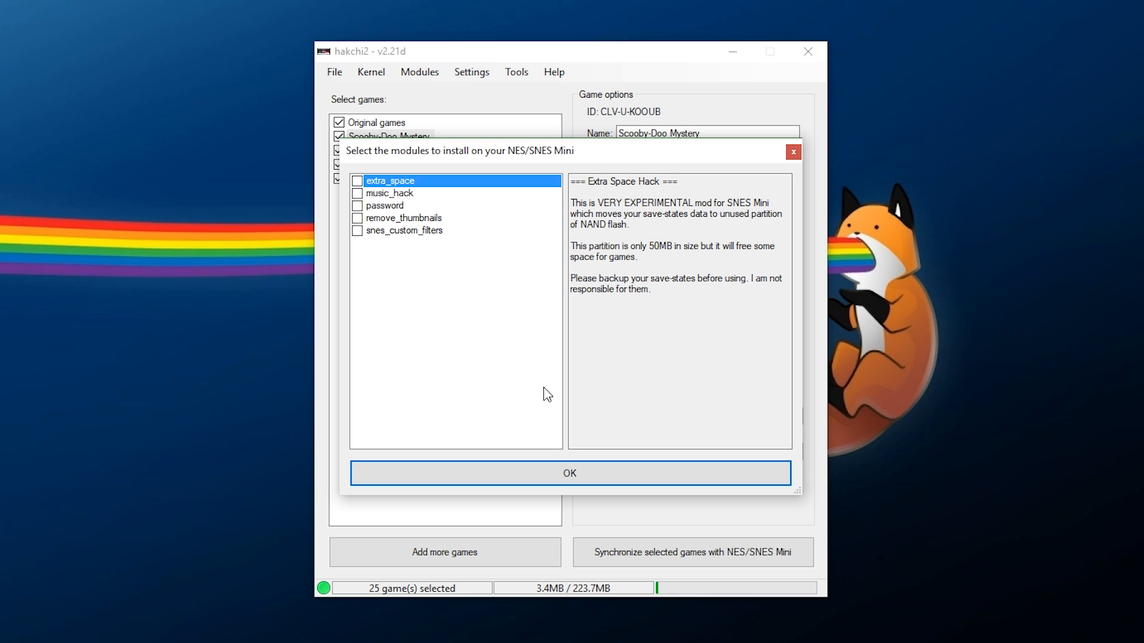
mouse_move(541, 405)
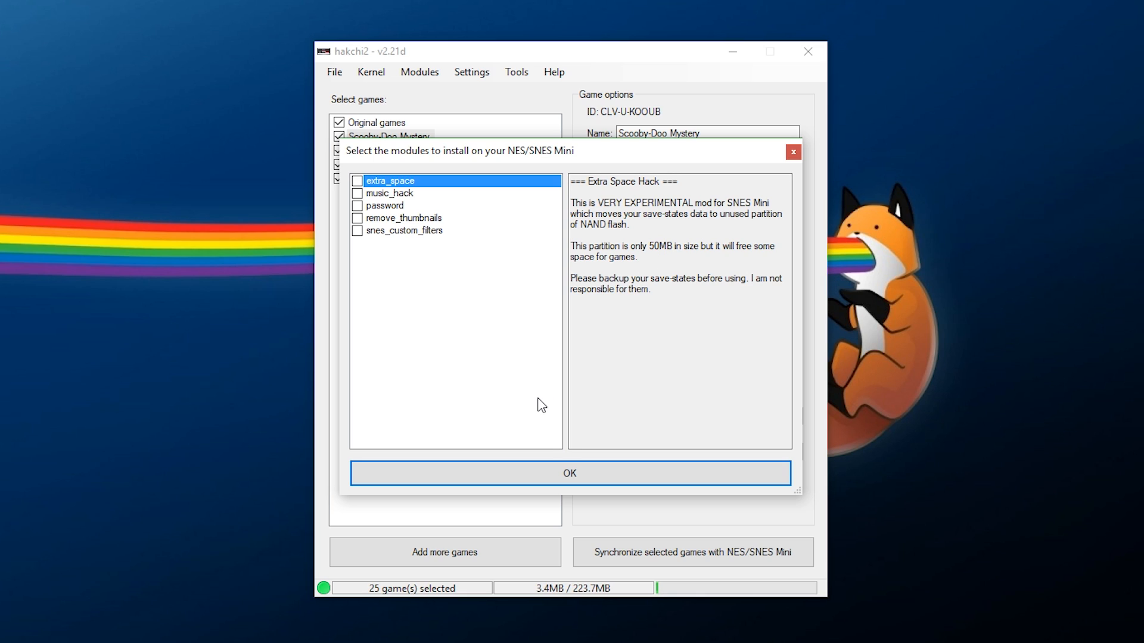
mouse_move(573, 385)
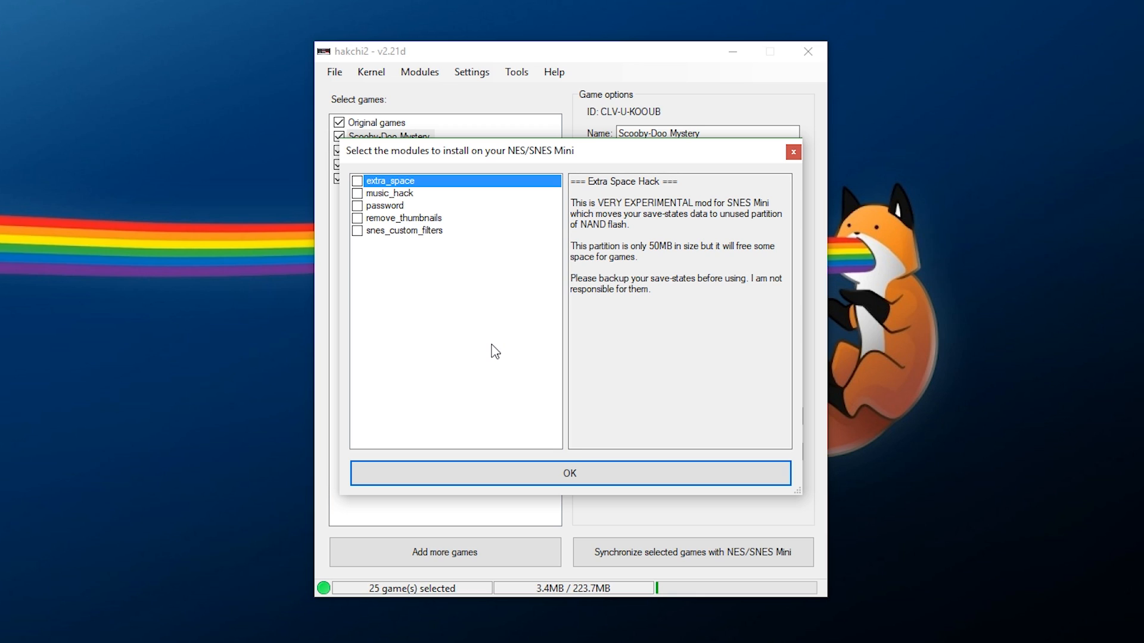
mouse_move(441, 309)
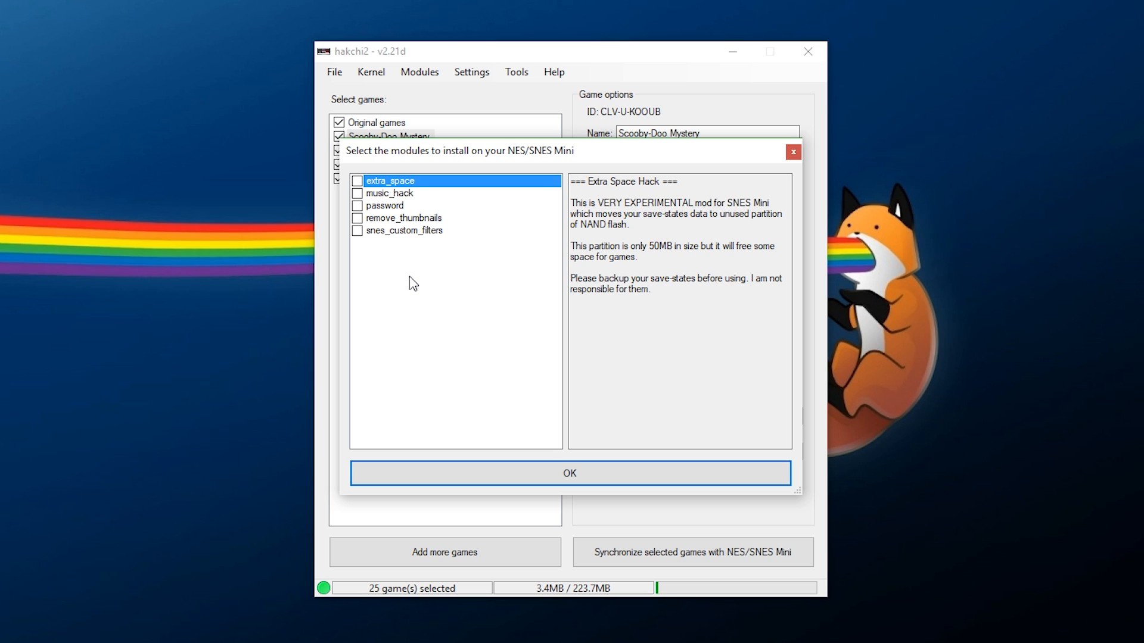
mouse_move(413, 292)
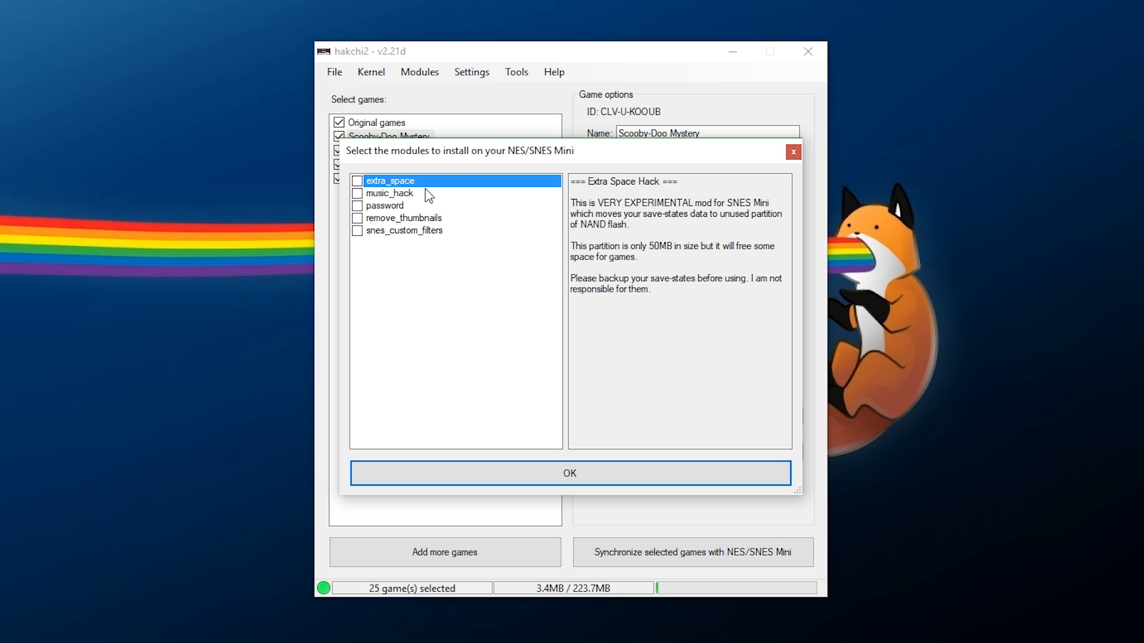
mouse_move(413, 197)
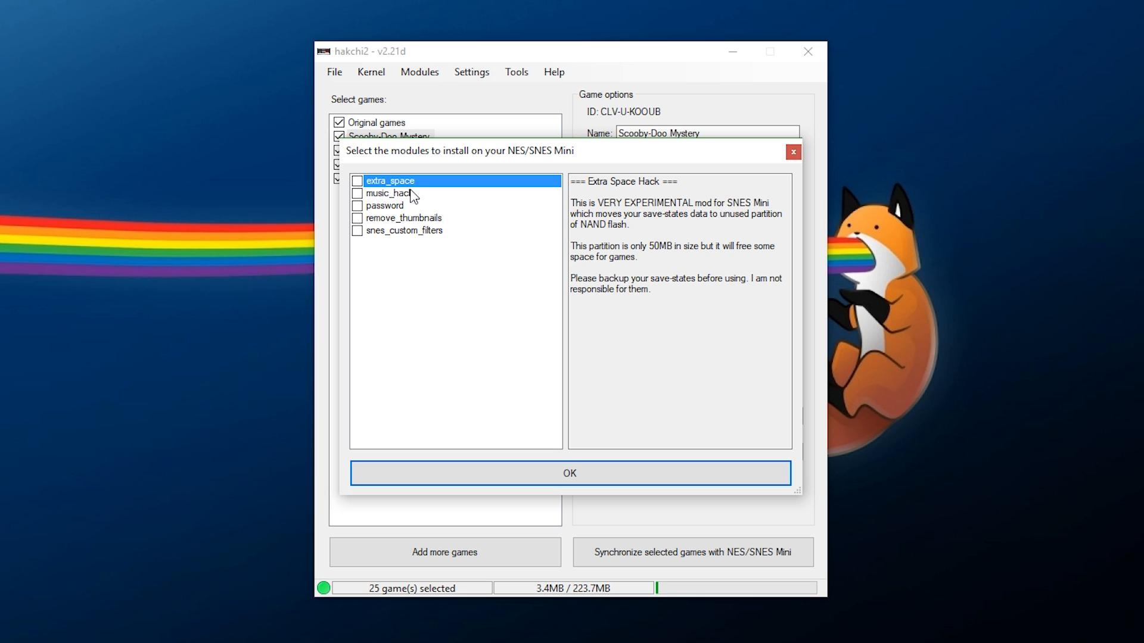
mouse_move(490, 173)
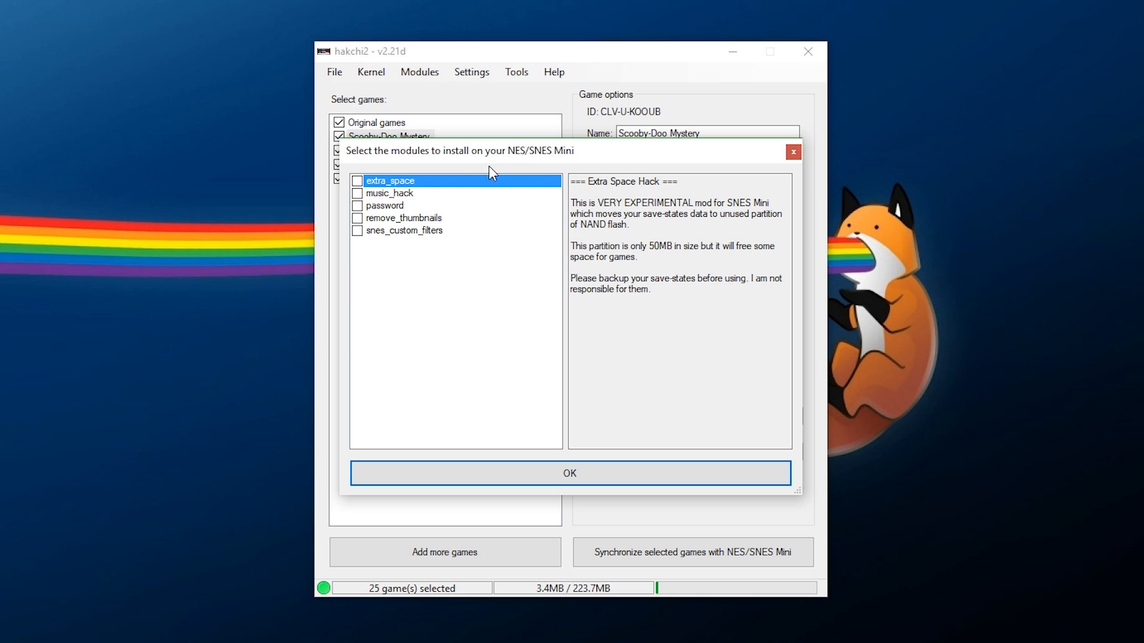
mouse_move(793, 153)
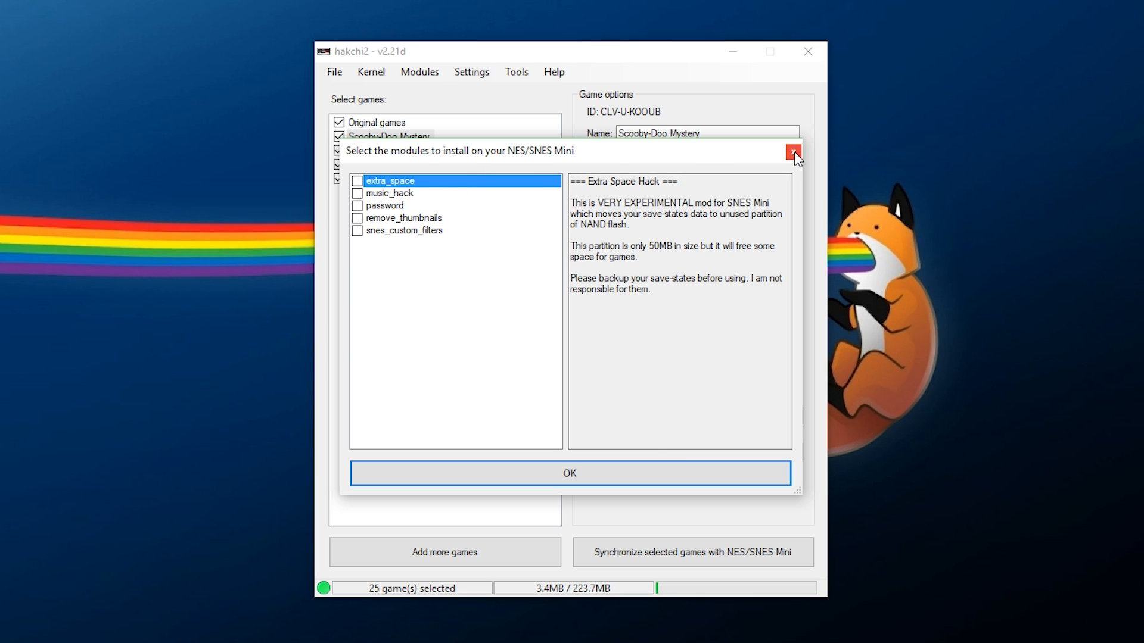
Close the module installer without installing, and set the pages/folders structure to Automatic
click(471, 72)
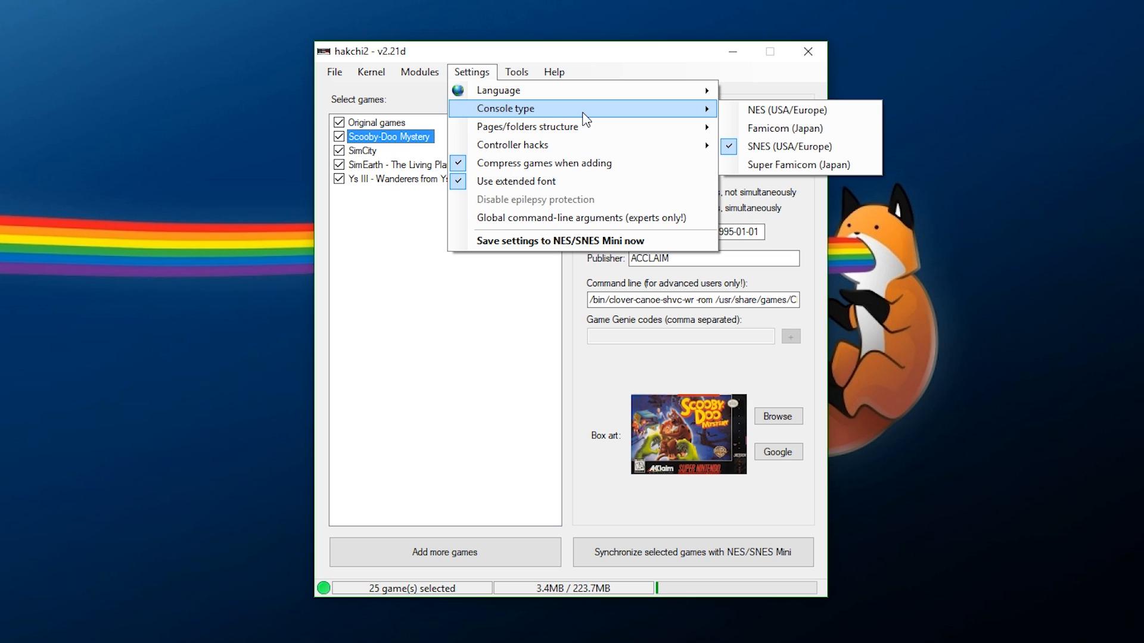
mouse_move(625, 126)
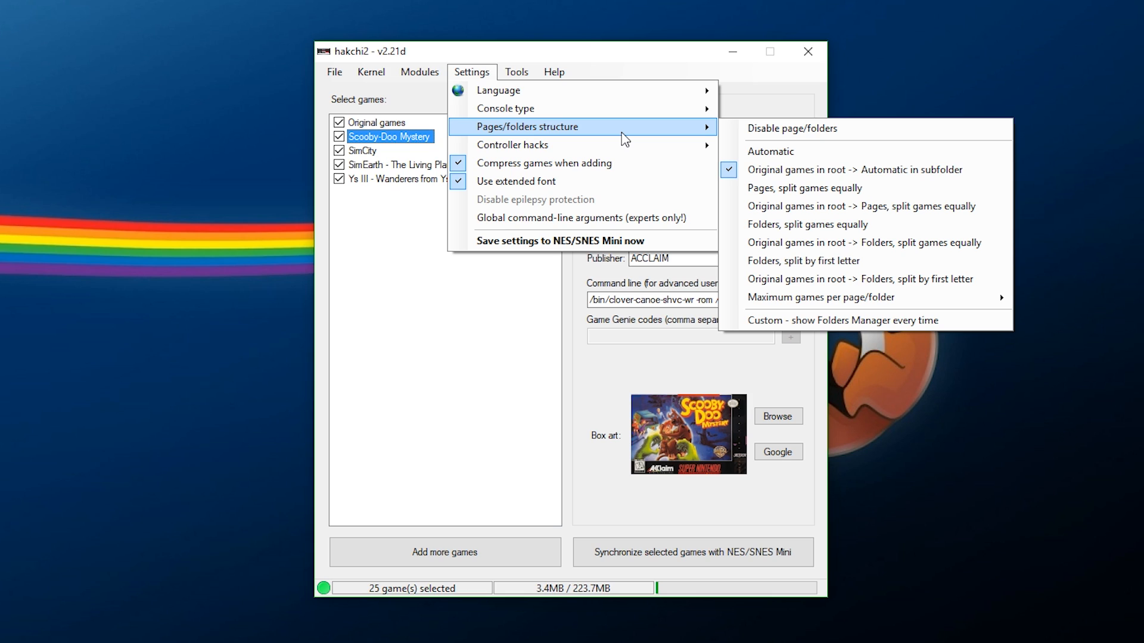
mouse_move(807, 156)
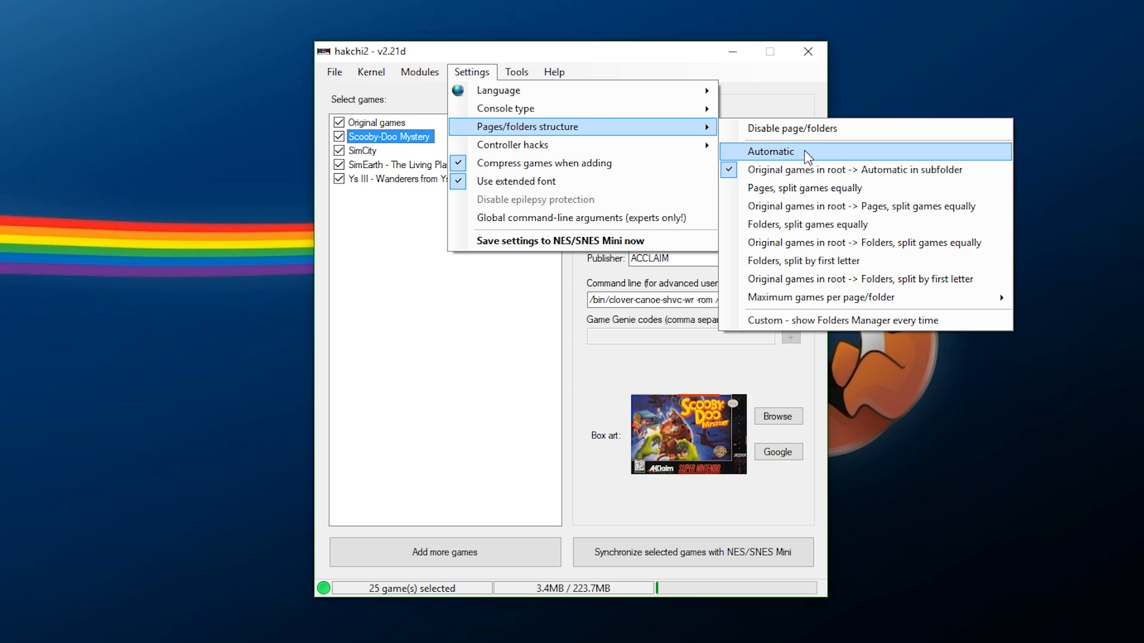
mouse_move(782, 157)
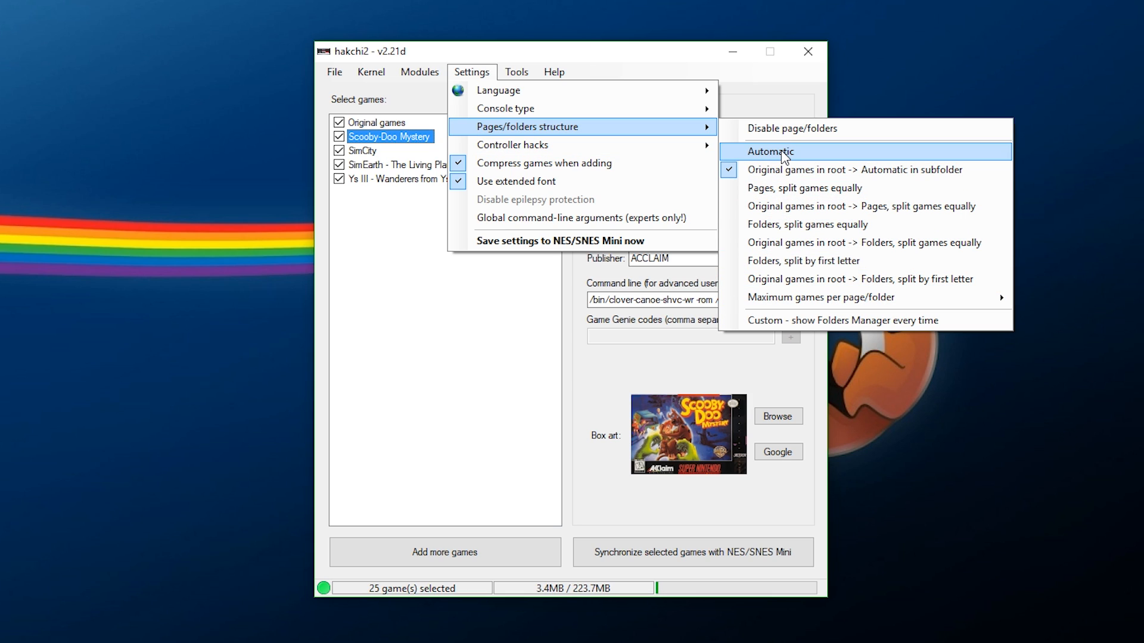
click(770, 151)
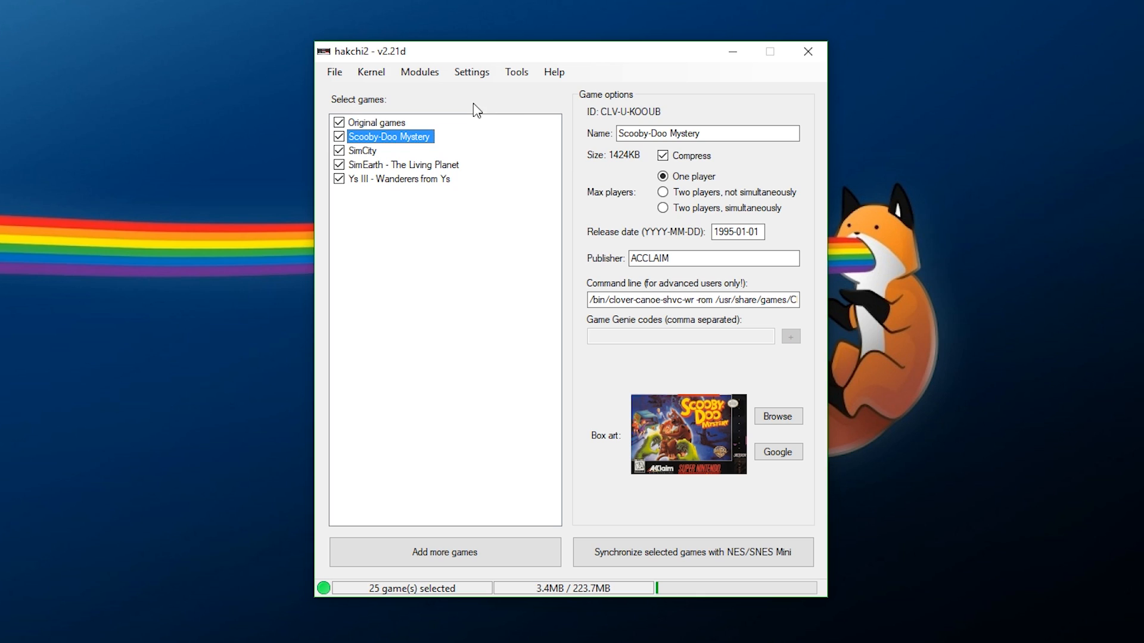
click(471, 72)
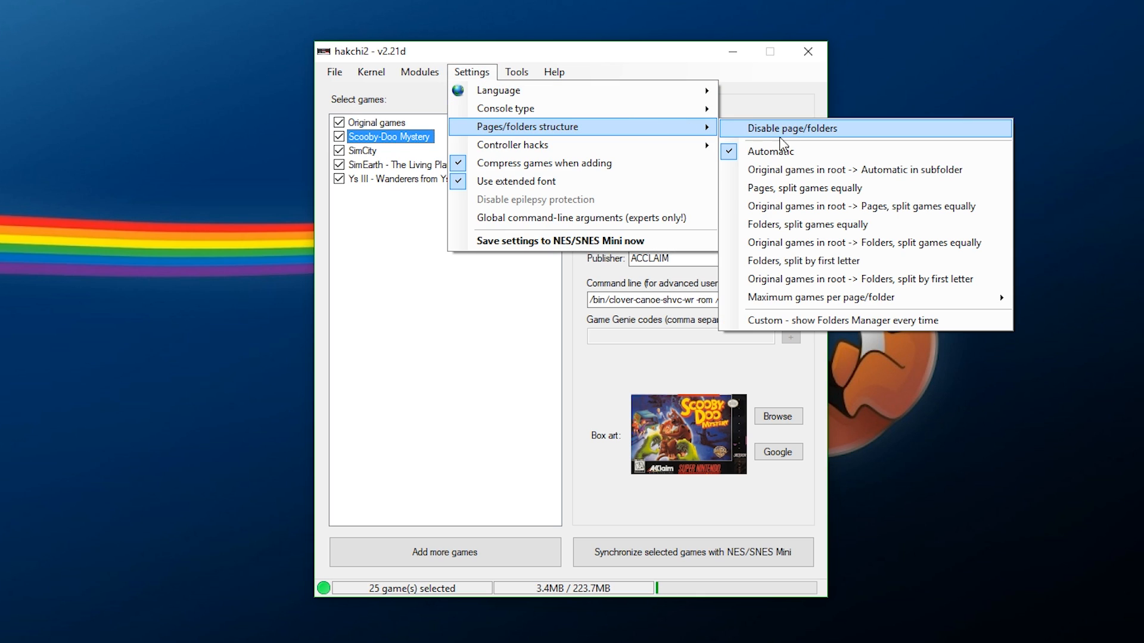
mouse_move(799, 174)
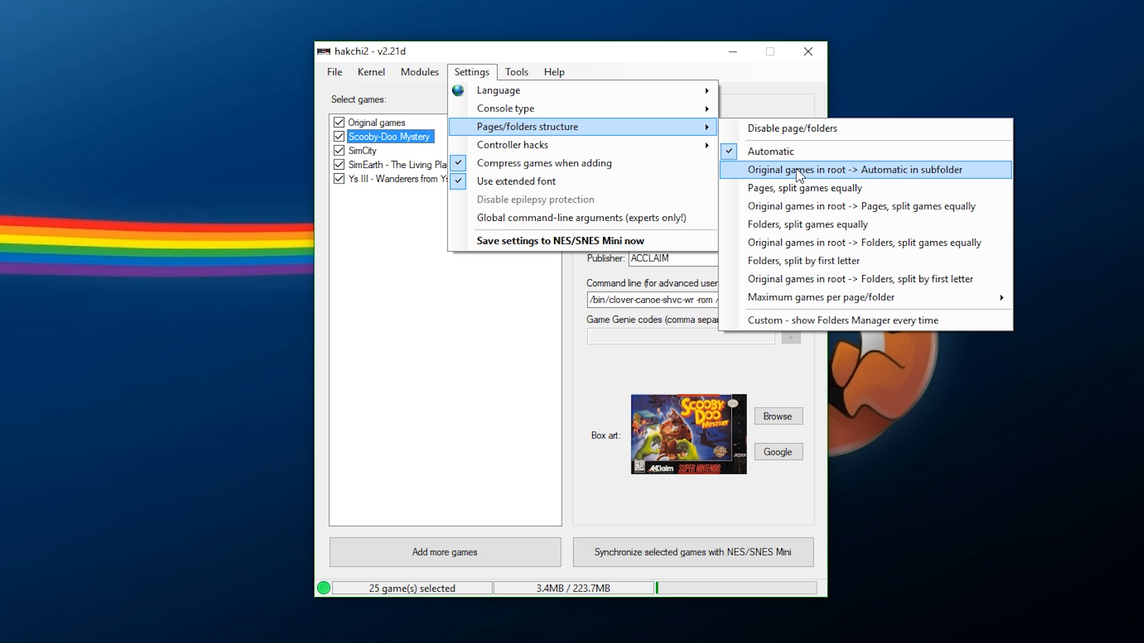
mouse_move(795, 230)
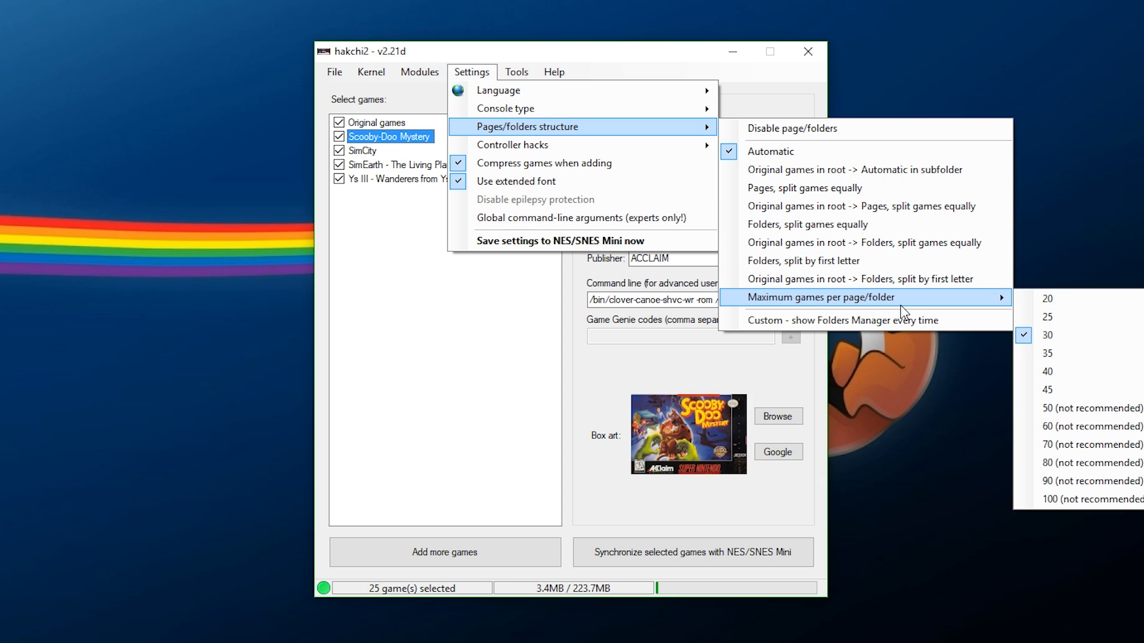
mouse_move(1082, 313)
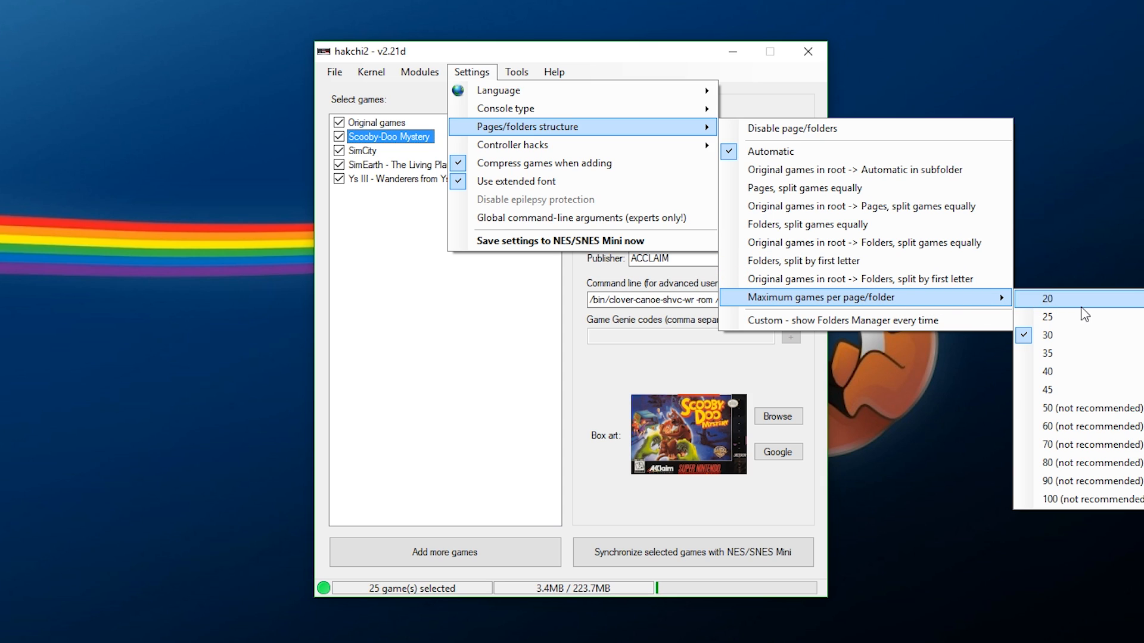
mouse_move(1072, 420)
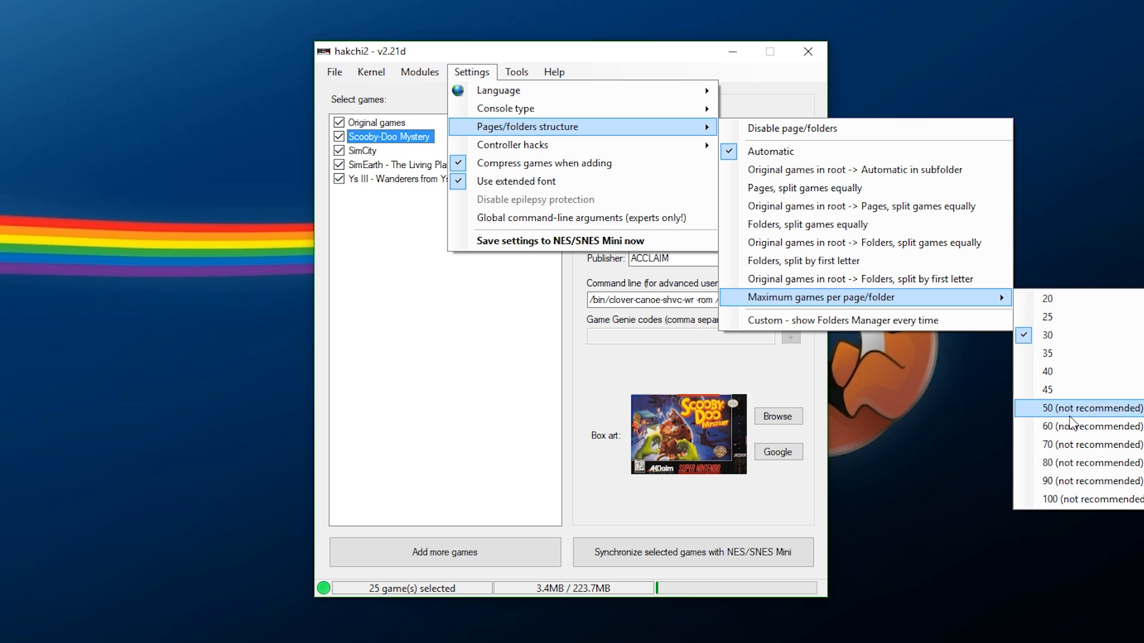
mouse_move(1056, 376)
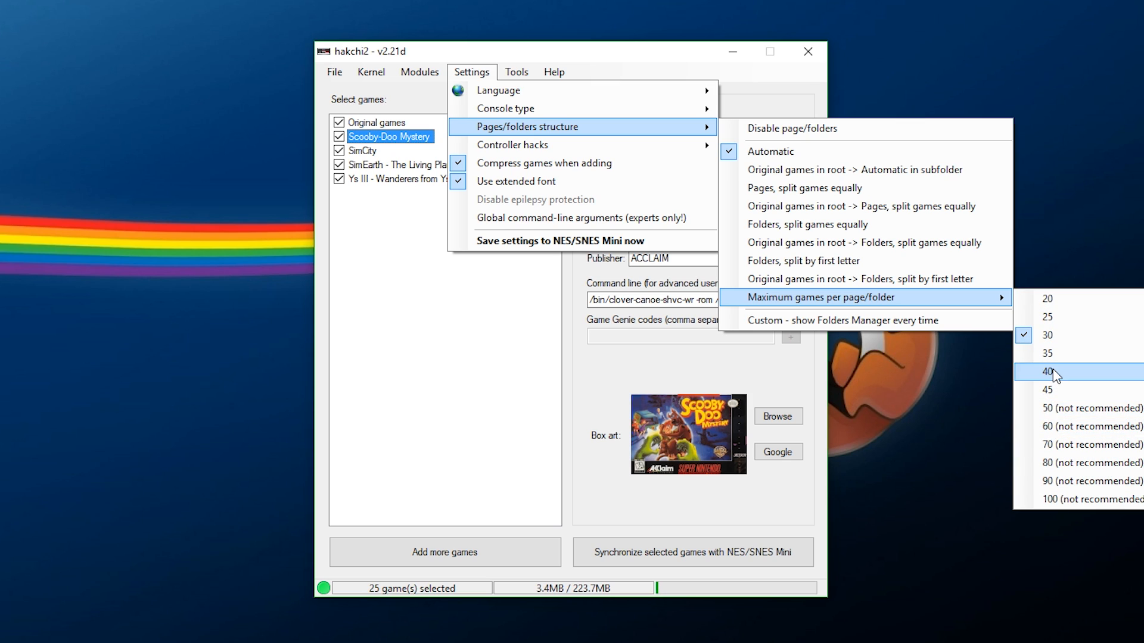
mouse_move(1031, 369)
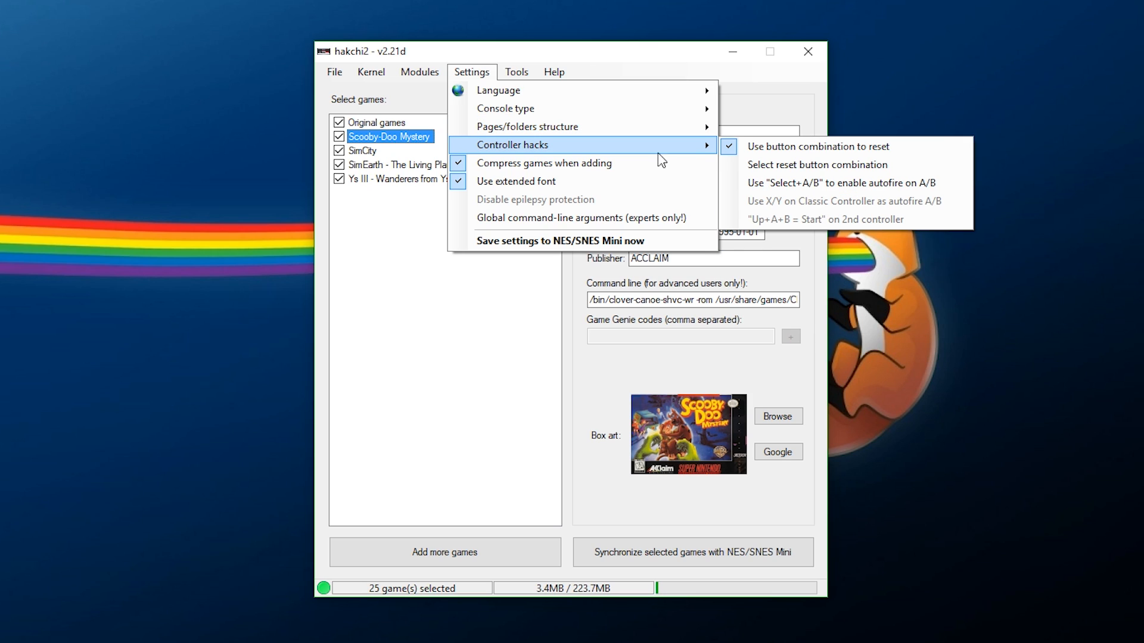
mouse_move(816, 172)
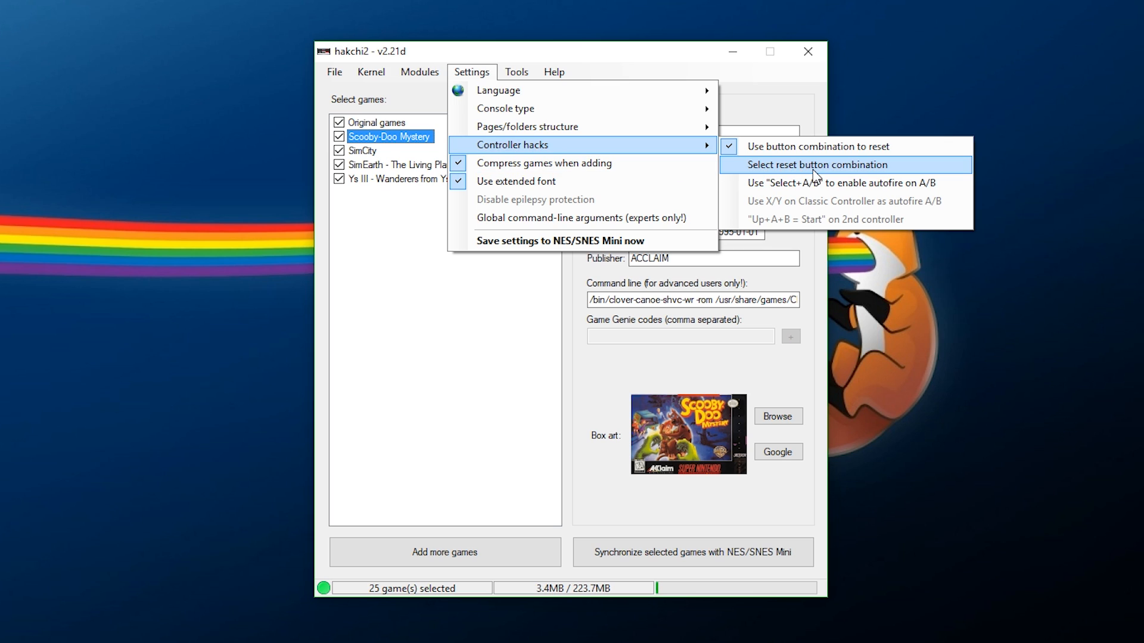
mouse_move(834, 181)
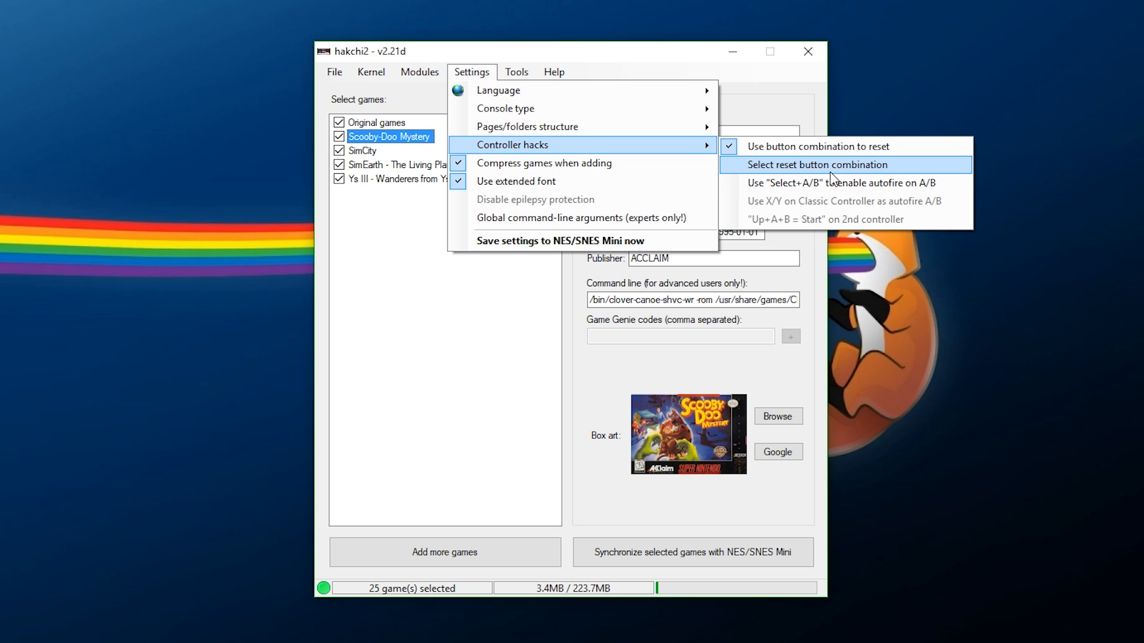
Confirm the reset button combination and enable the Select+A/B autofire controller hack
click(820, 165)
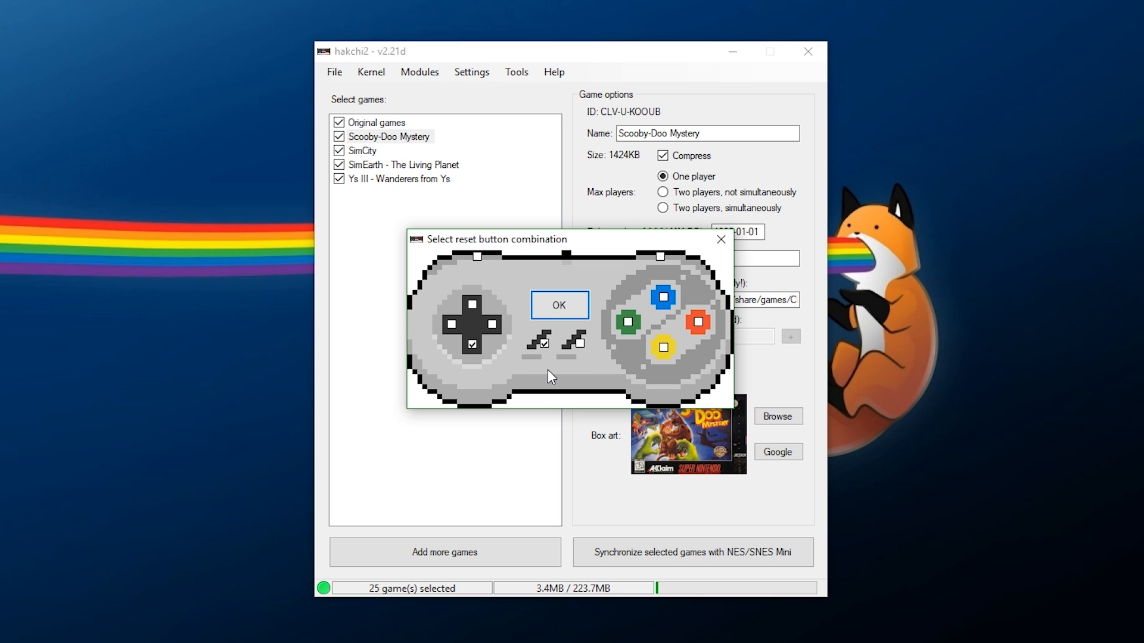
mouse_move(552, 312)
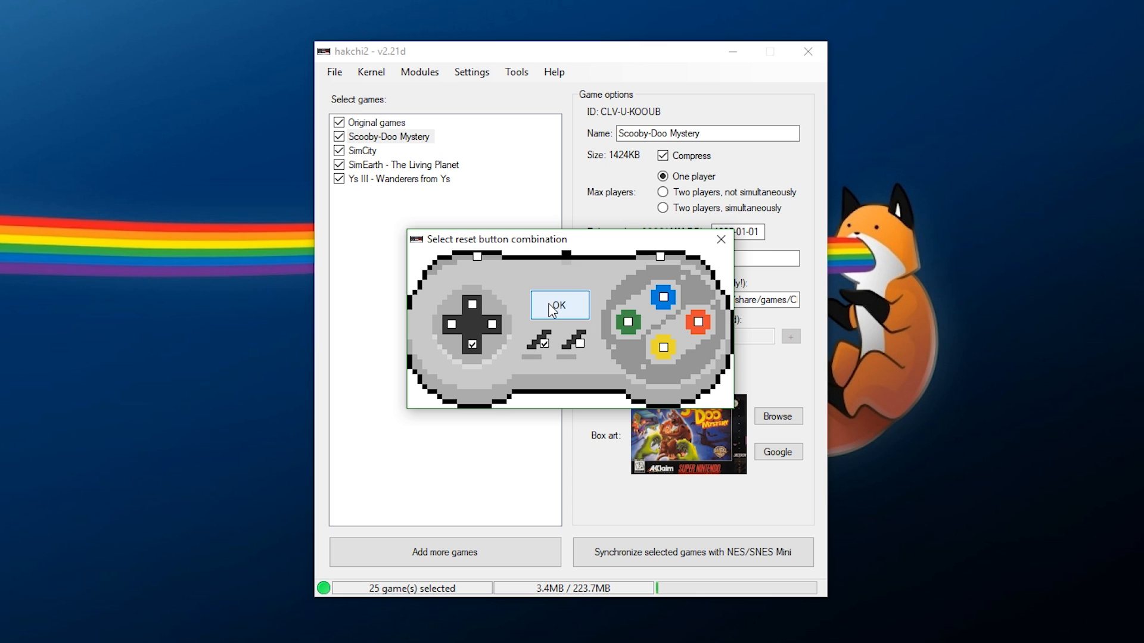
click(558, 305)
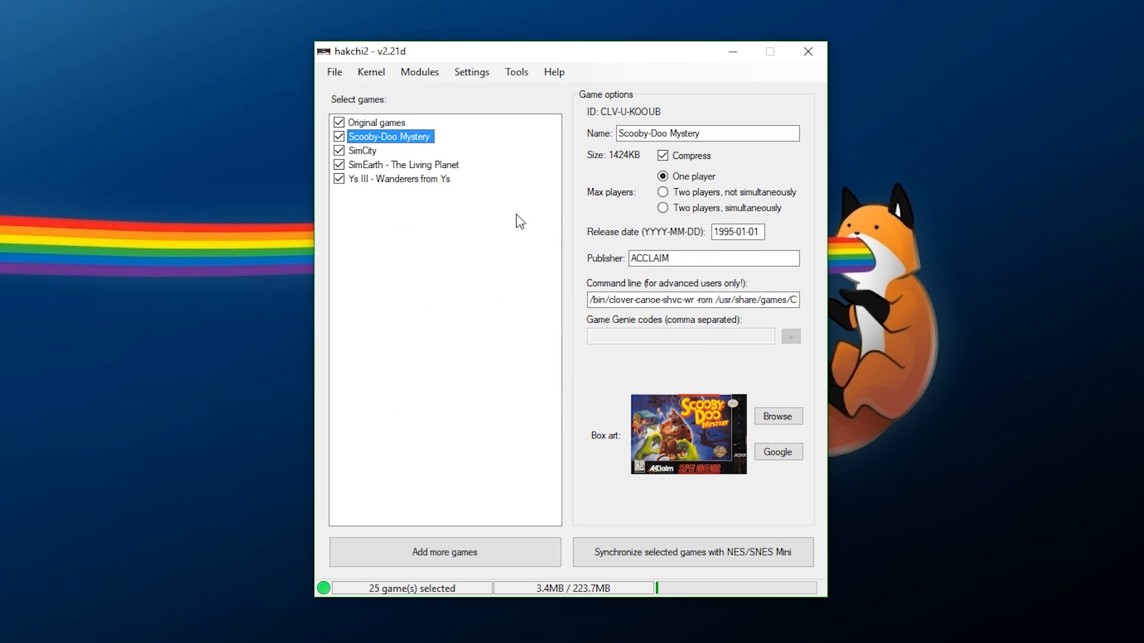
click(471, 72)
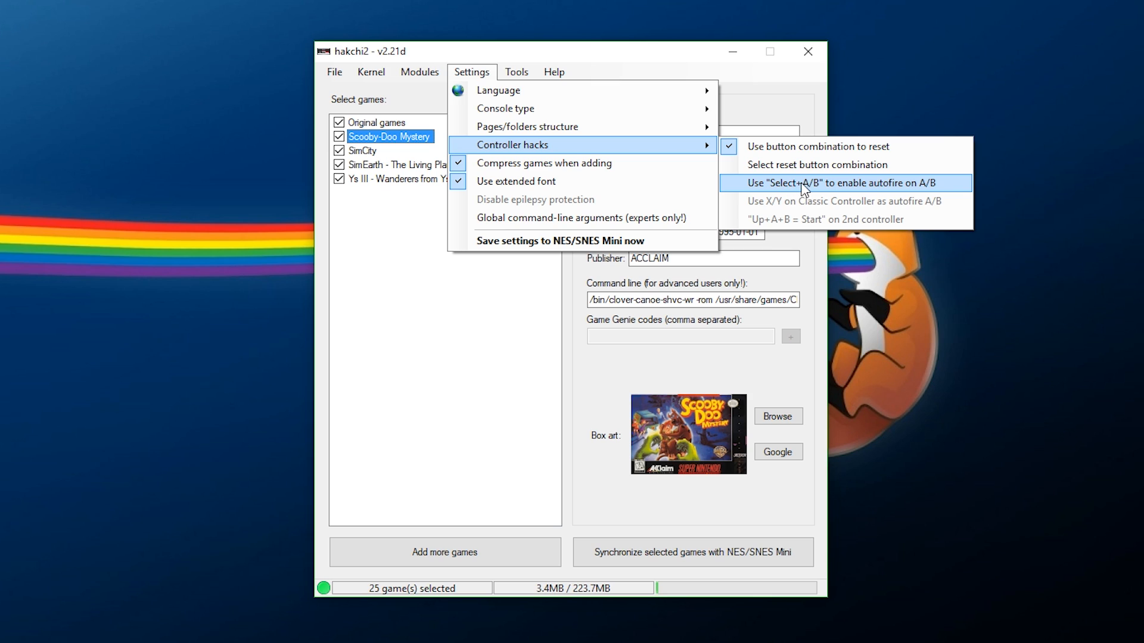
click(842, 183)
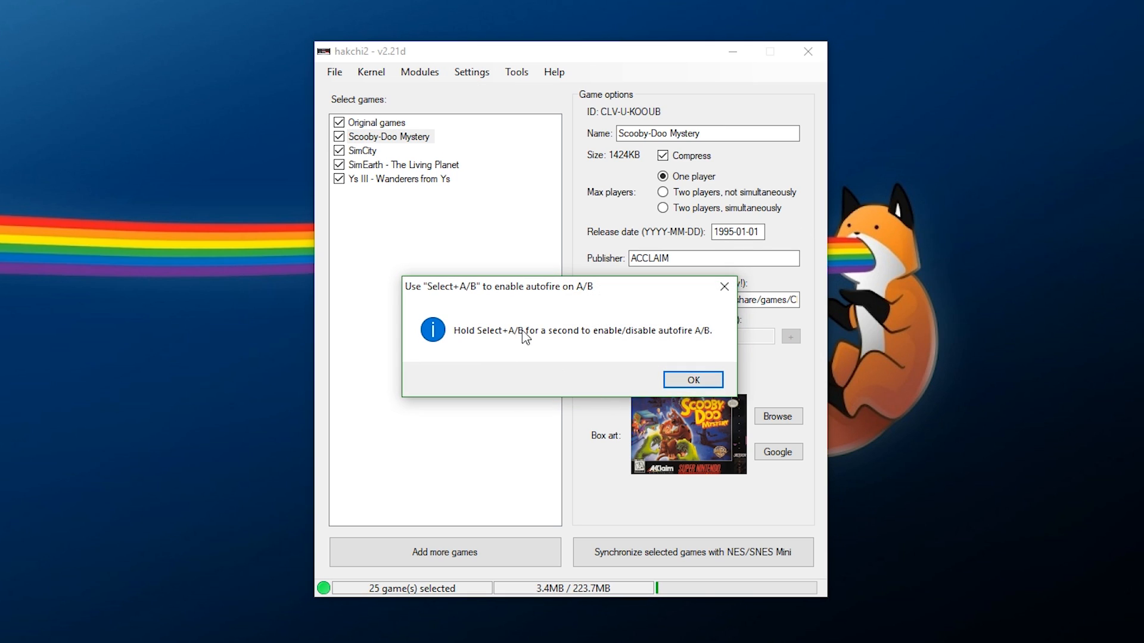
mouse_move(655, 346)
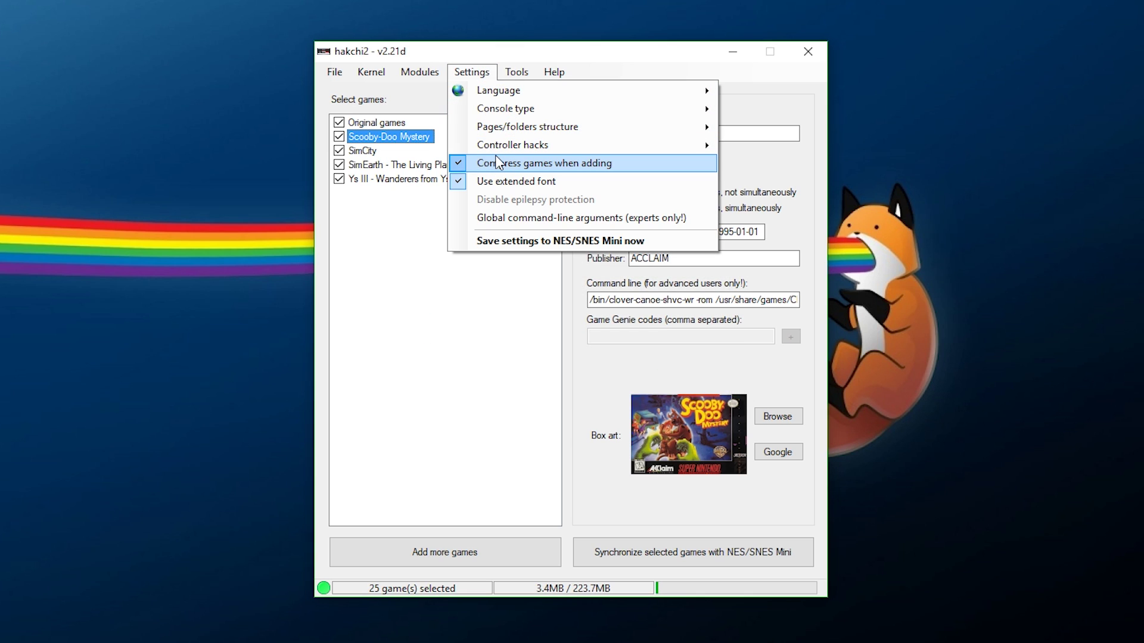
mouse_move(510, 179)
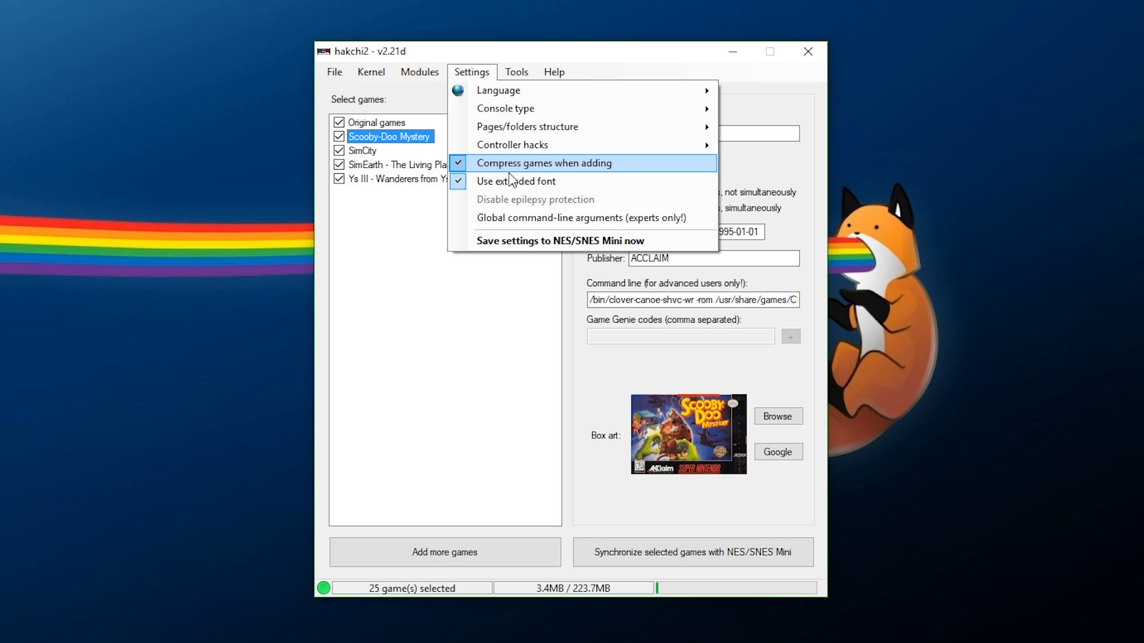
mouse_move(514, 186)
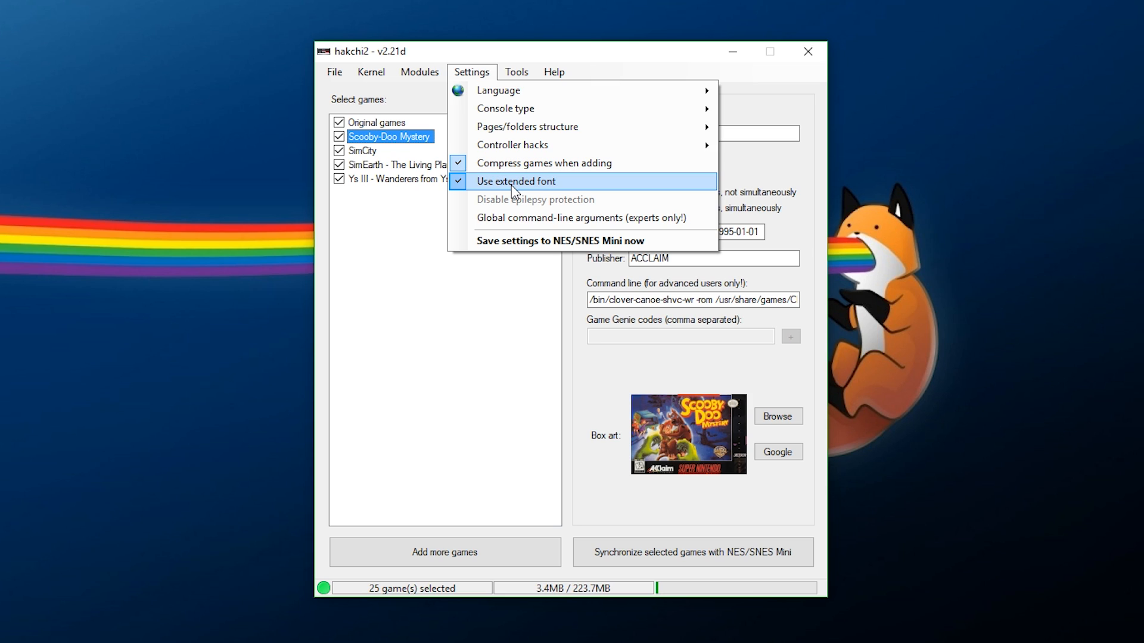
Sync the selected games to the SNES Mini and acknowledge the Done! message
click(516, 71)
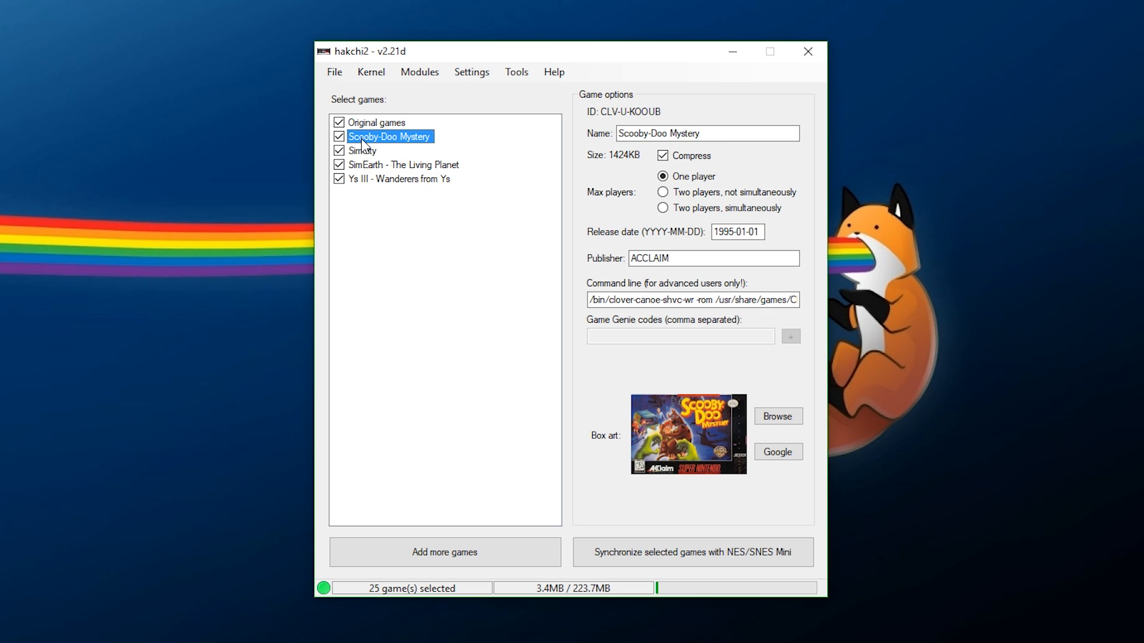
mouse_move(491, 468)
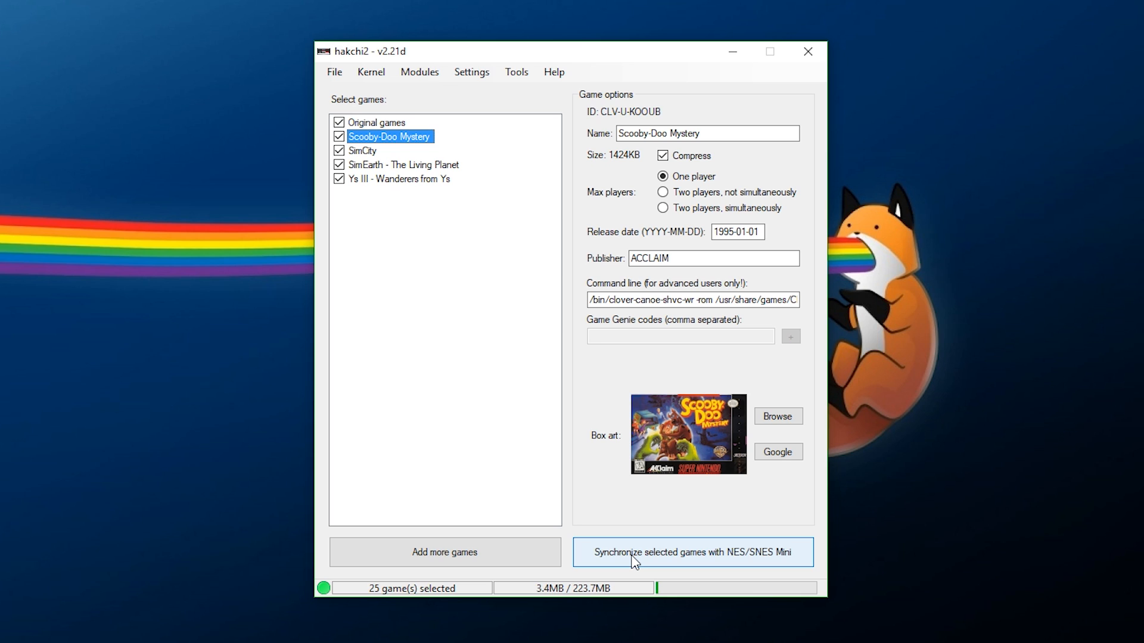
click(694, 552)
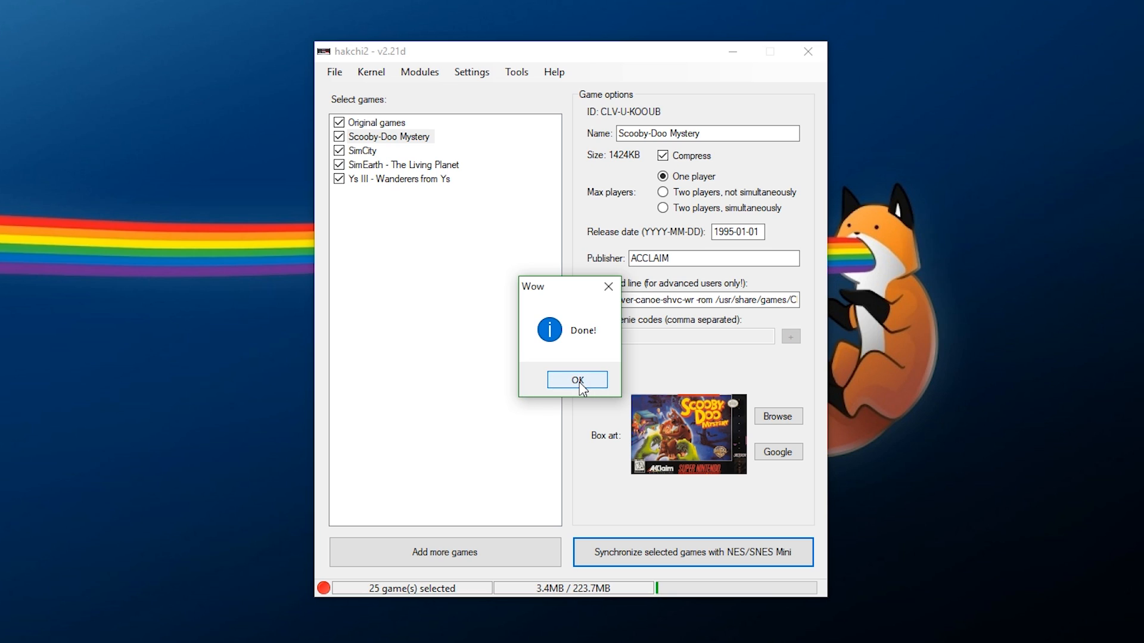
click(577, 380)
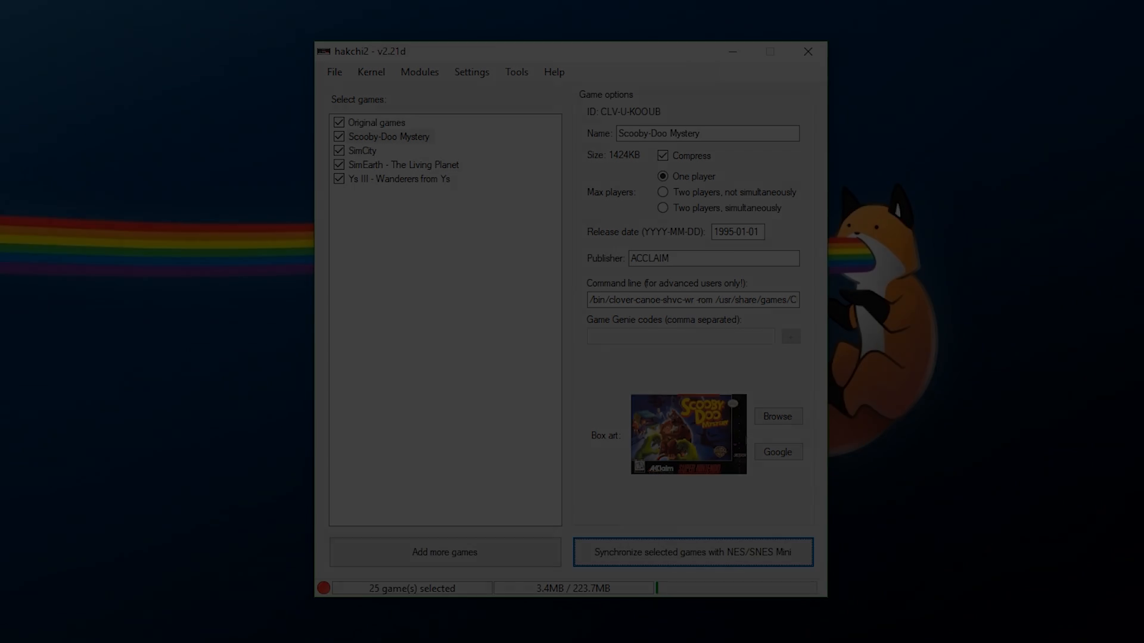
Scroll the console carousel past Ys III to Secret of Mana, checking the new games' box art
click(693, 552)
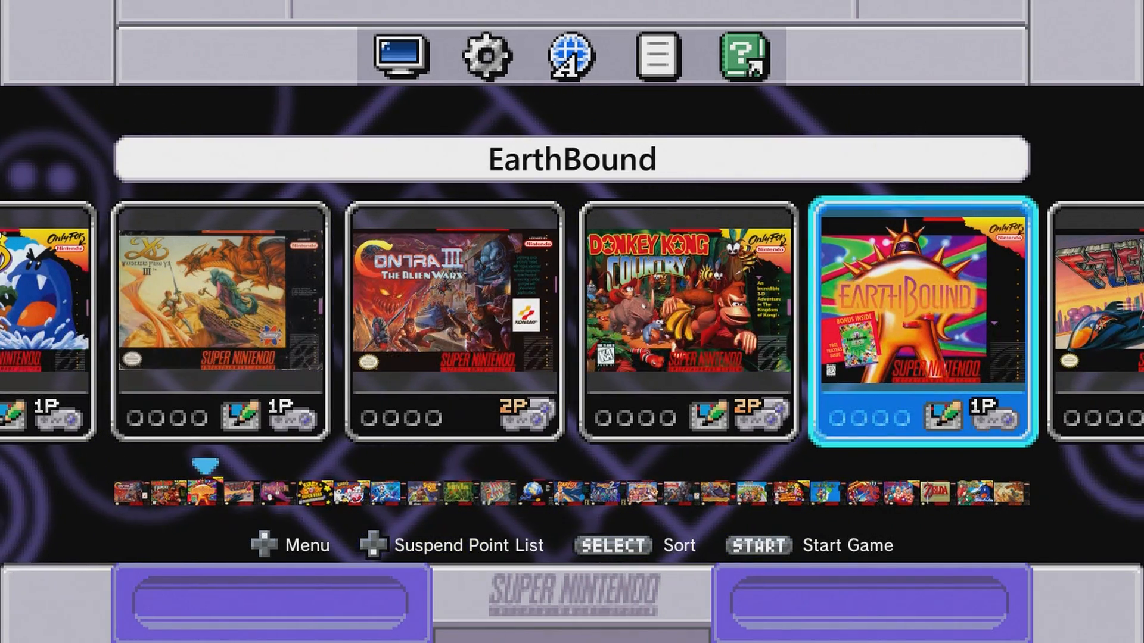
key(Left)
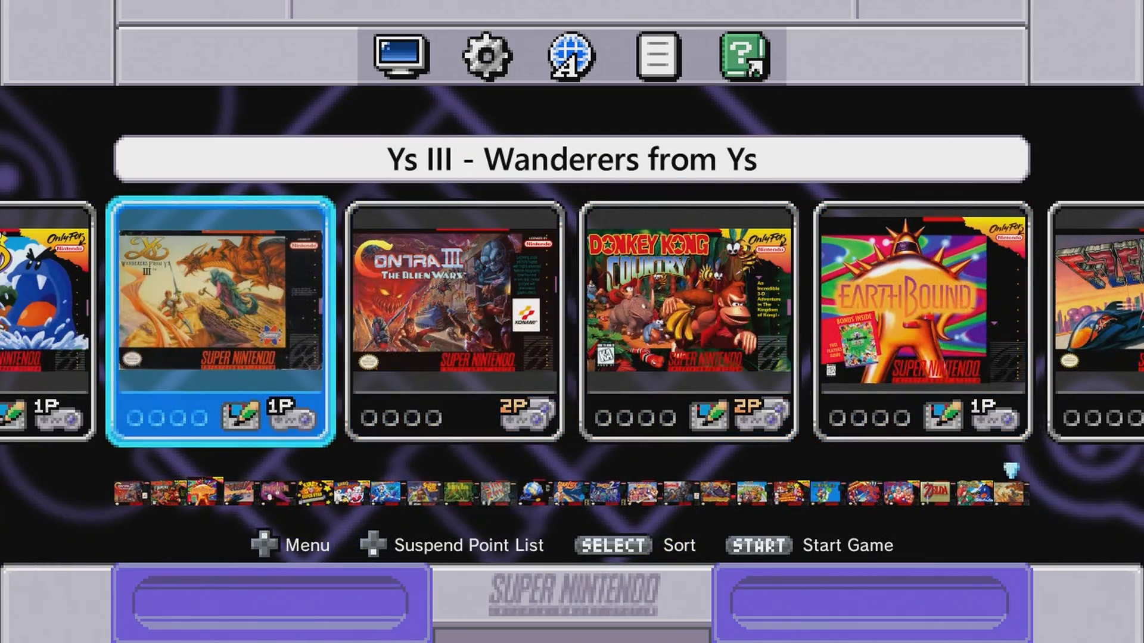
scroll(right, 3)
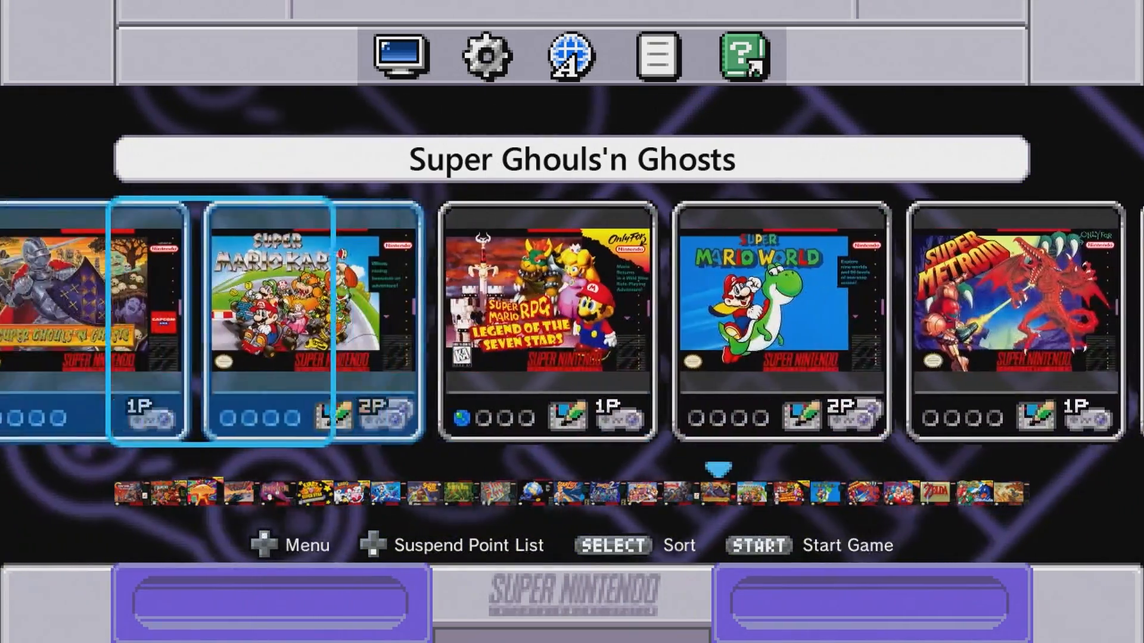
scroll(right, 3)
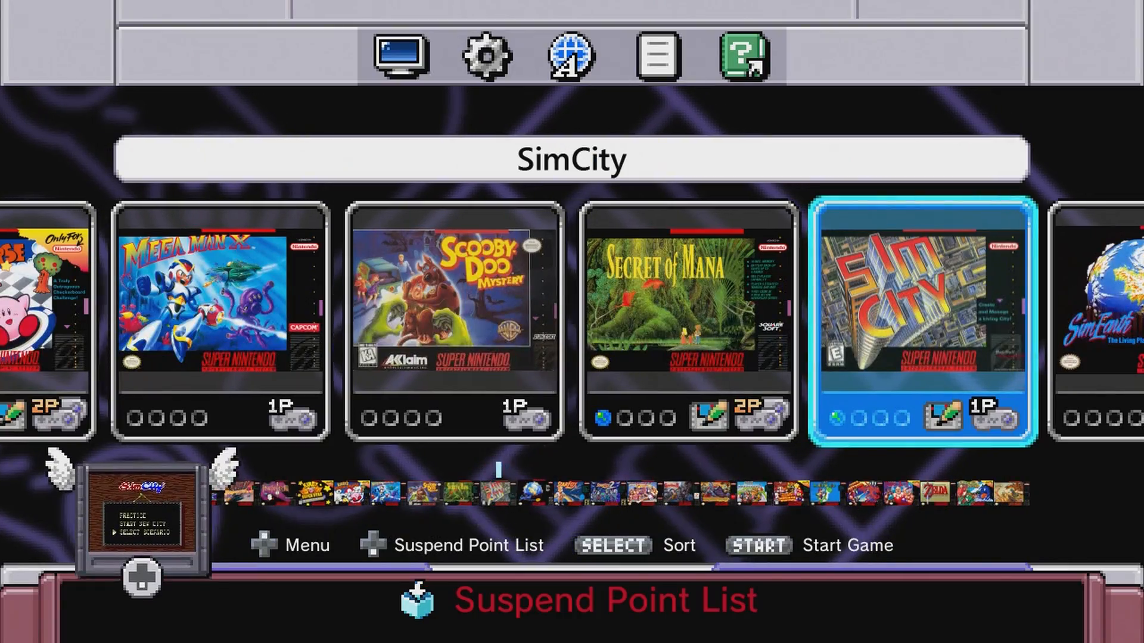
key(Left)
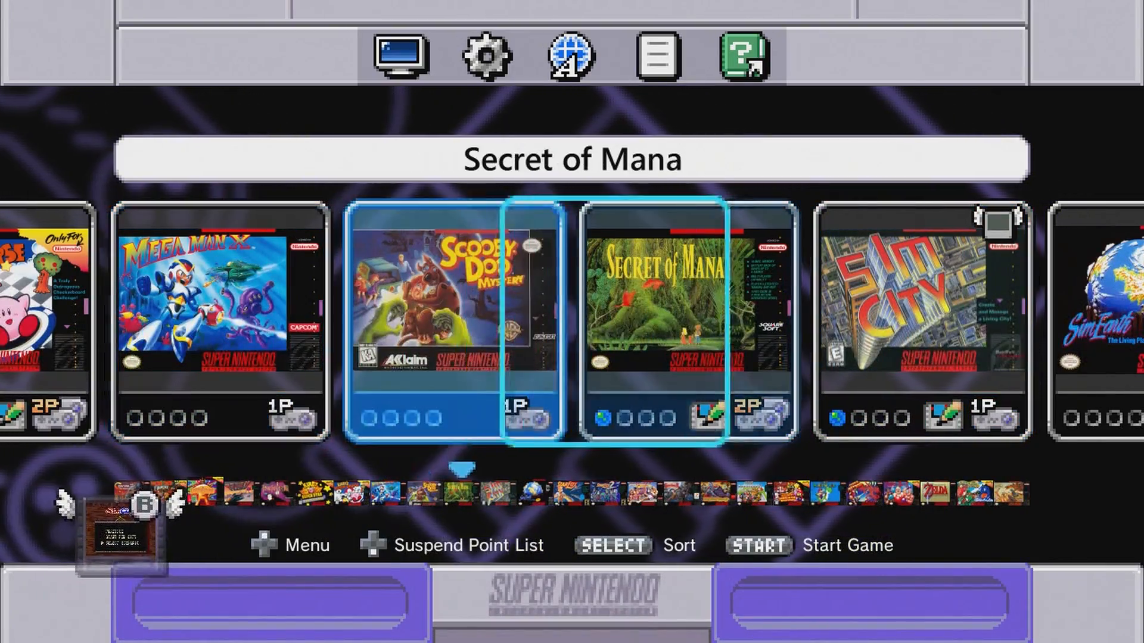